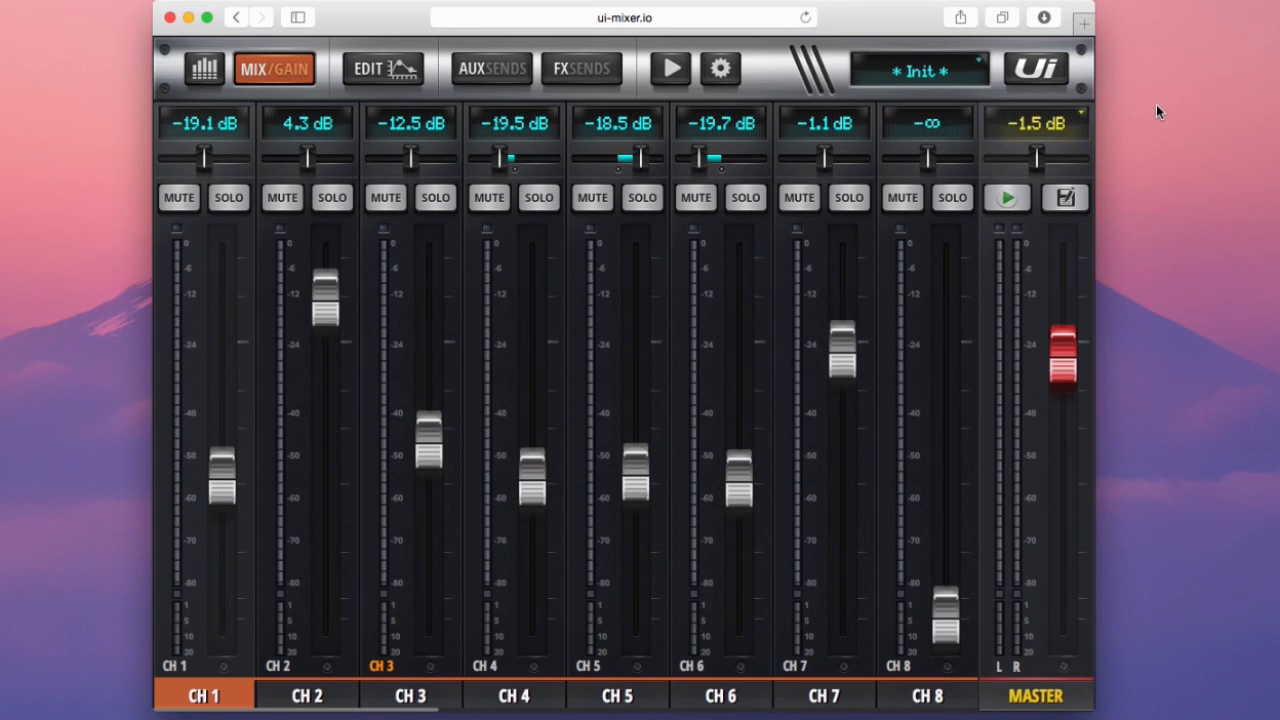
Show the slide-out group panel, visit Settings, and return to the MIX/GAIN faders
left_click(1036, 68)
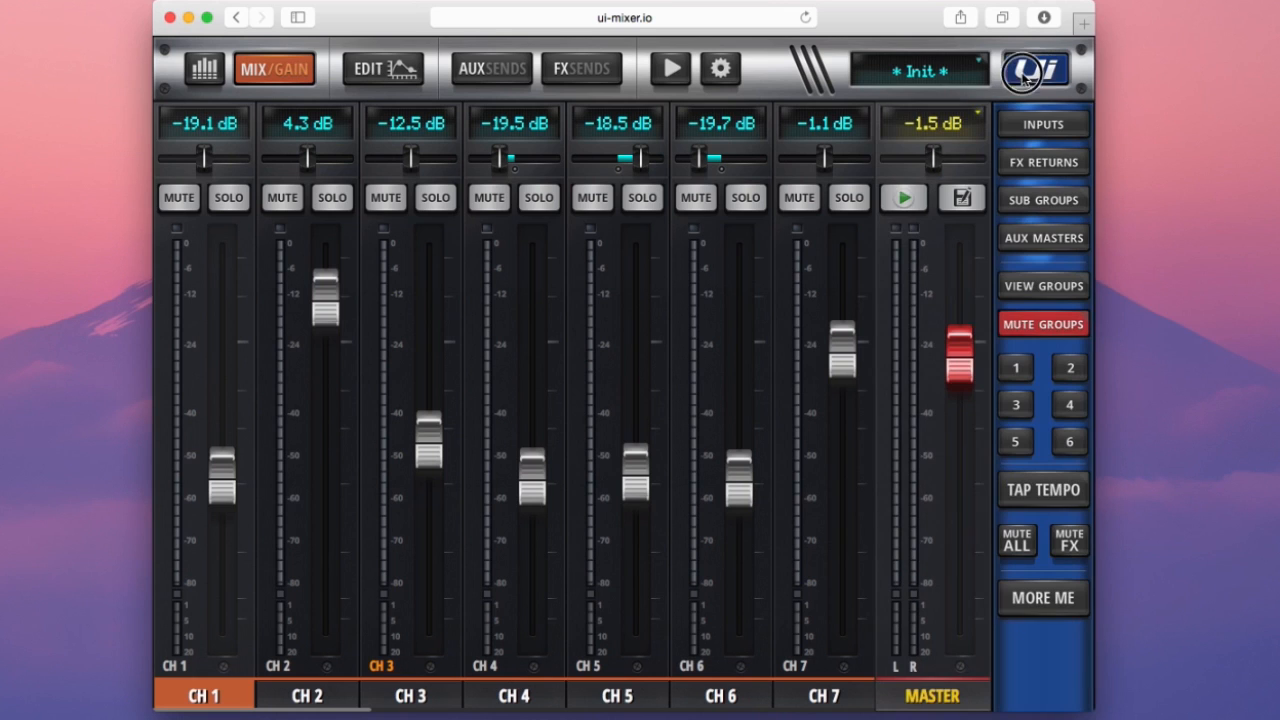
mouse_move(1174, 100)
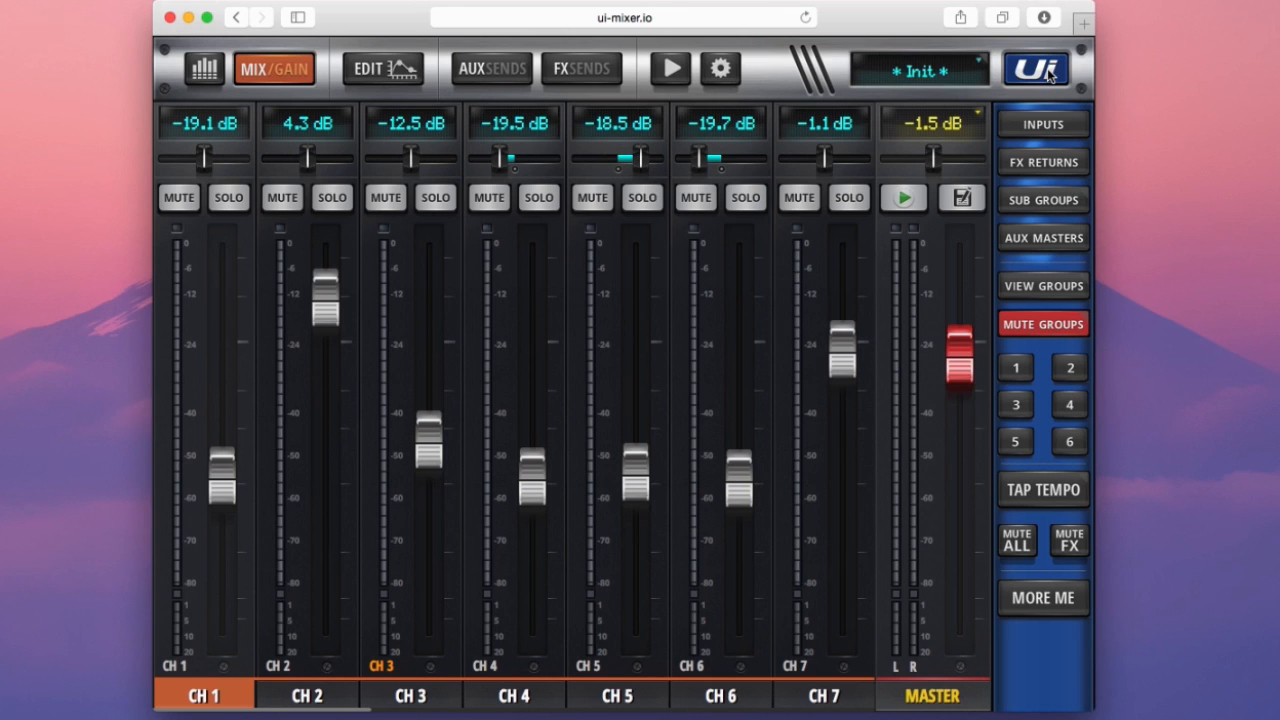
mouse_move(1058, 110)
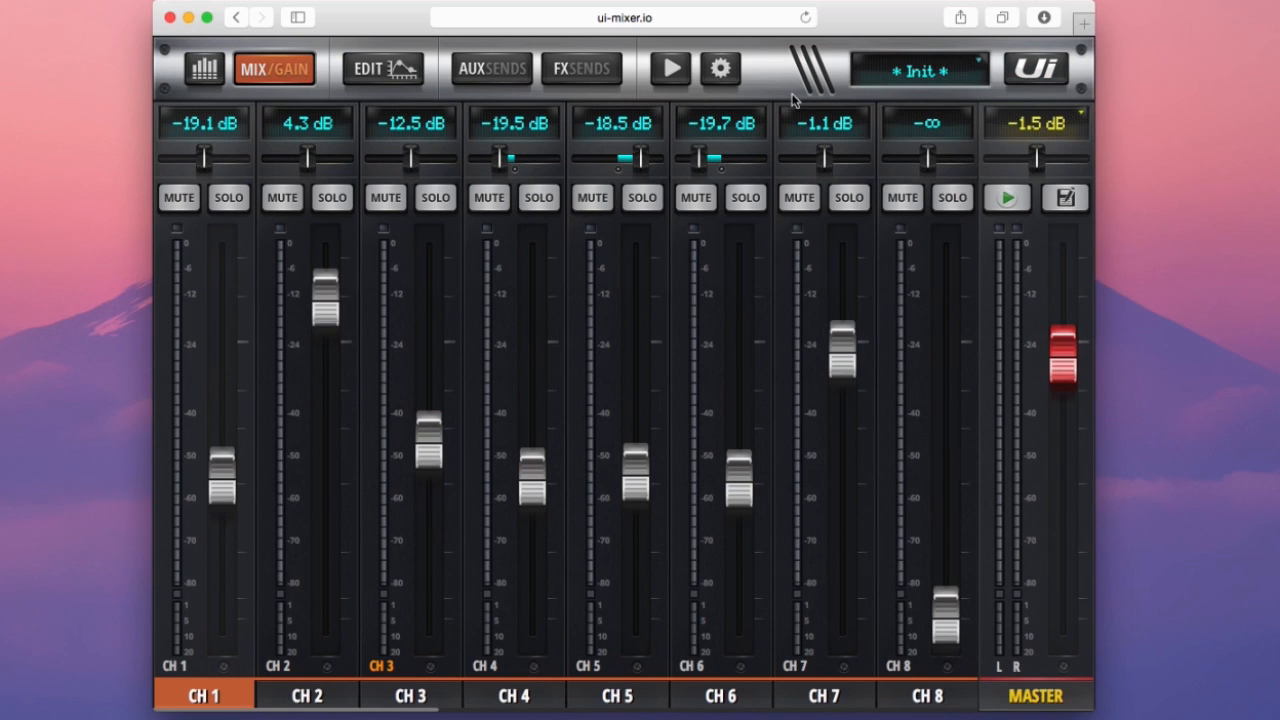
left_click(720, 68)
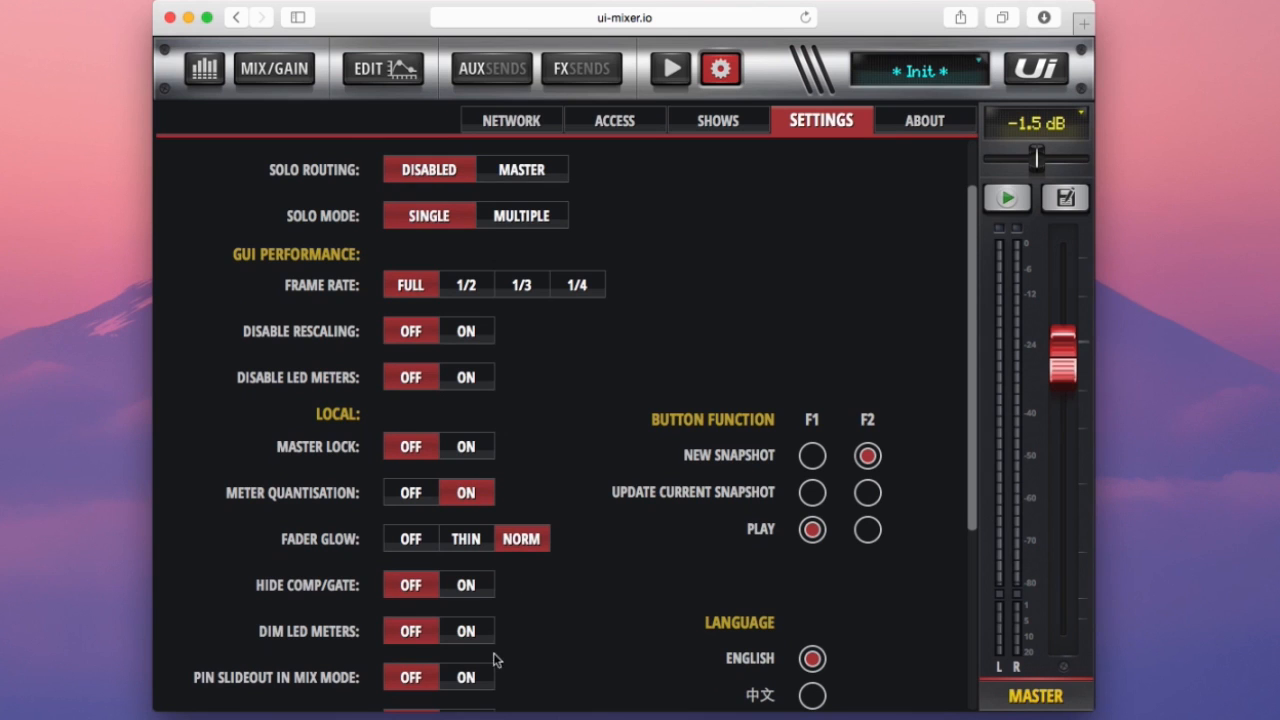
left_click(274, 68)
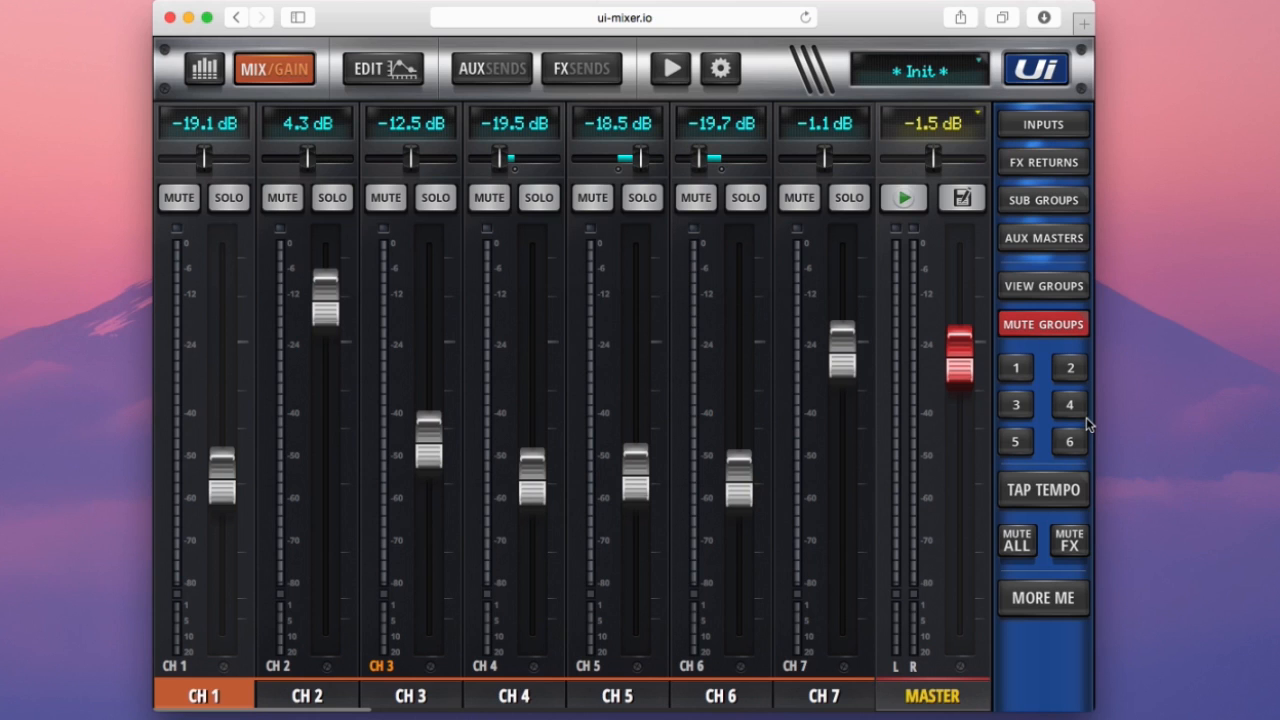
mouse_move(1044, 110)
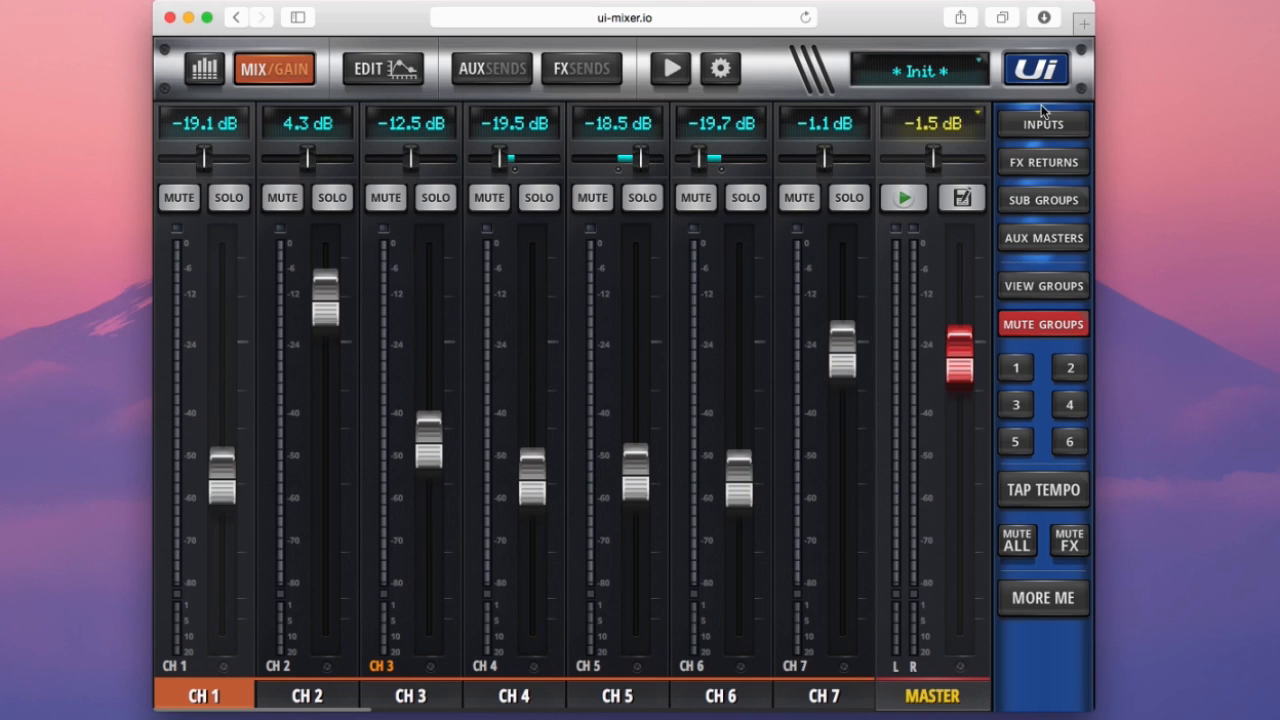
mouse_move(1172, 218)
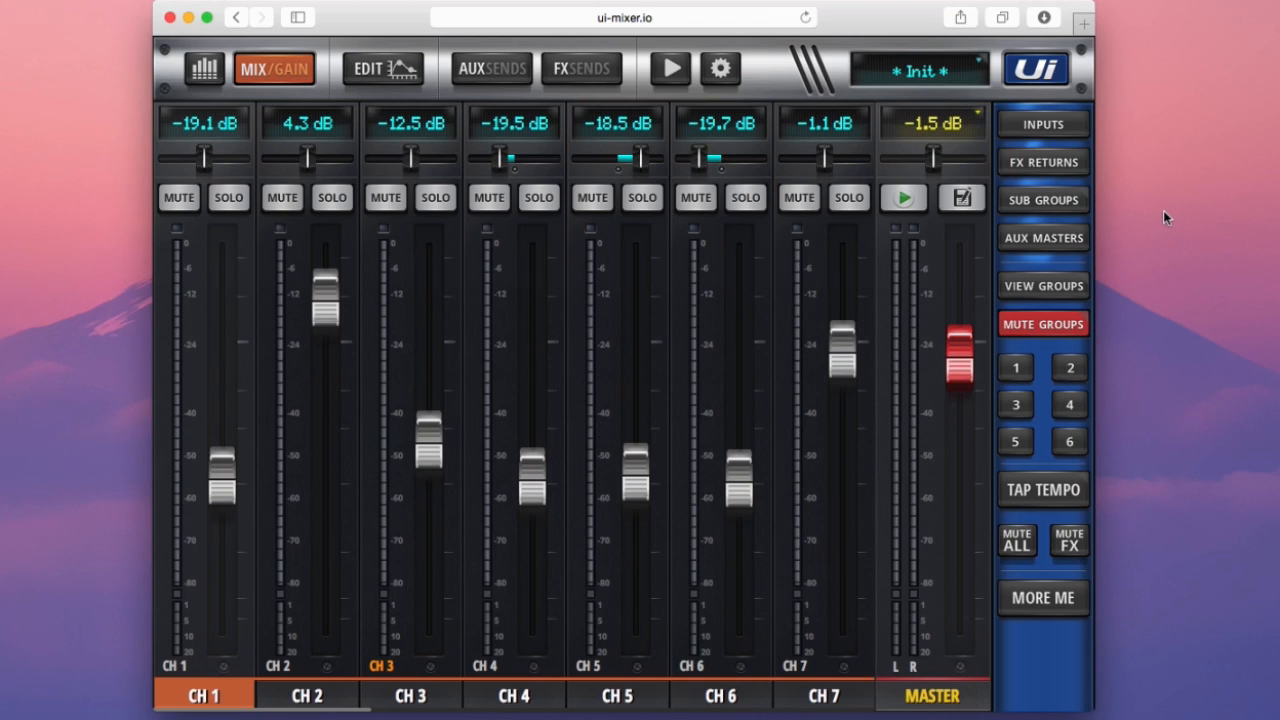
mouse_move(1060, 224)
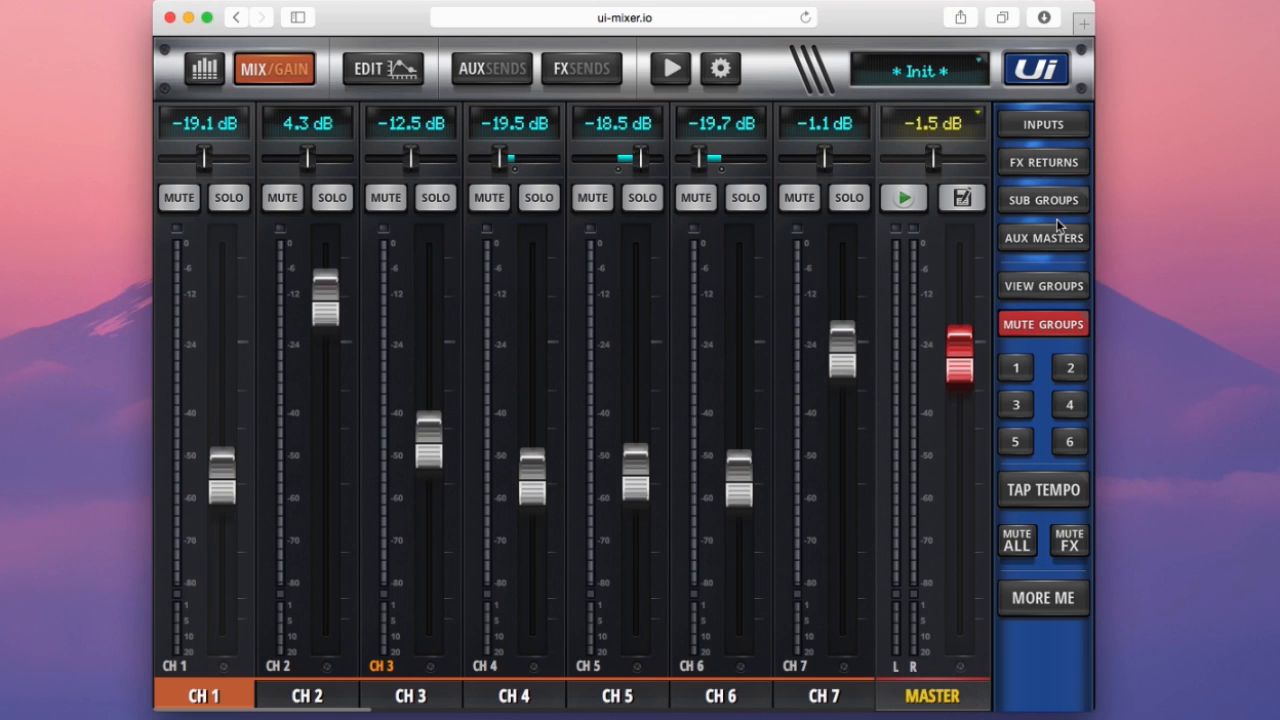
mouse_move(1058, 230)
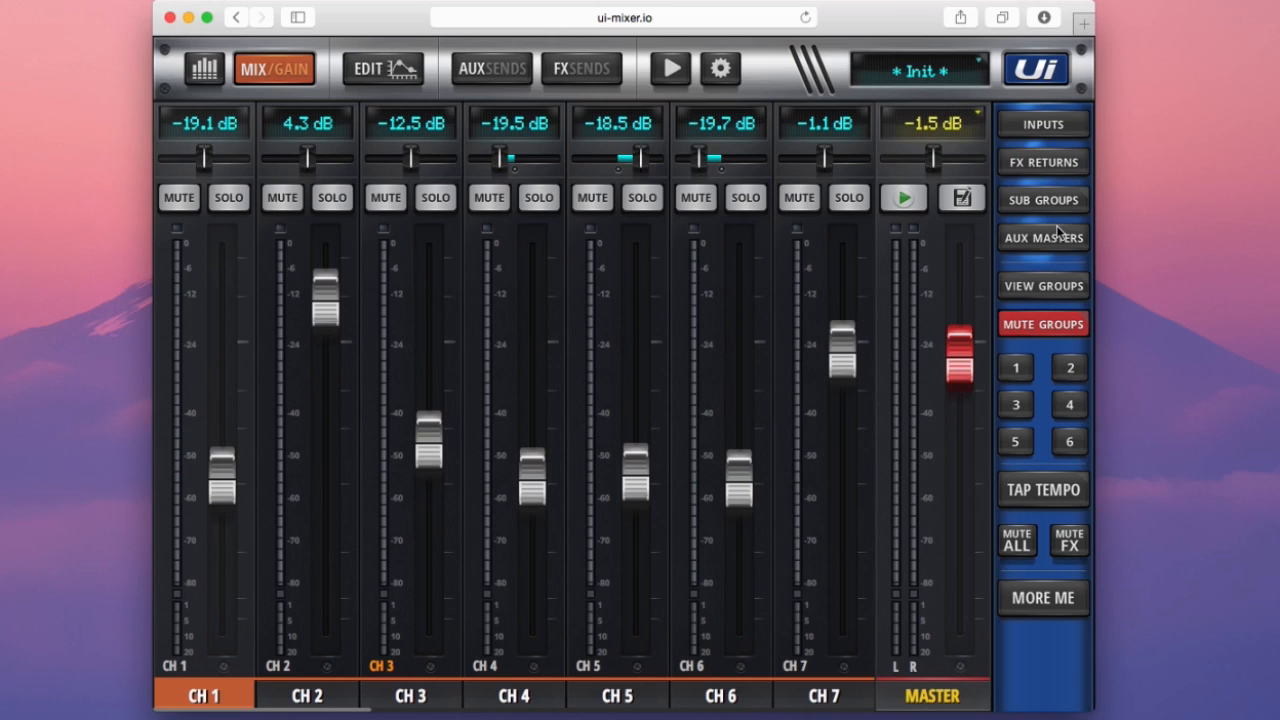
mouse_move(1030, 424)
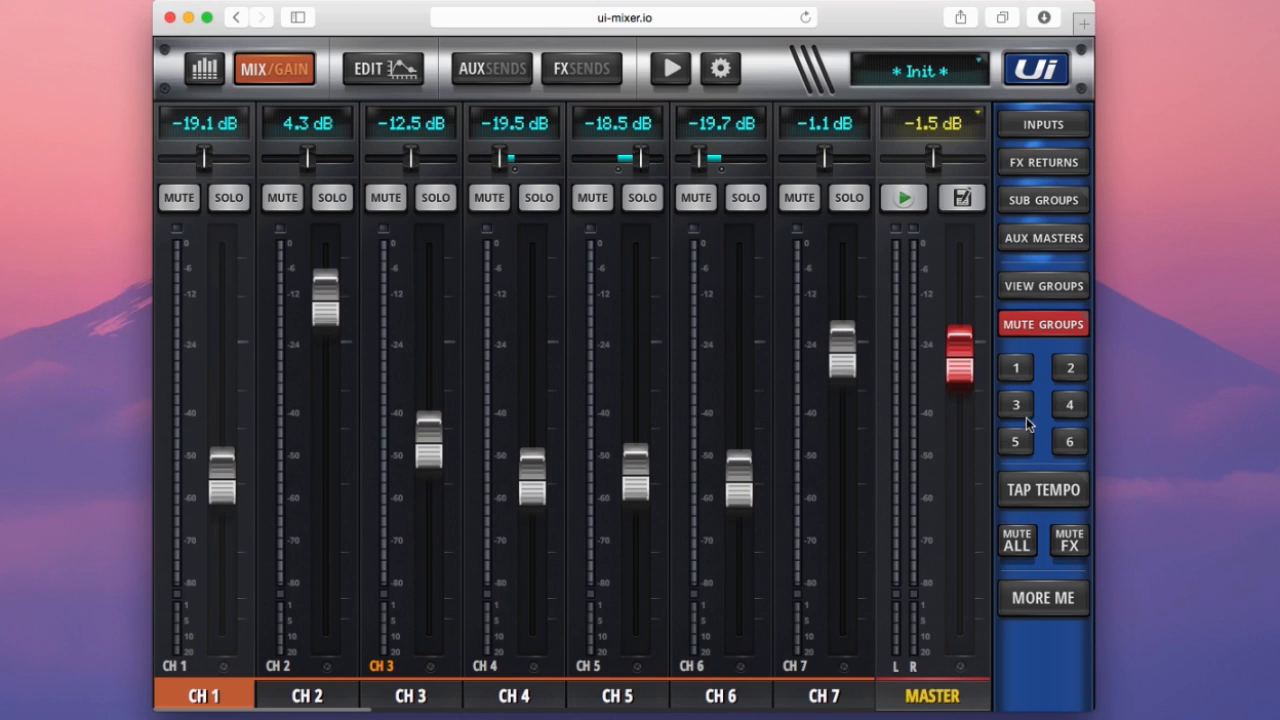
mouse_move(1056, 392)
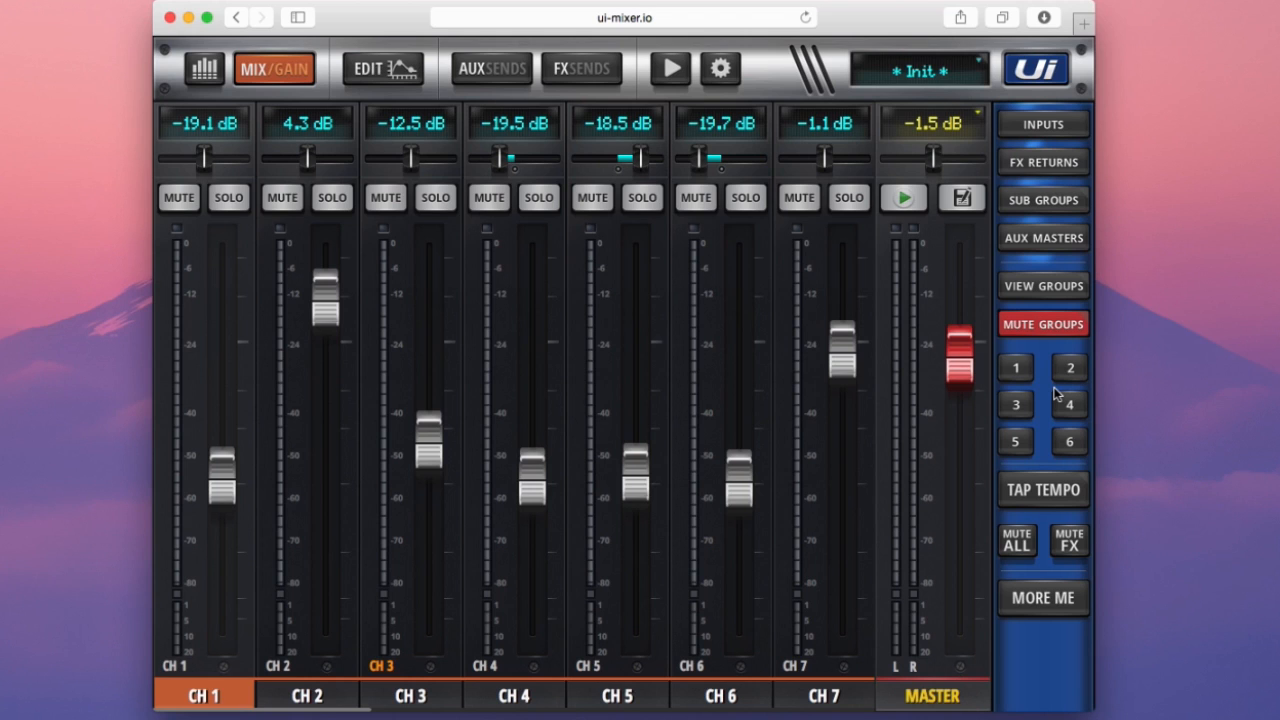
mouse_move(1032, 202)
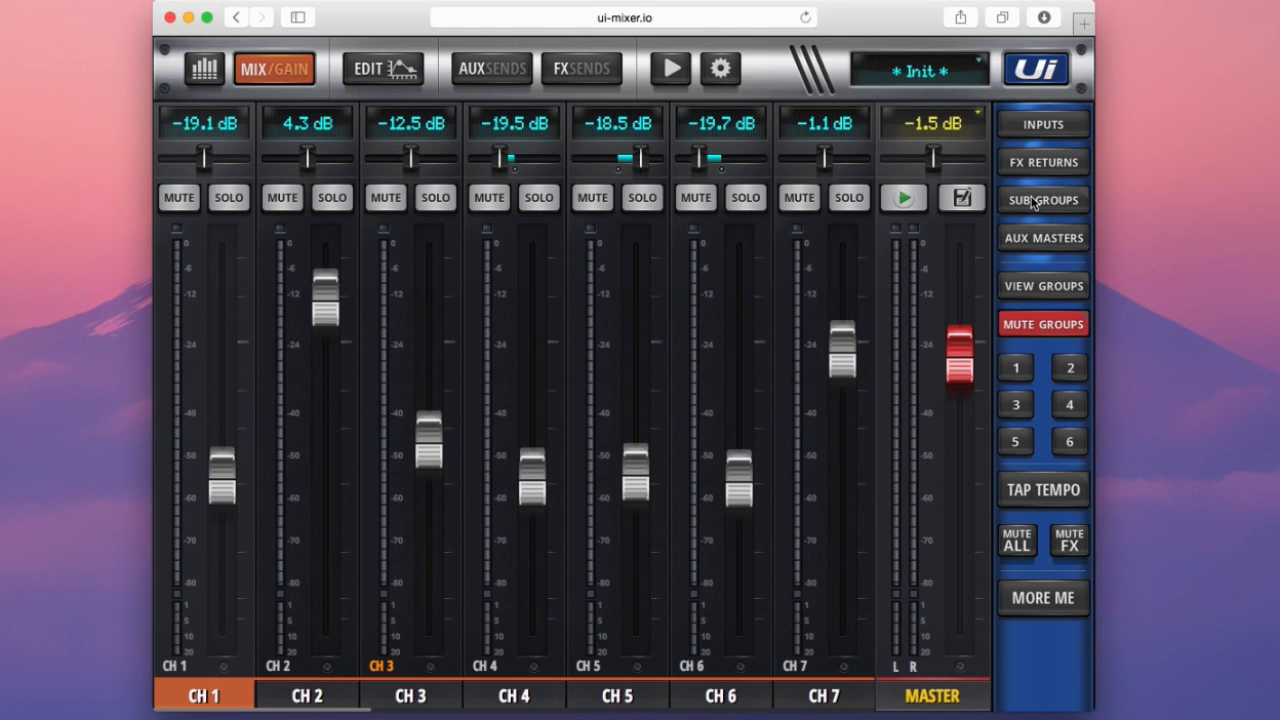
mouse_move(1060, 206)
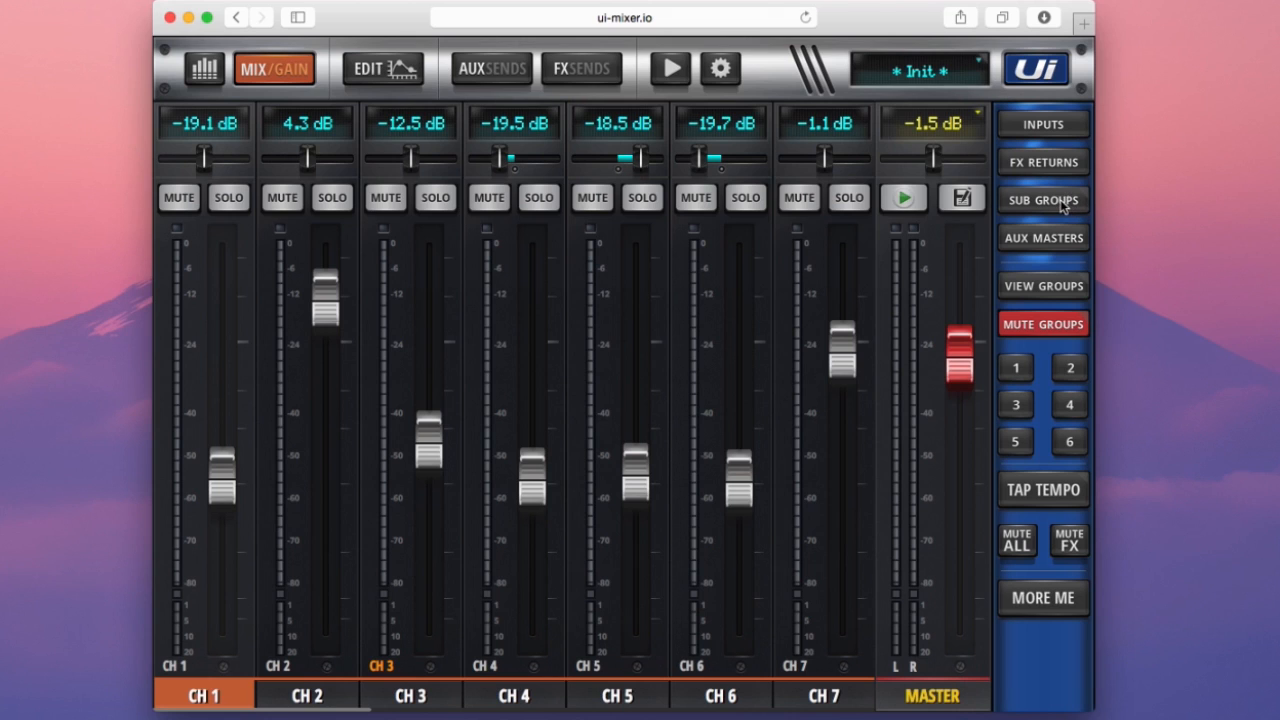
mouse_move(1088, 198)
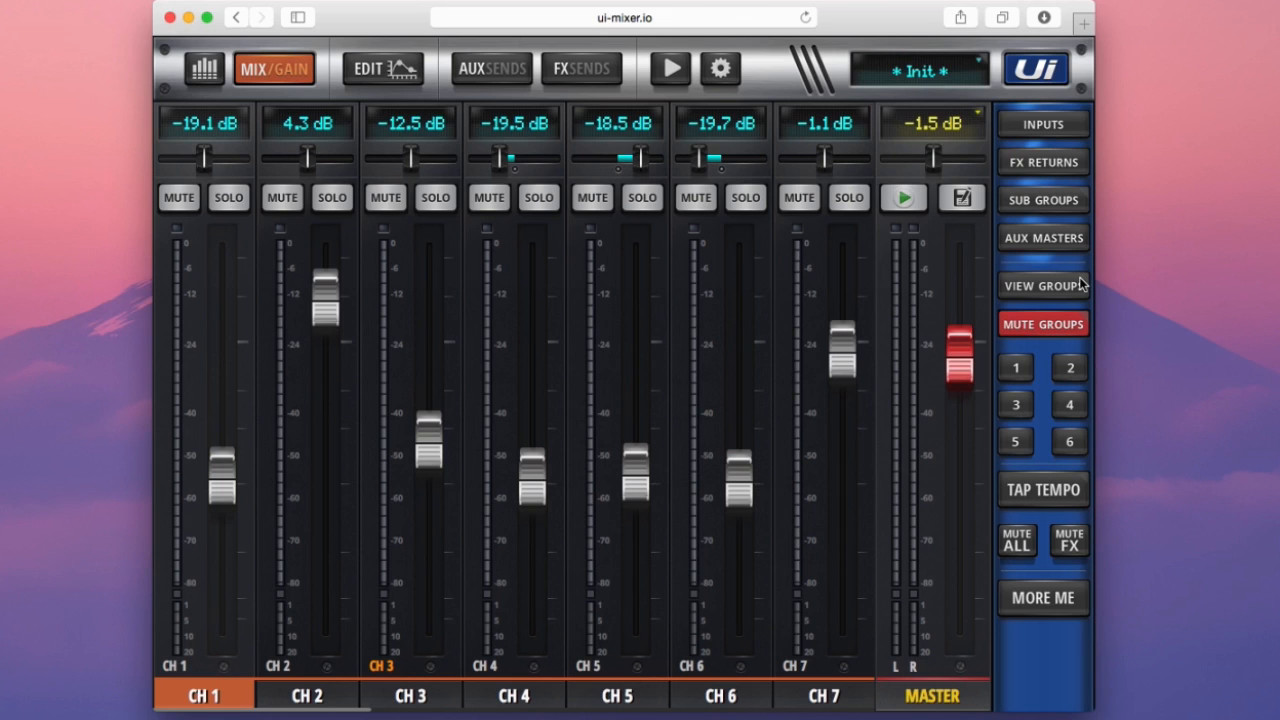
mouse_move(1072, 204)
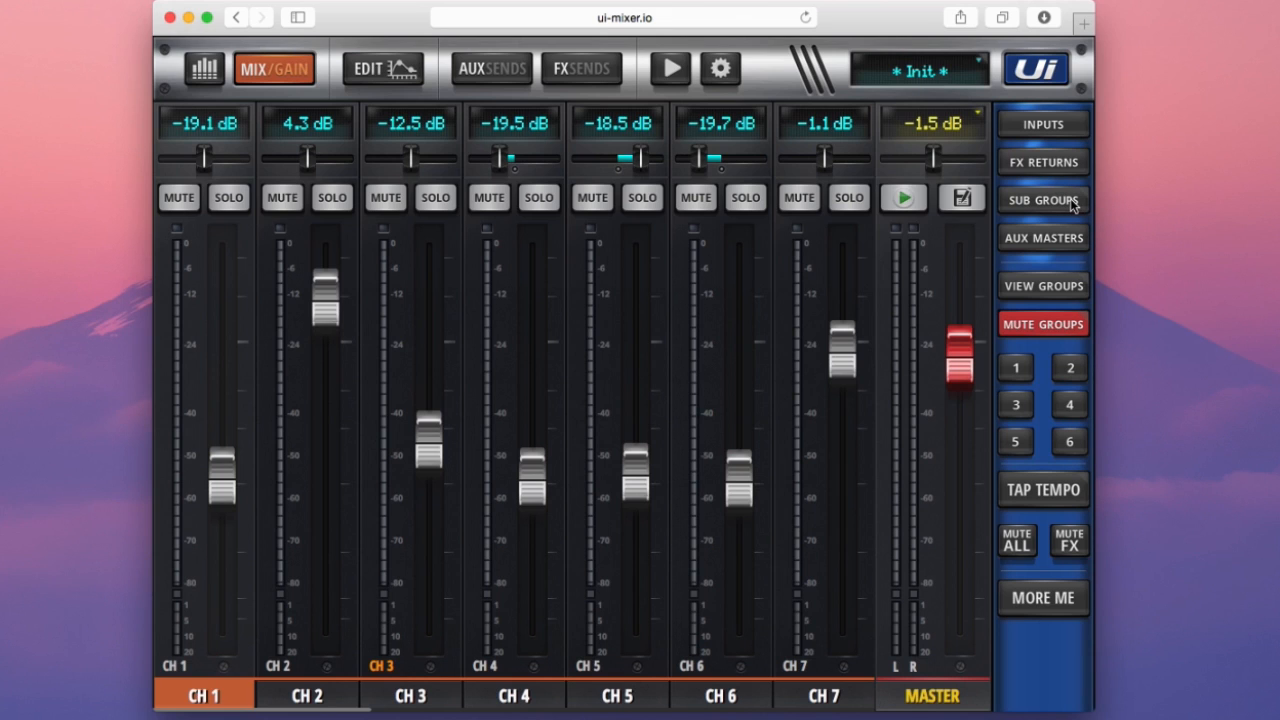
left_click(1044, 200)
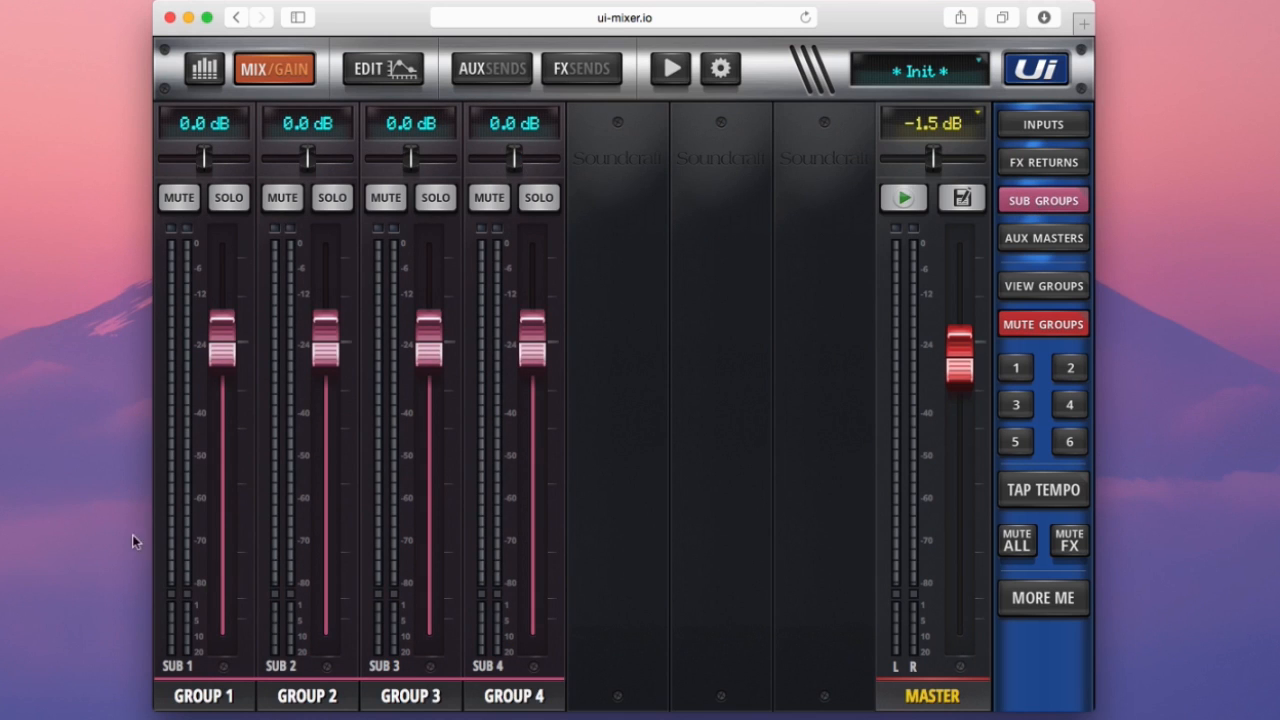
mouse_move(622, 324)
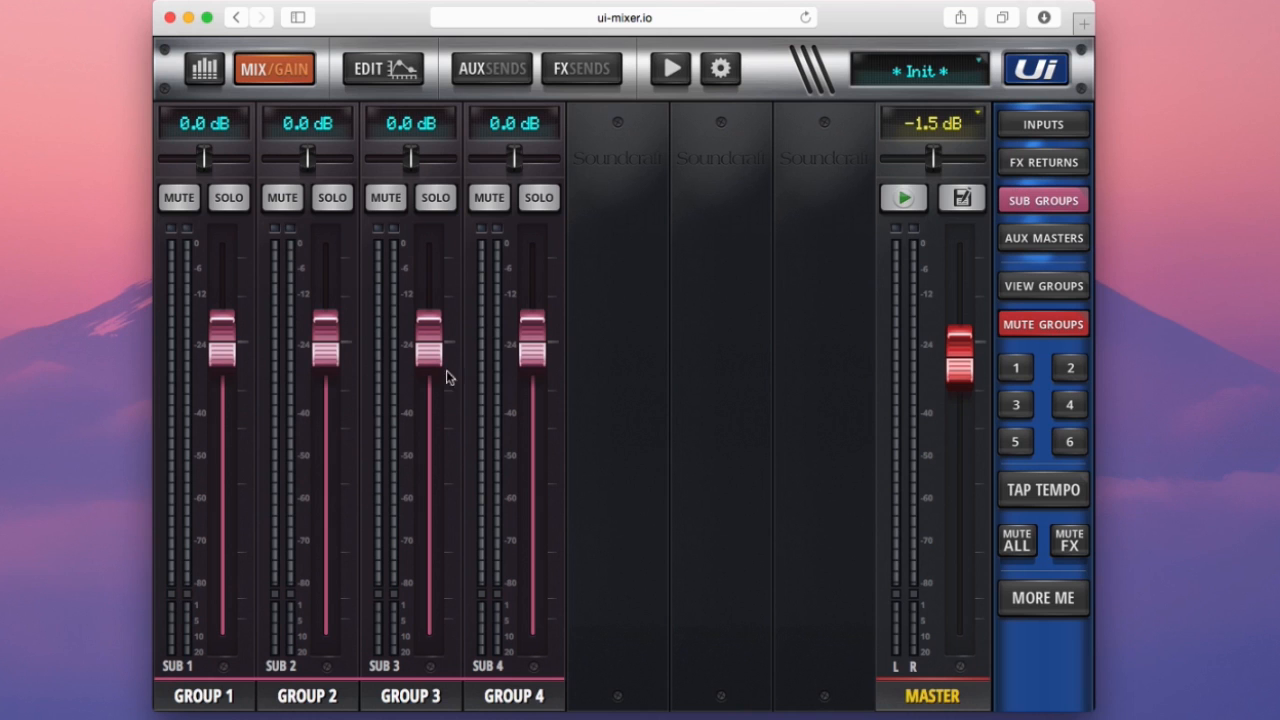
left_click_drag(428, 340, 428, 544)
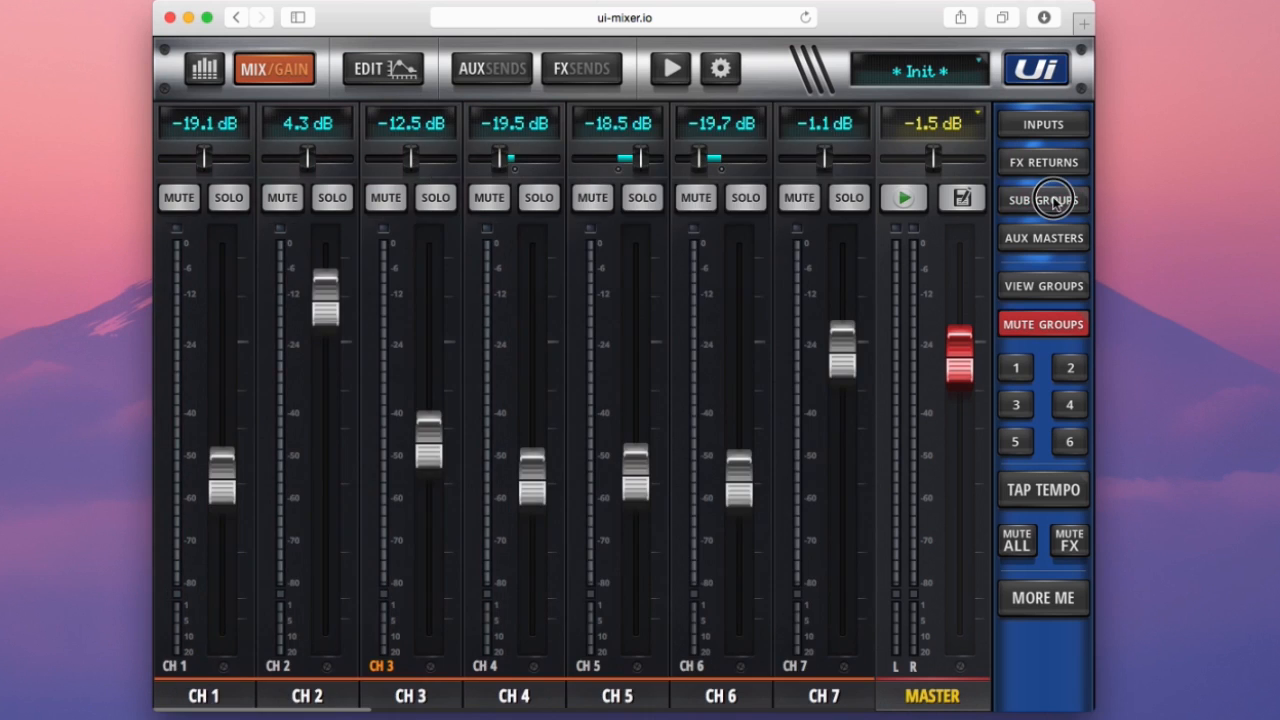
Assign CH 1 and CH 2 to subgroup 1, then review subgroups 2 and 3
left_click(1044, 198)
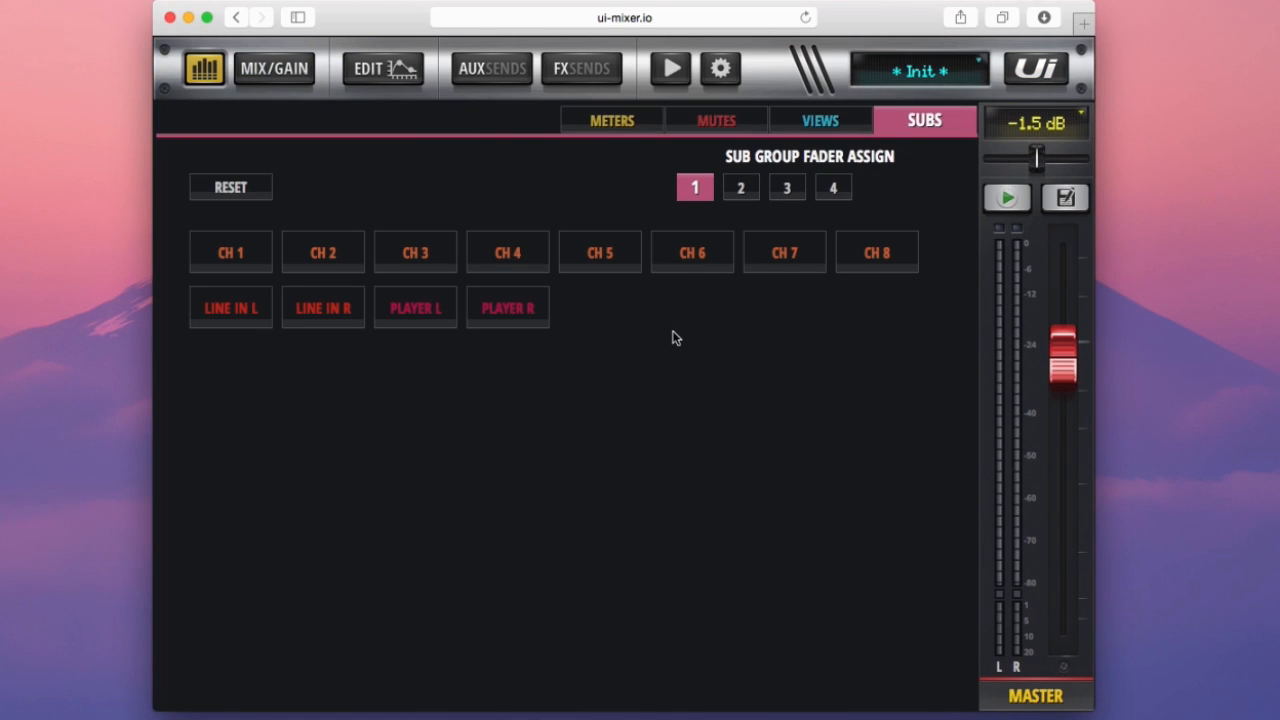
mouse_move(630, 294)
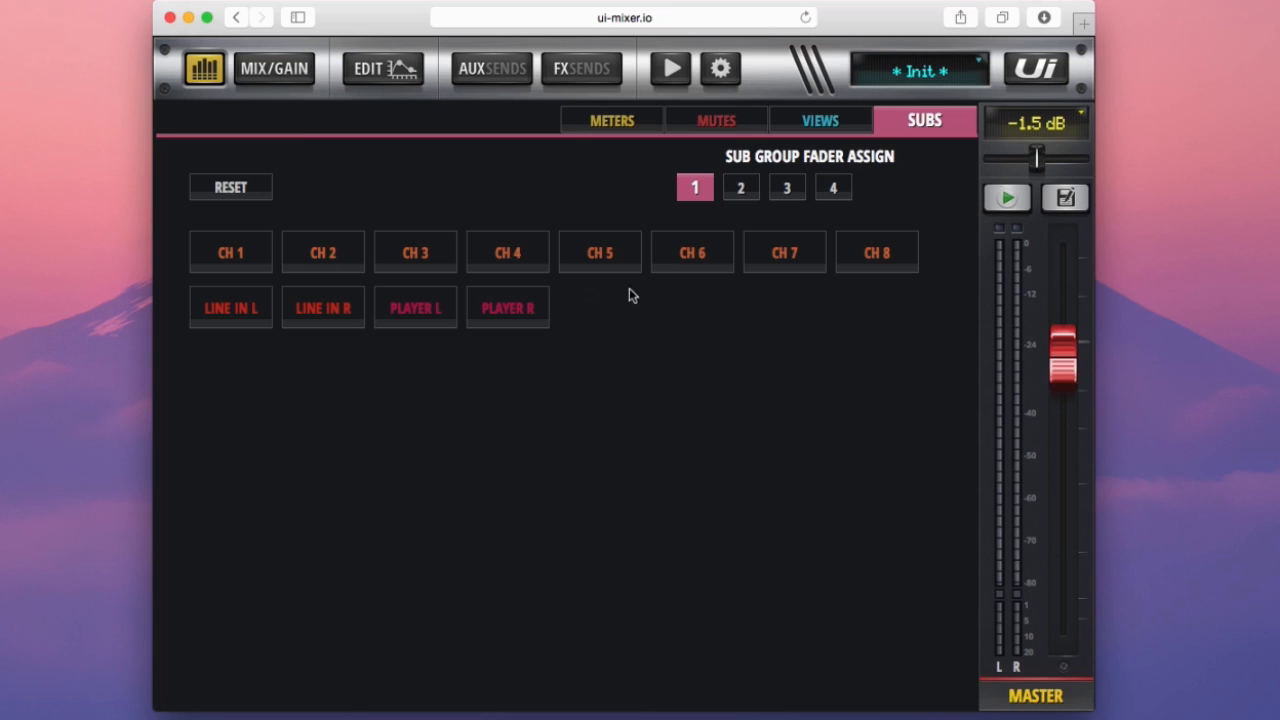
mouse_move(258, 188)
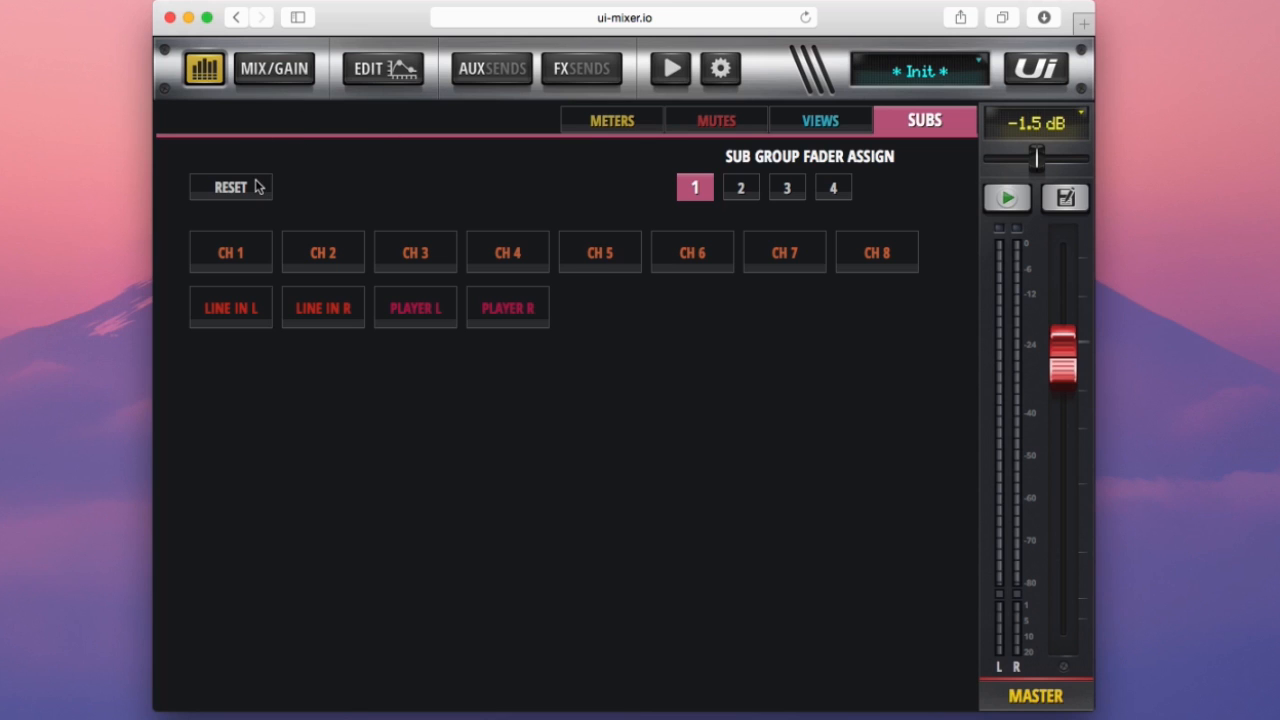
mouse_move(396, 180)
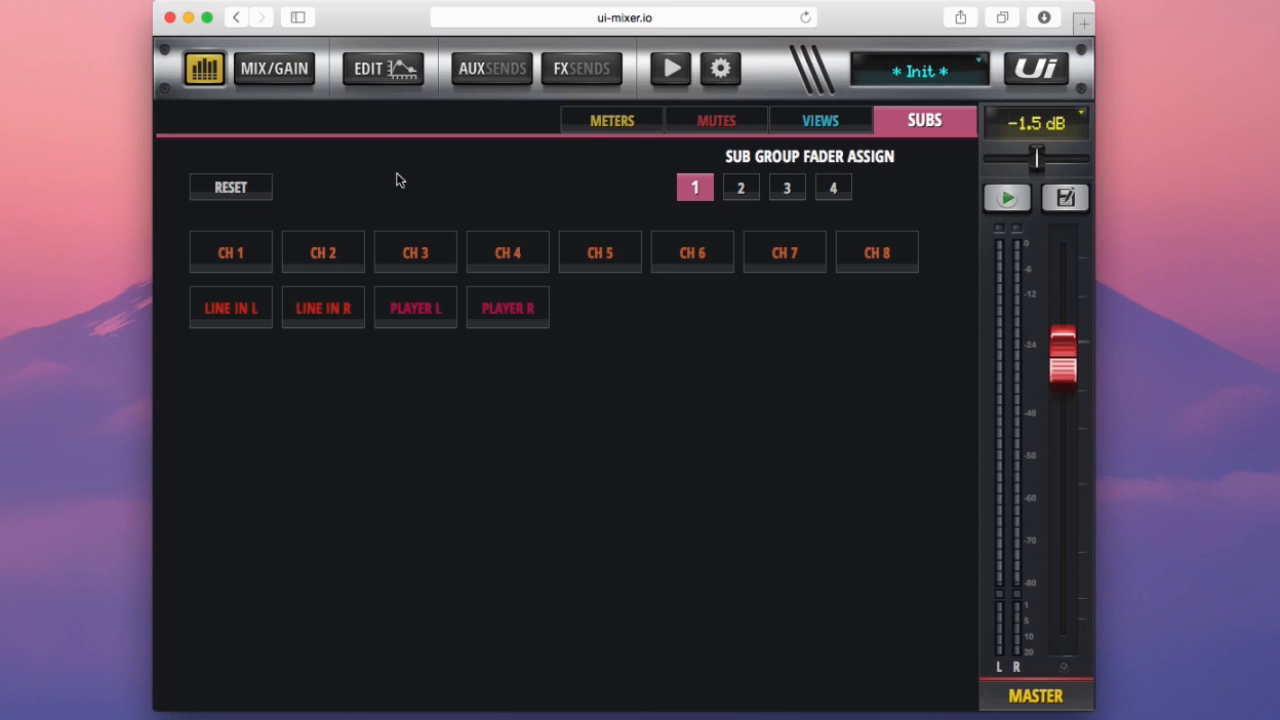
mouse_move(808, 176)
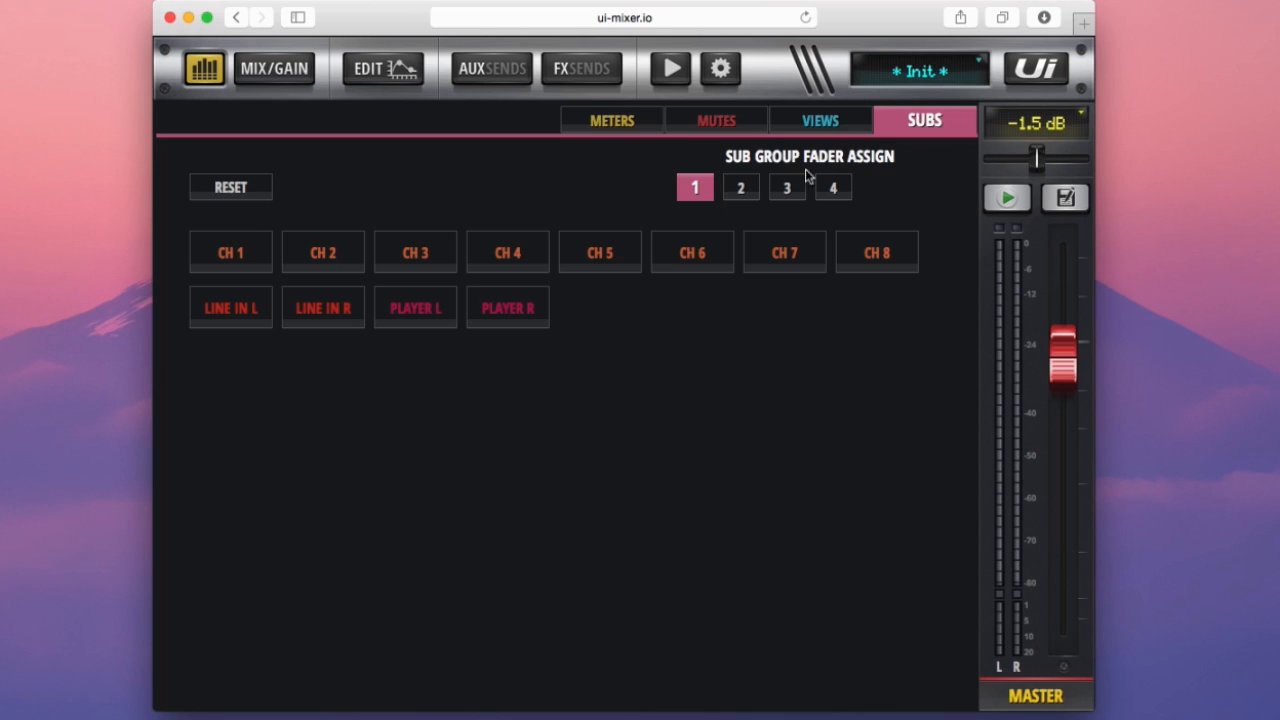
mouse_move(814, 194)
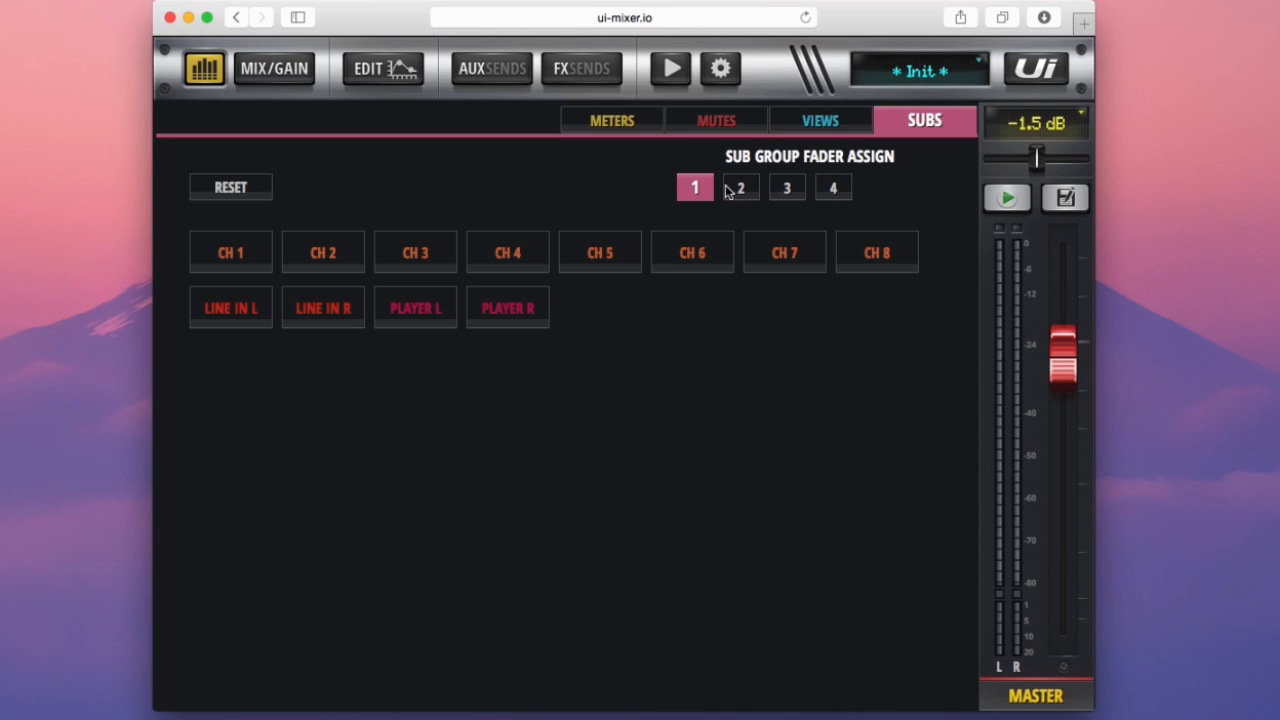
left_click(230, 252)
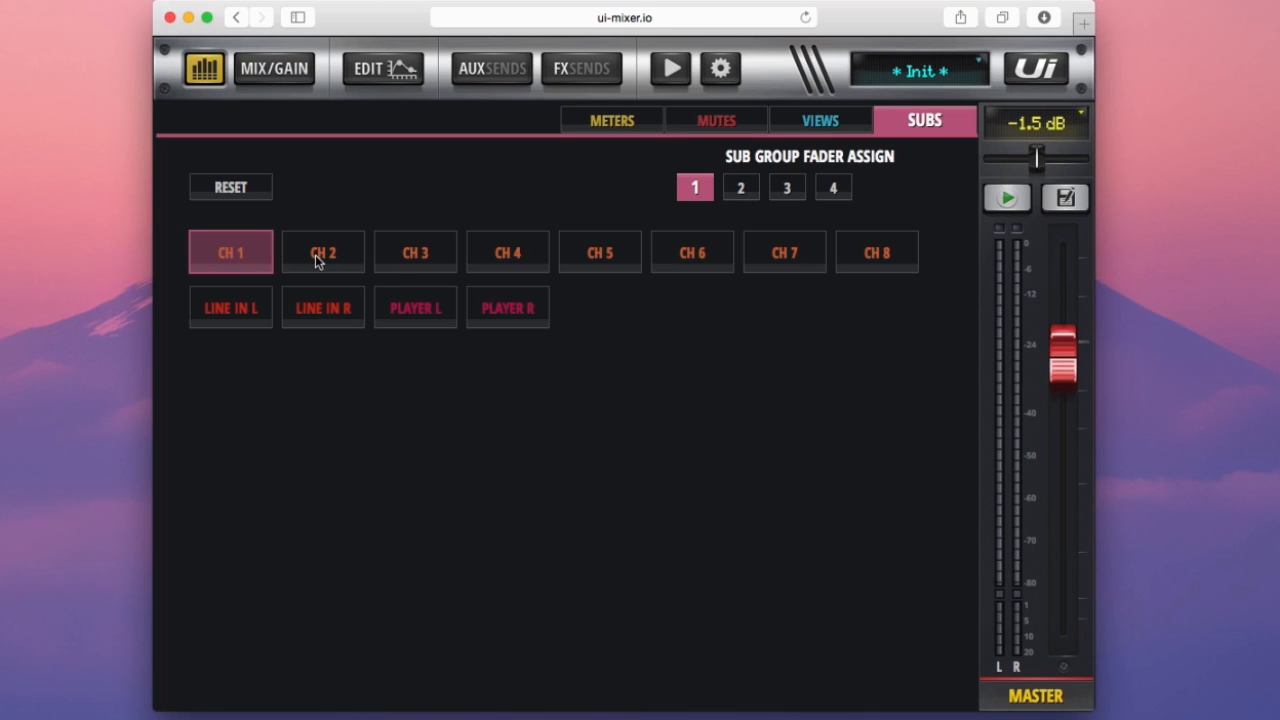
left_click(322, 252)
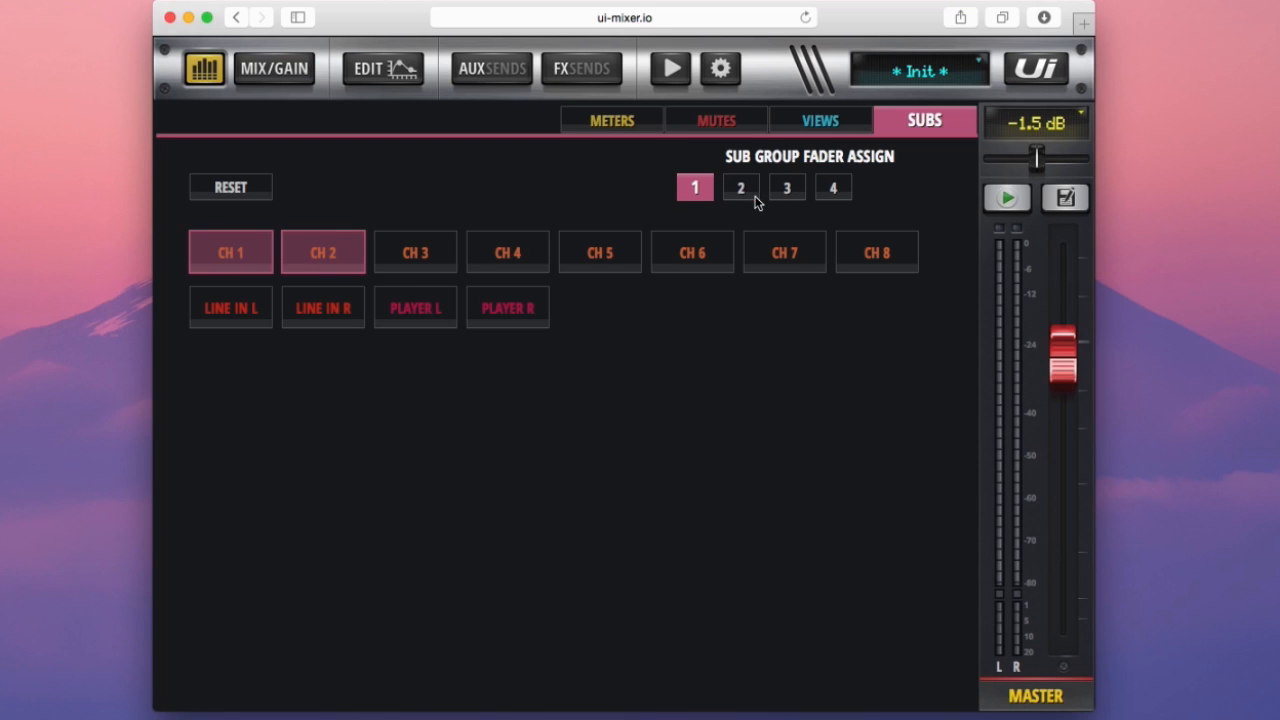
left_click(740, 188)
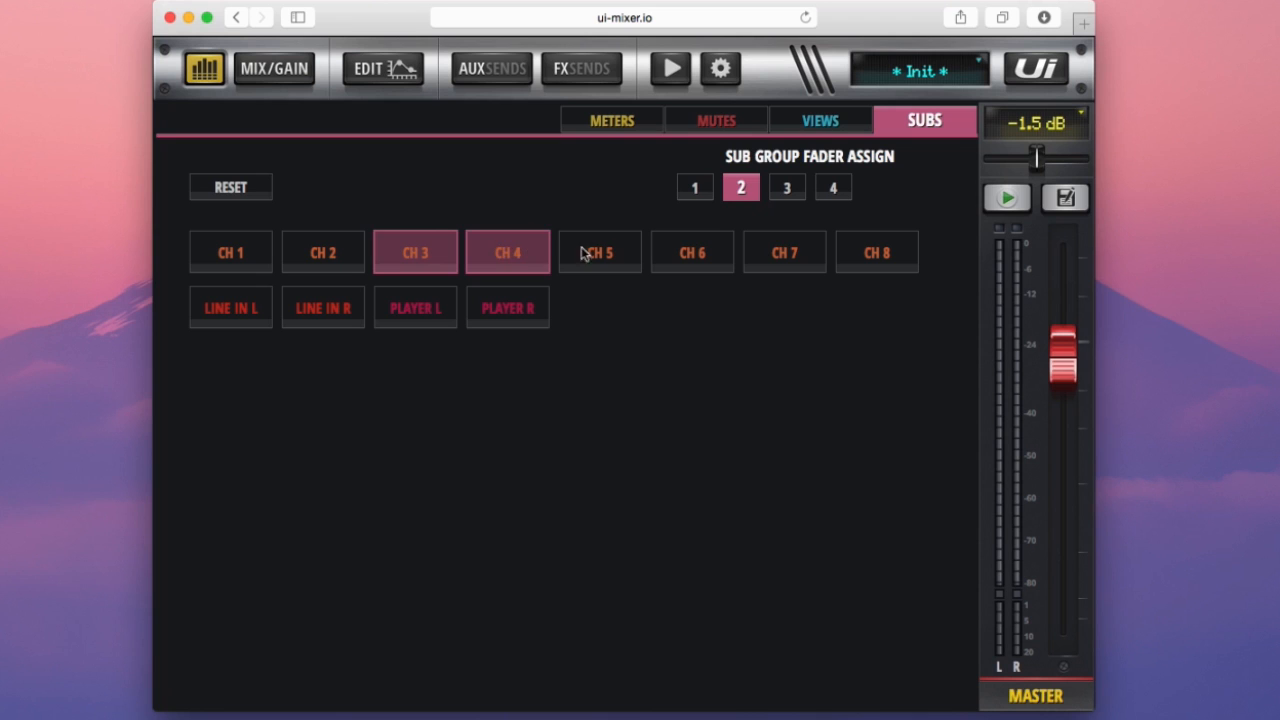
left_click(786, 188)
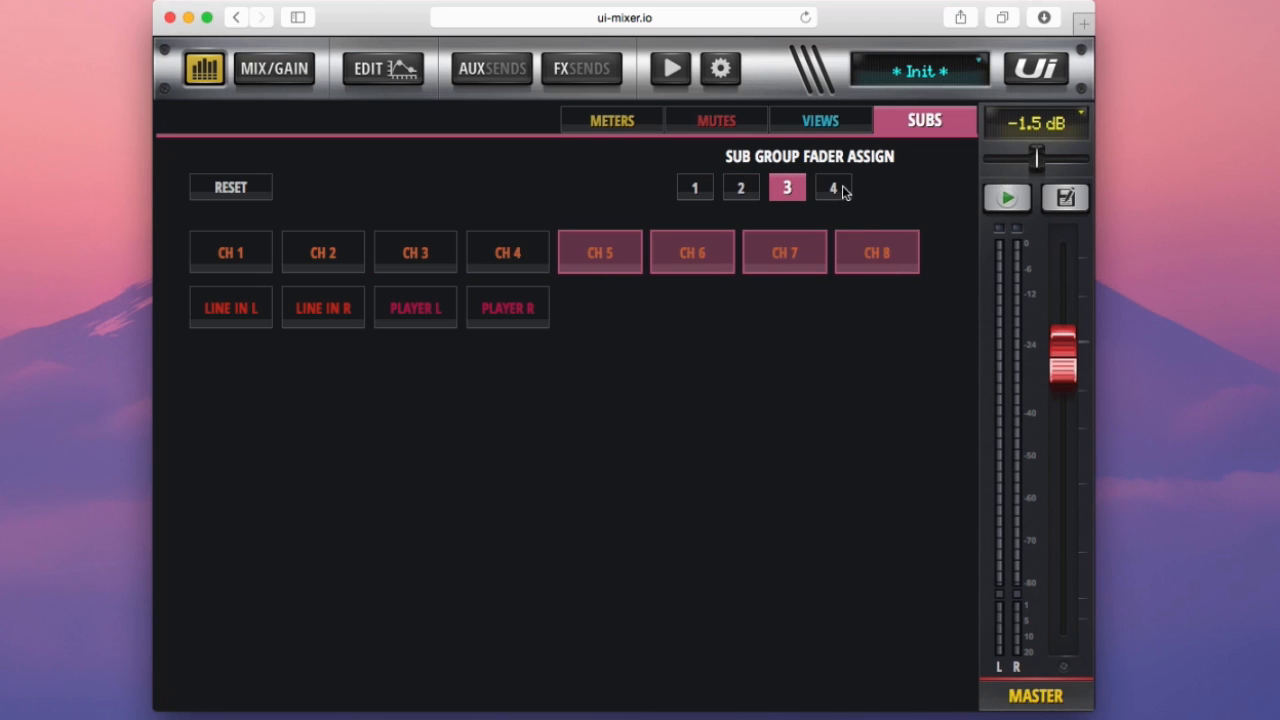
Check subgroup 4's line and player assignments and return to the group faders
left_click(832, 188)
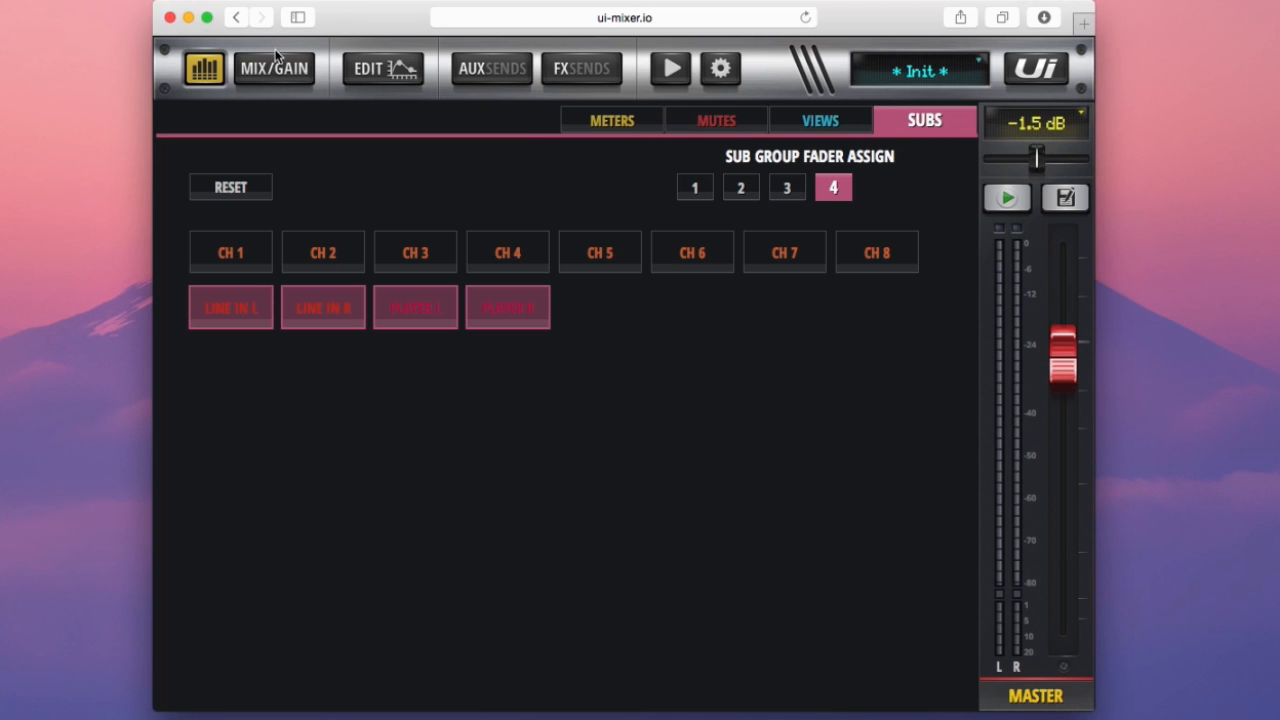
left_click(274, 68)
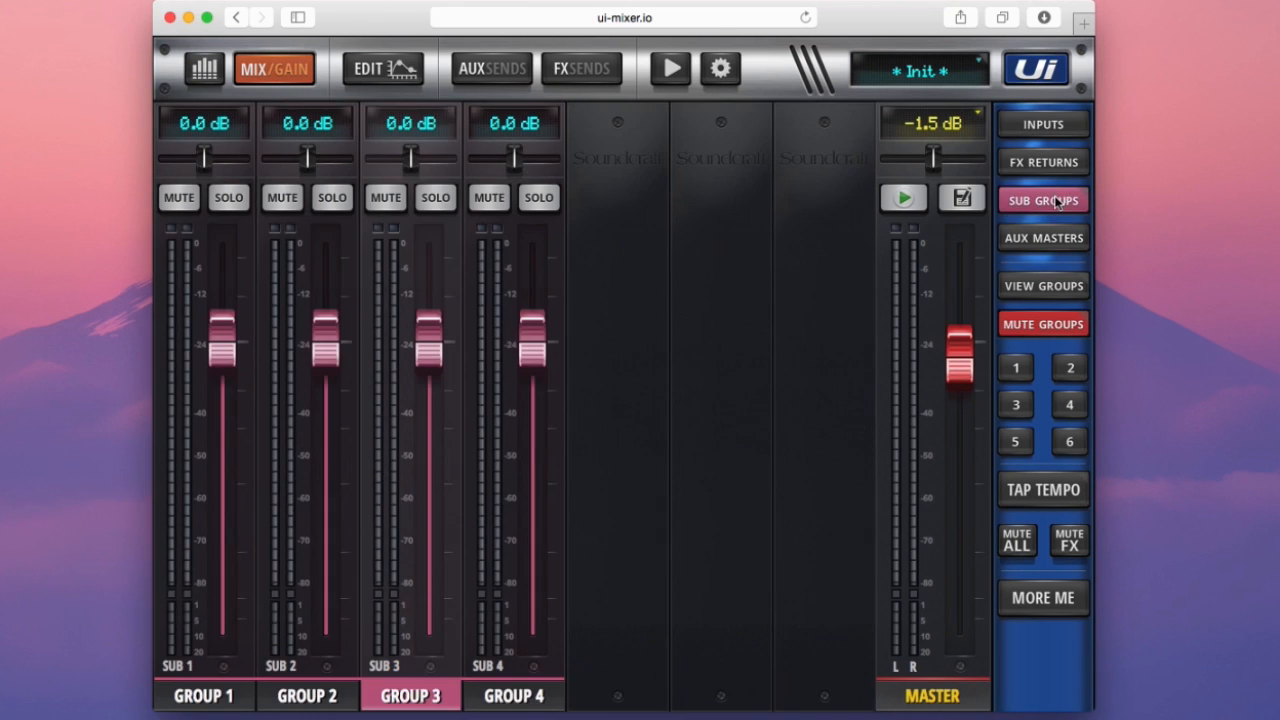
Unassign CH 1 from Sub Group 1, reassign it, and return to the subgroup faders
left_click(1042, 124)
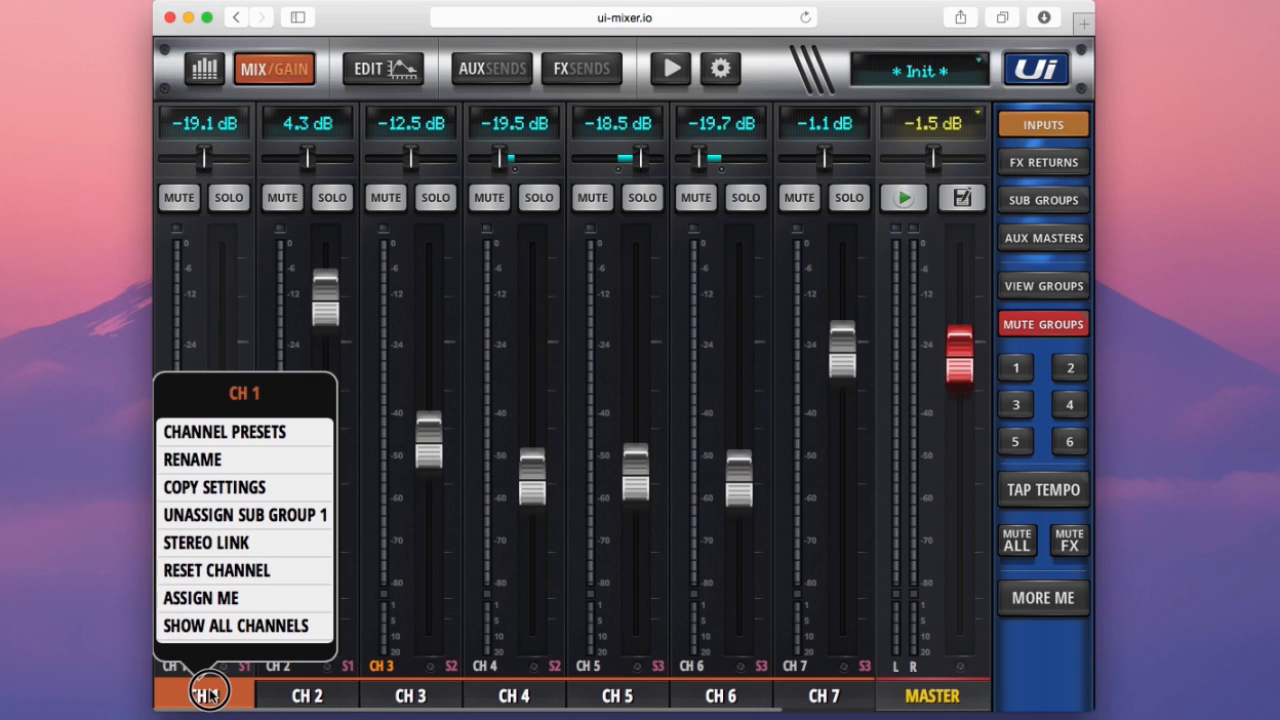
mouse_move(280, 516)
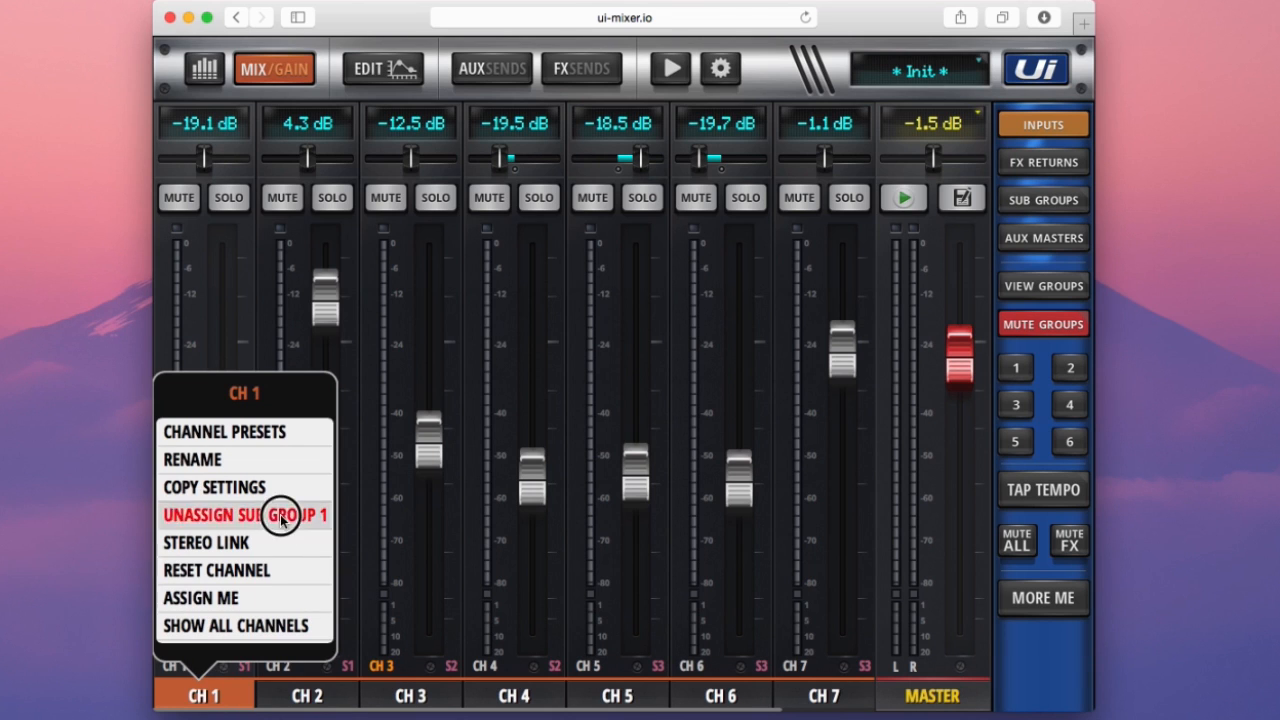
left_click(284, 516)
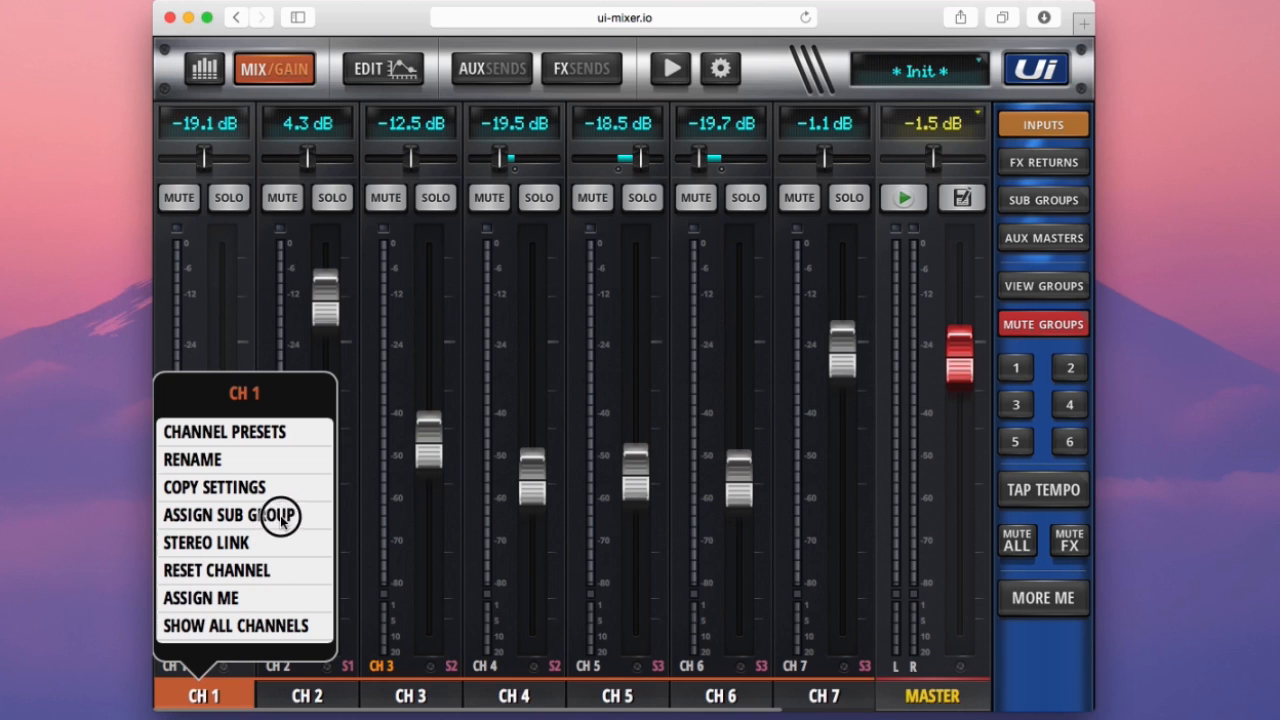
left_click(232, 514)
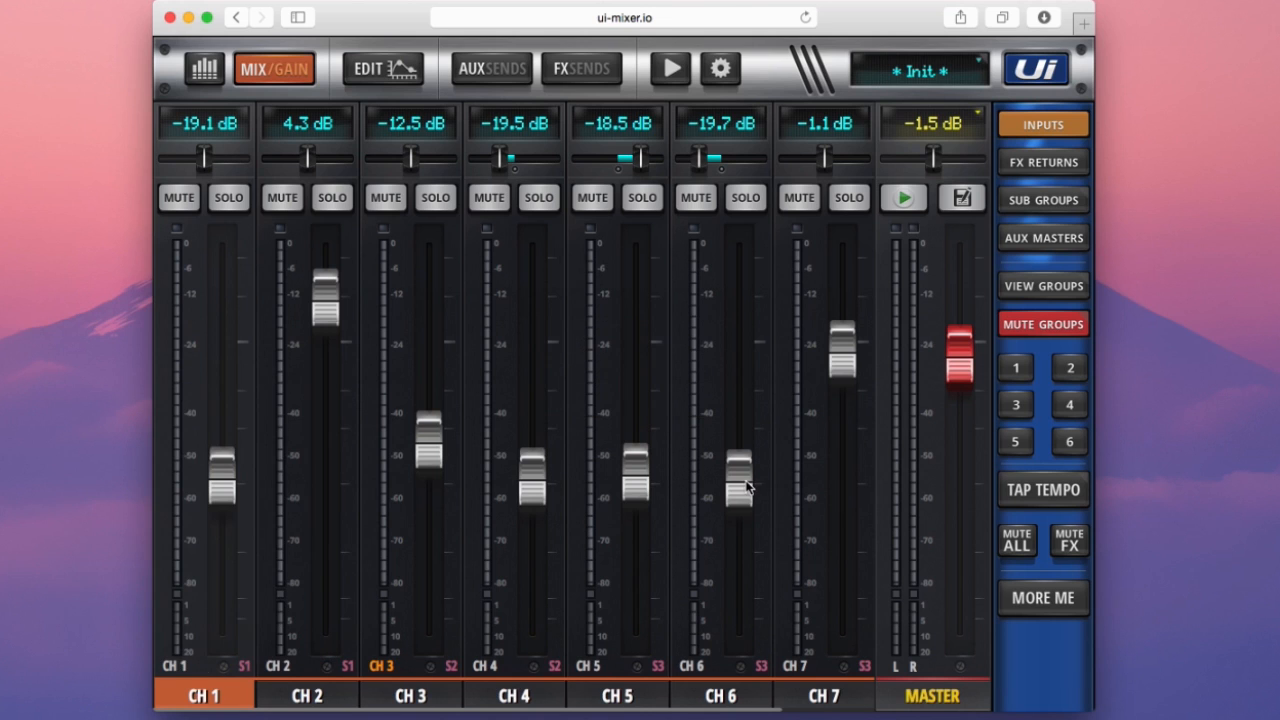
mouse_move(756, 486)
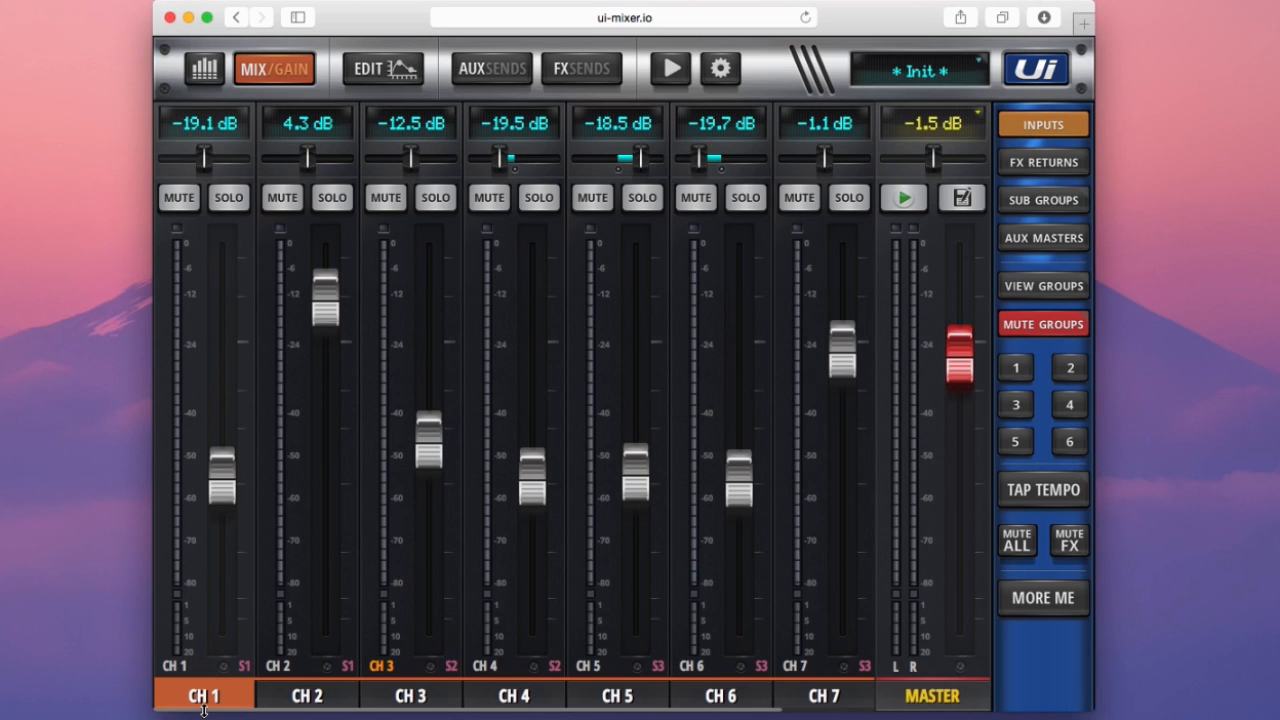
left_click(1044, 200)
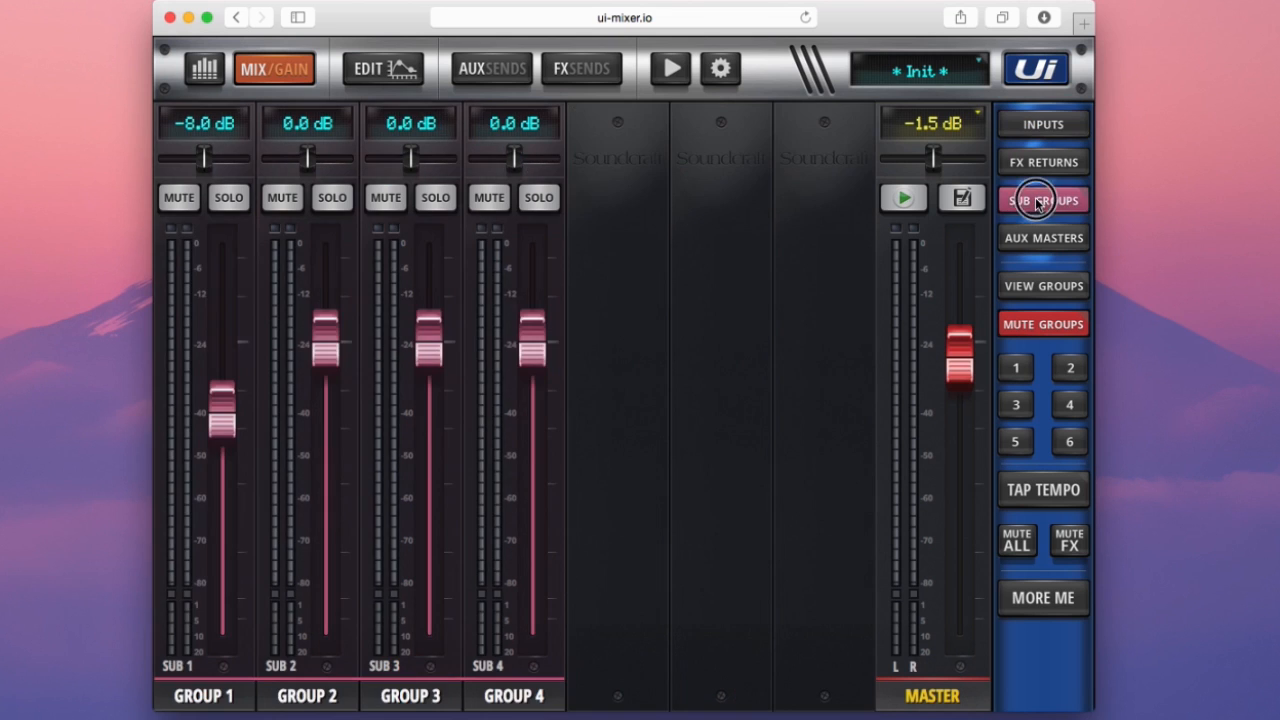
On the Views settings page, add CH 1 to view group 1
left_click(1044, 200)
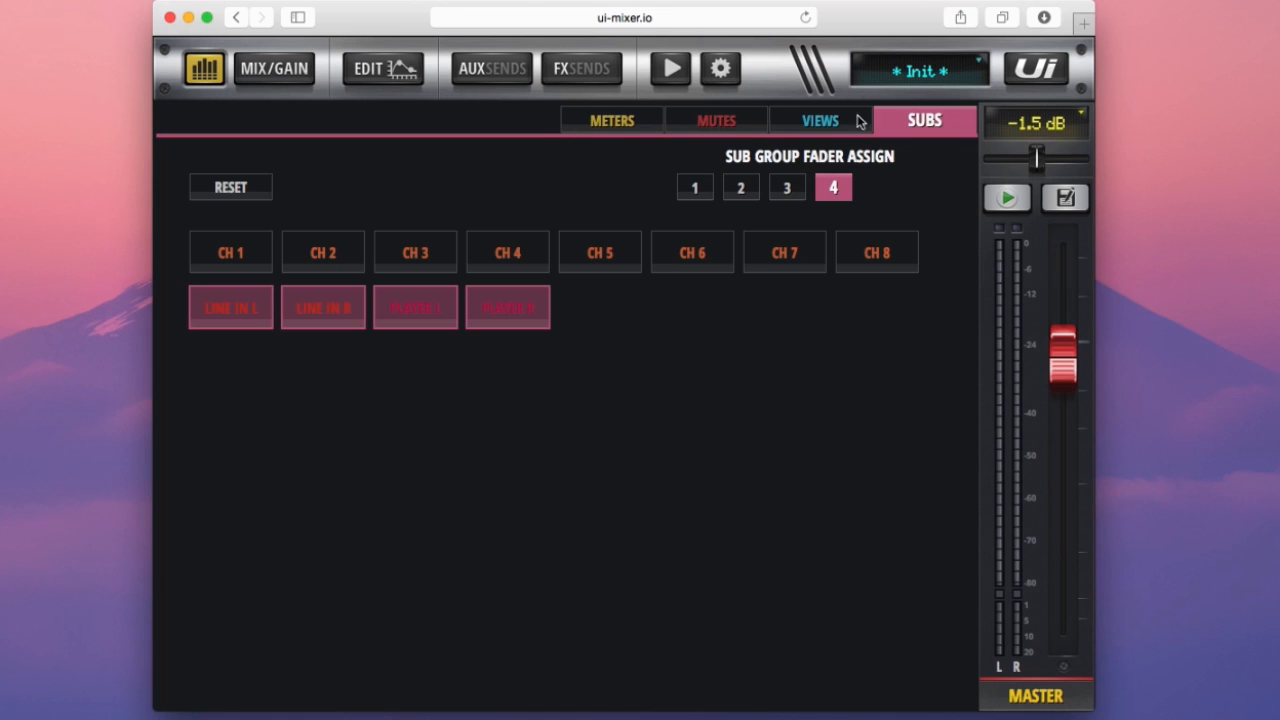
left_click(820, 120)
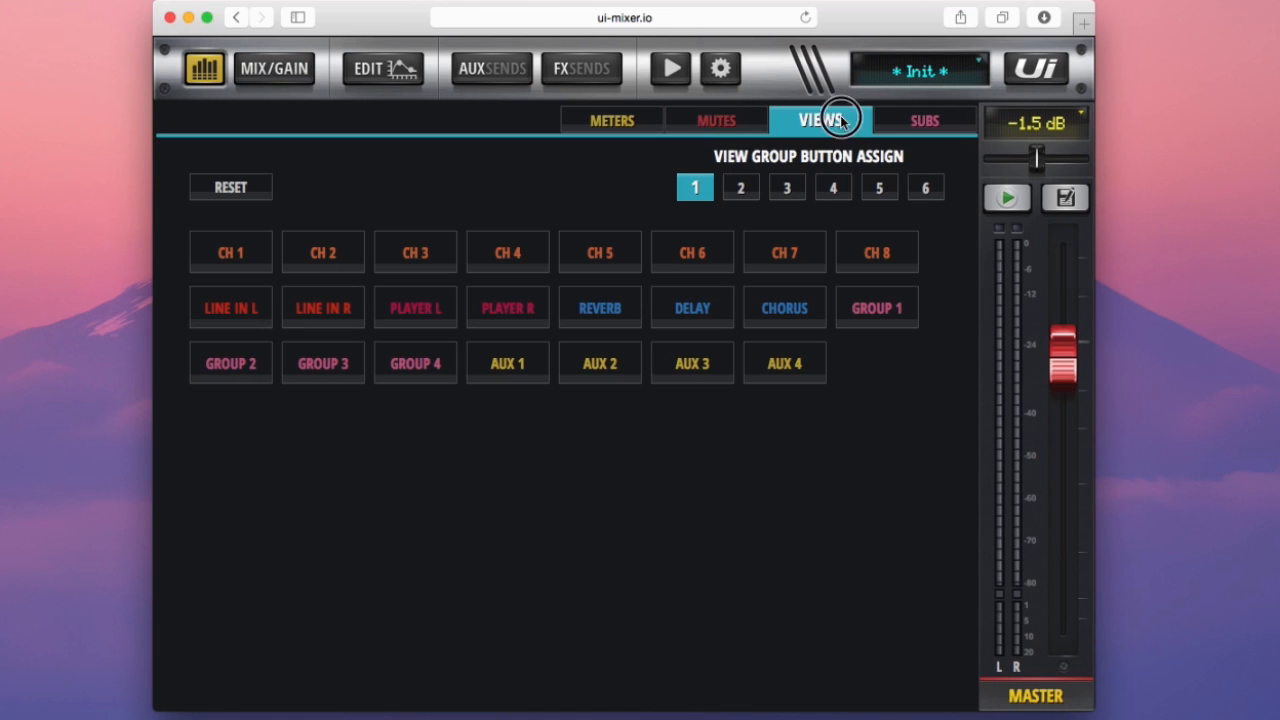
mouse_move(884, 132)
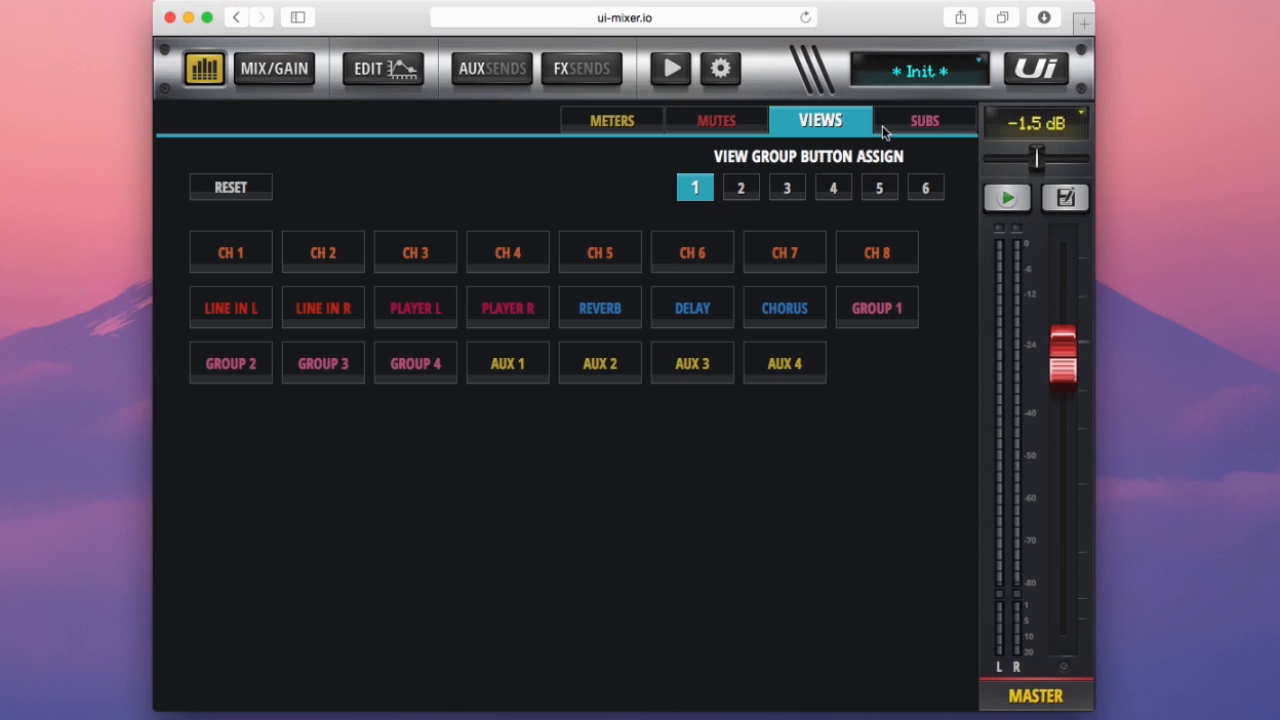
mouse_move(752, 136)
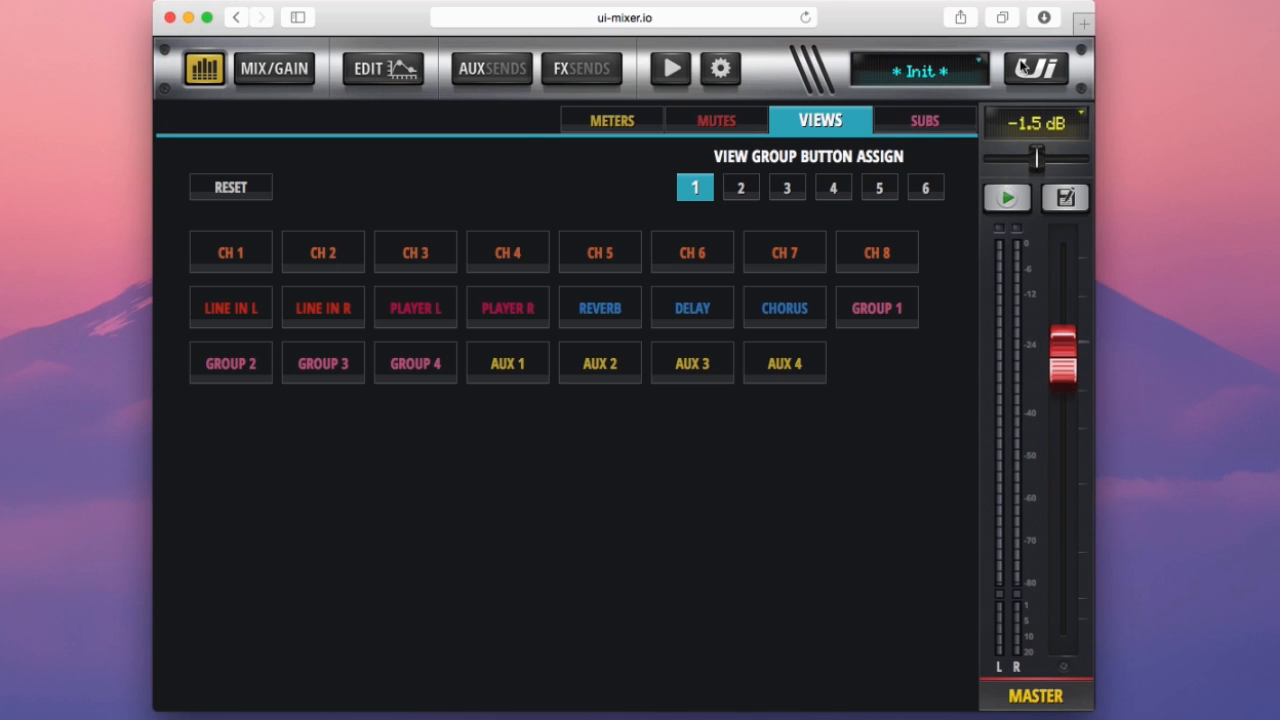
left_click(274, 68)
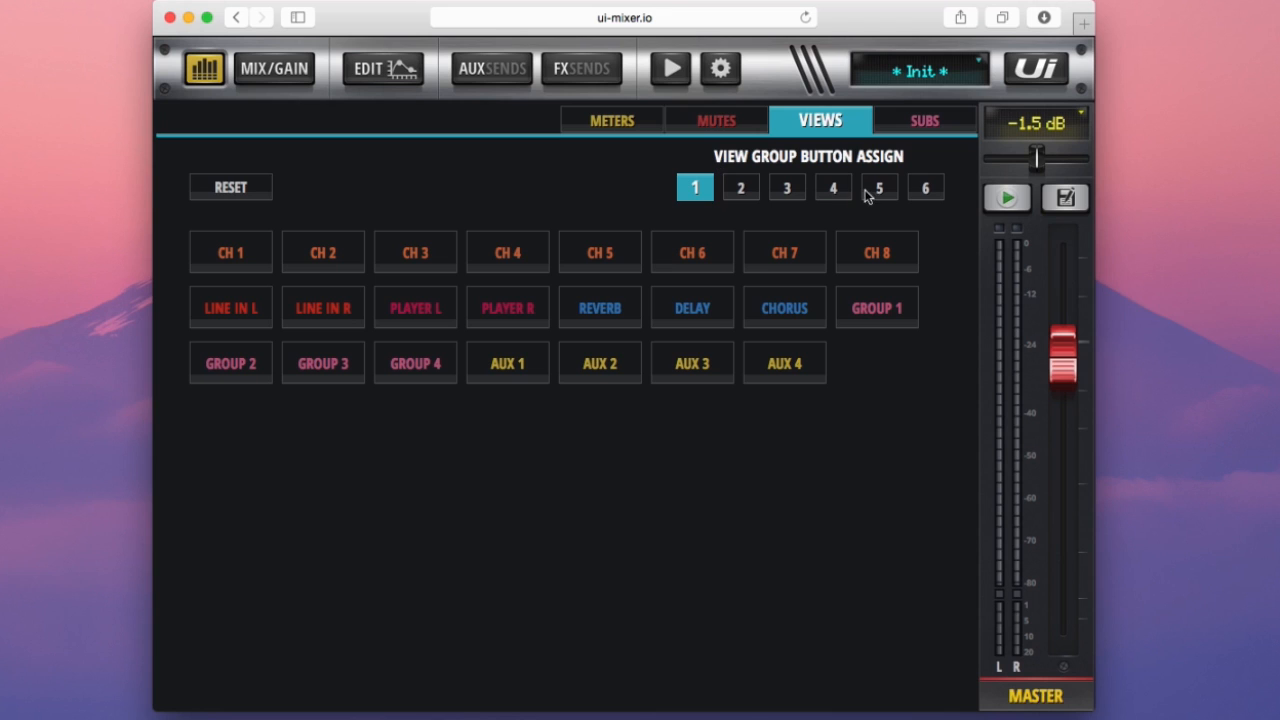
mouse_move(720, 200)
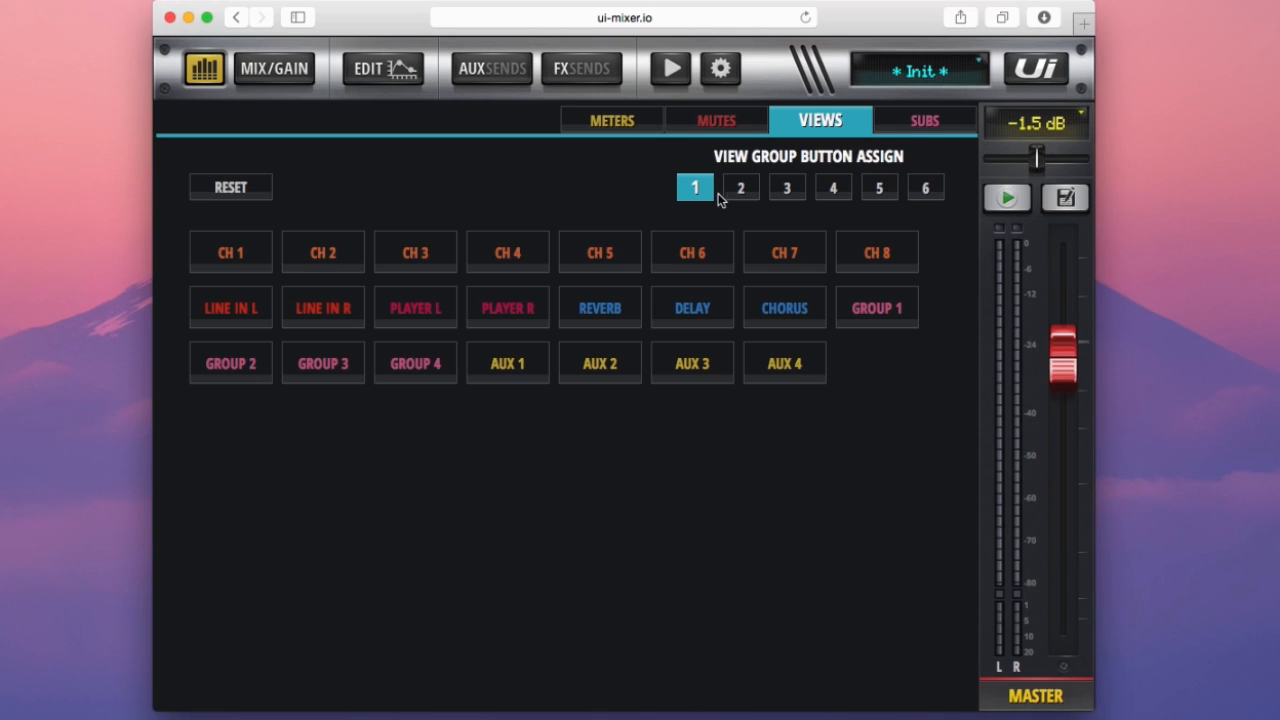
left_click(230, 252)
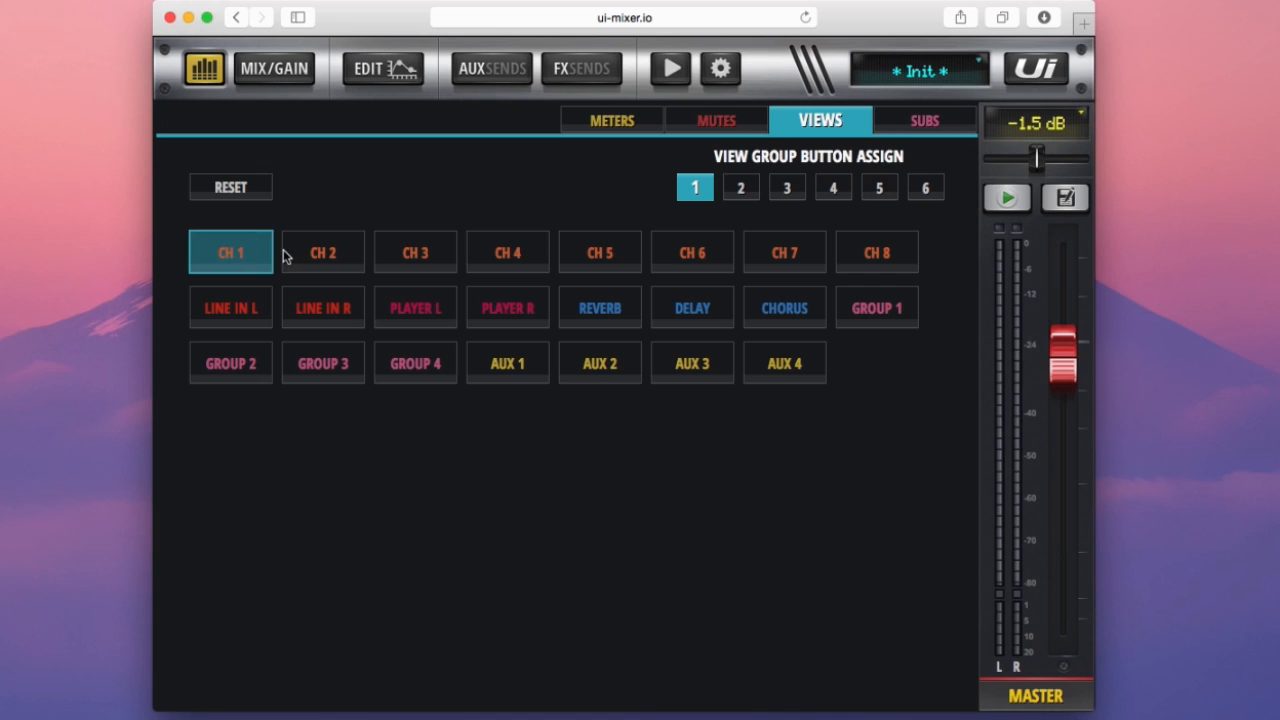
Assign CH 3–4 to view group 2 and CH 5–8 to view group 3
left_click(740, 188)
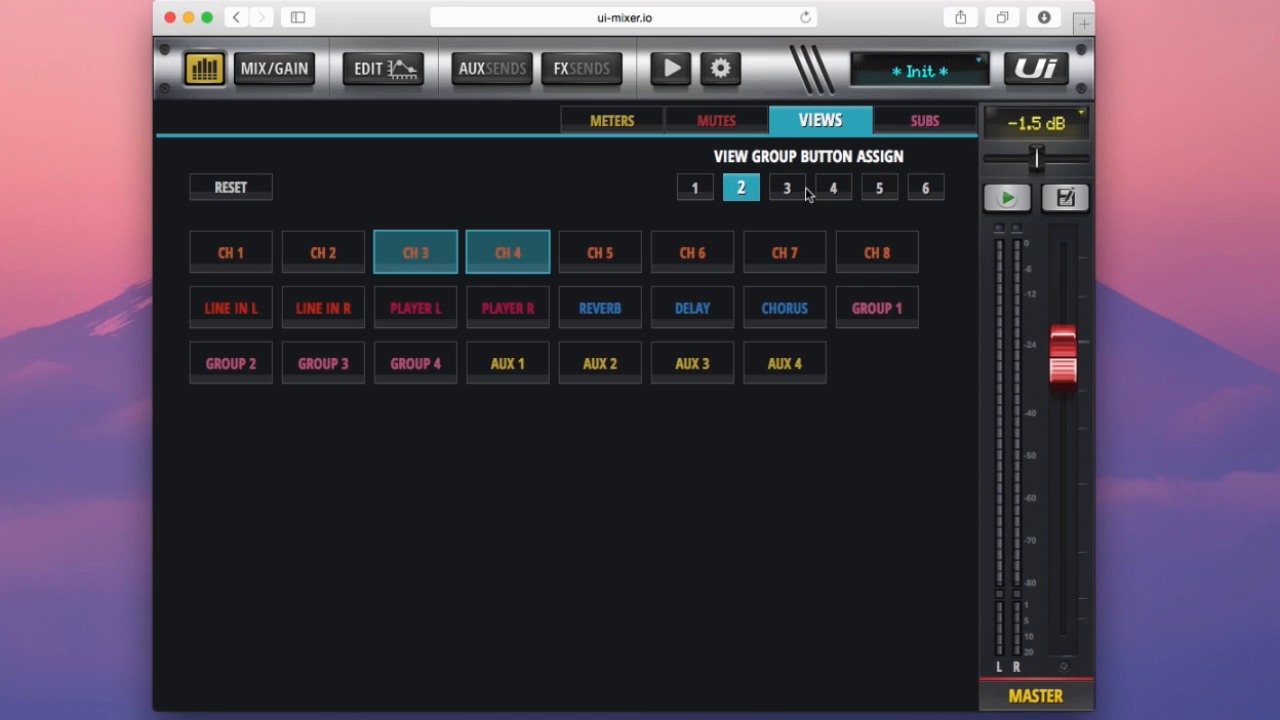
left_click(788, 188)
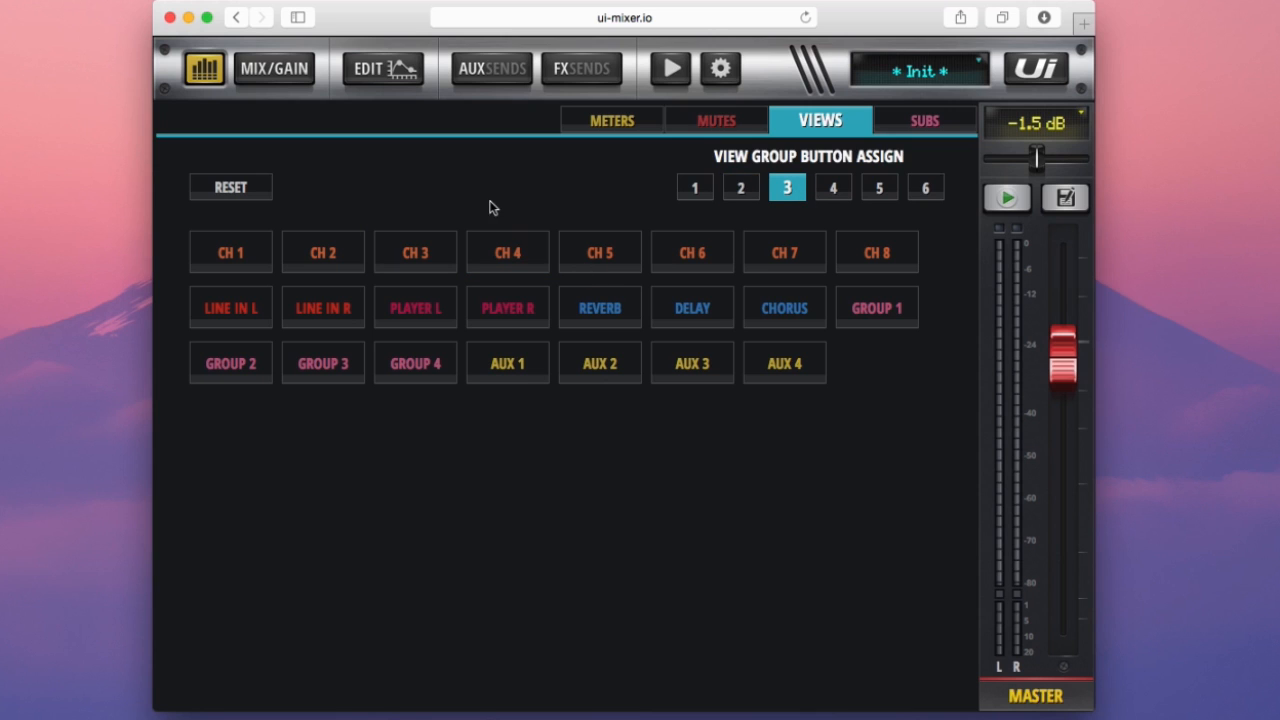
left_click(508, 252)
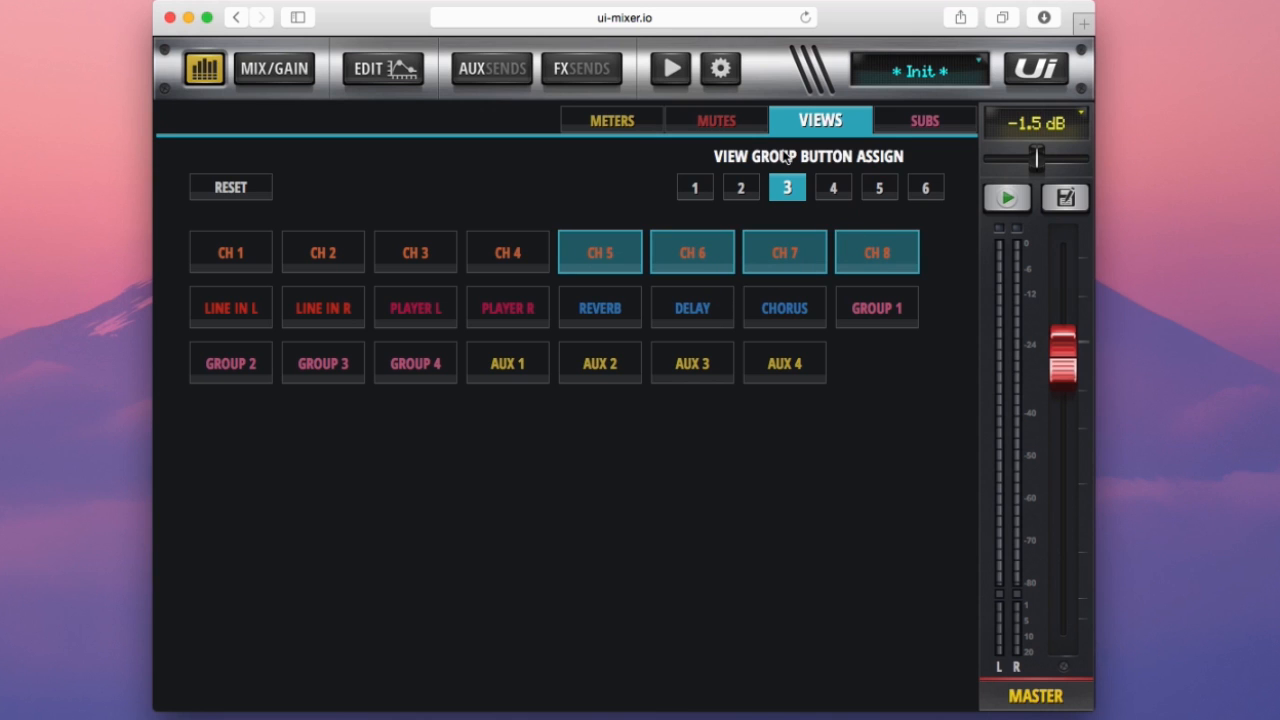
On the Mutes page, put CH 1 to CH 8 into mute group 1
left_click(716, 120)
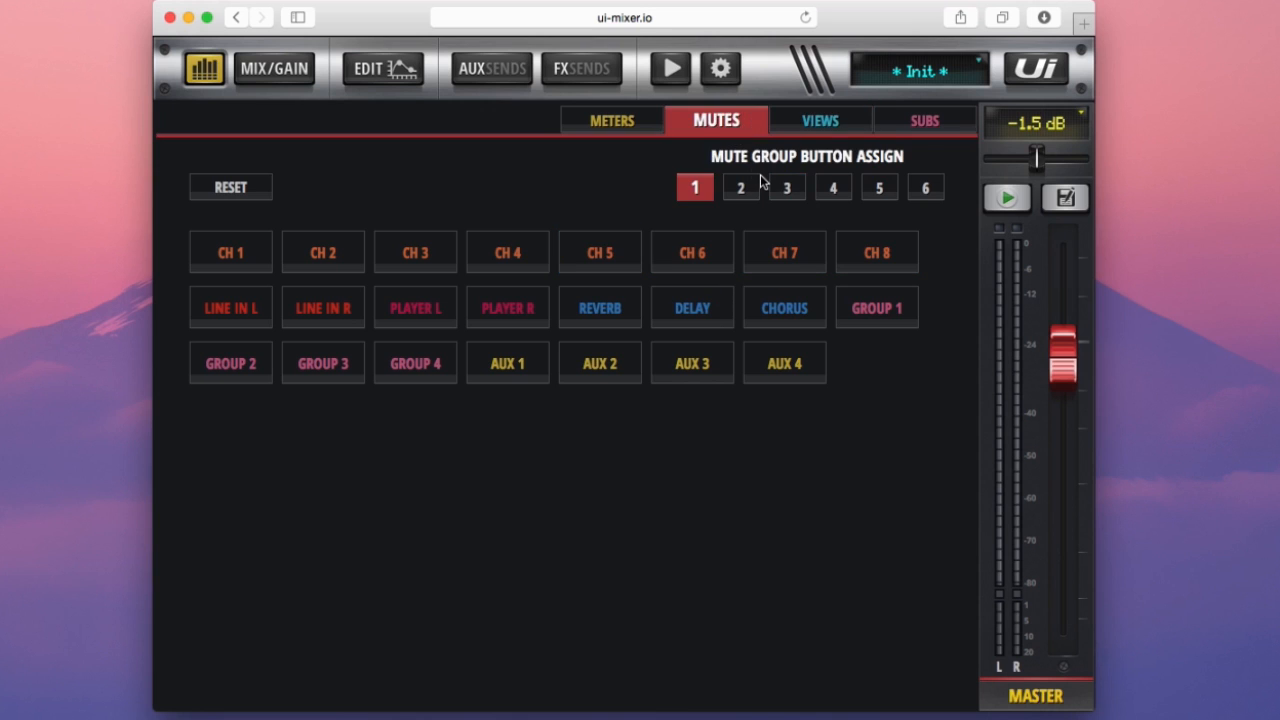
mouse_move(740, 188)
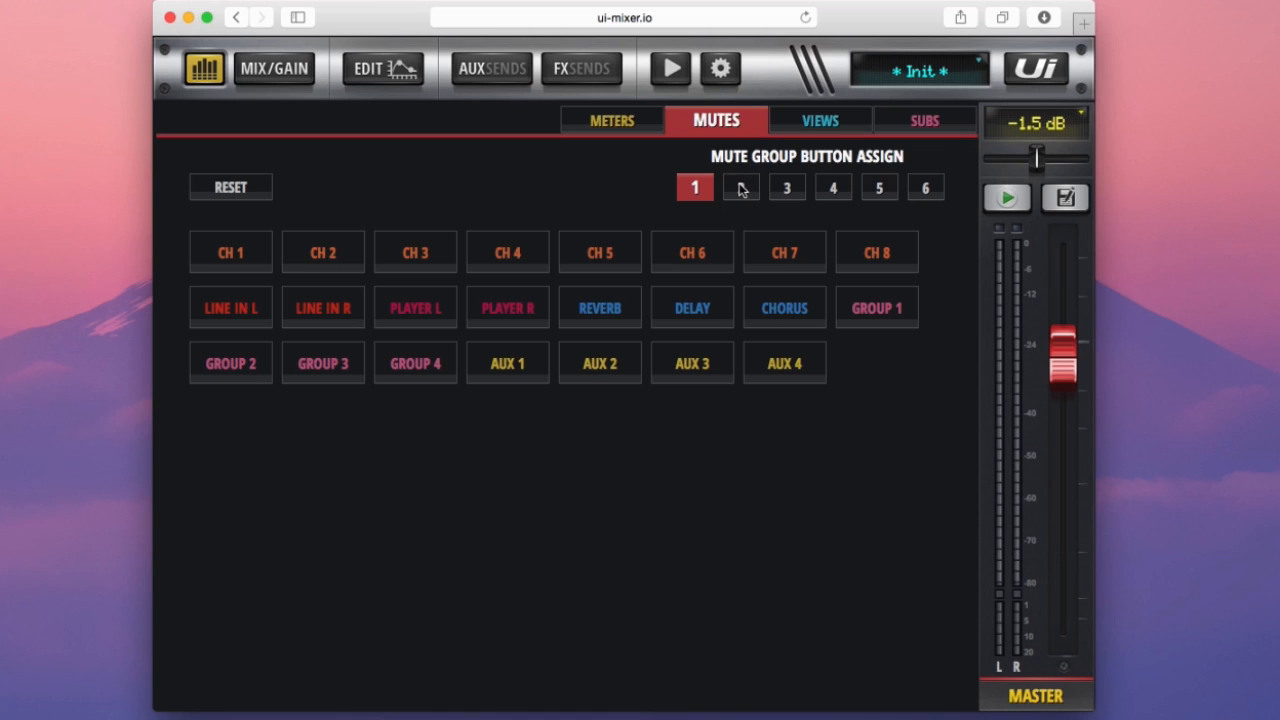
left_click(230, 252)
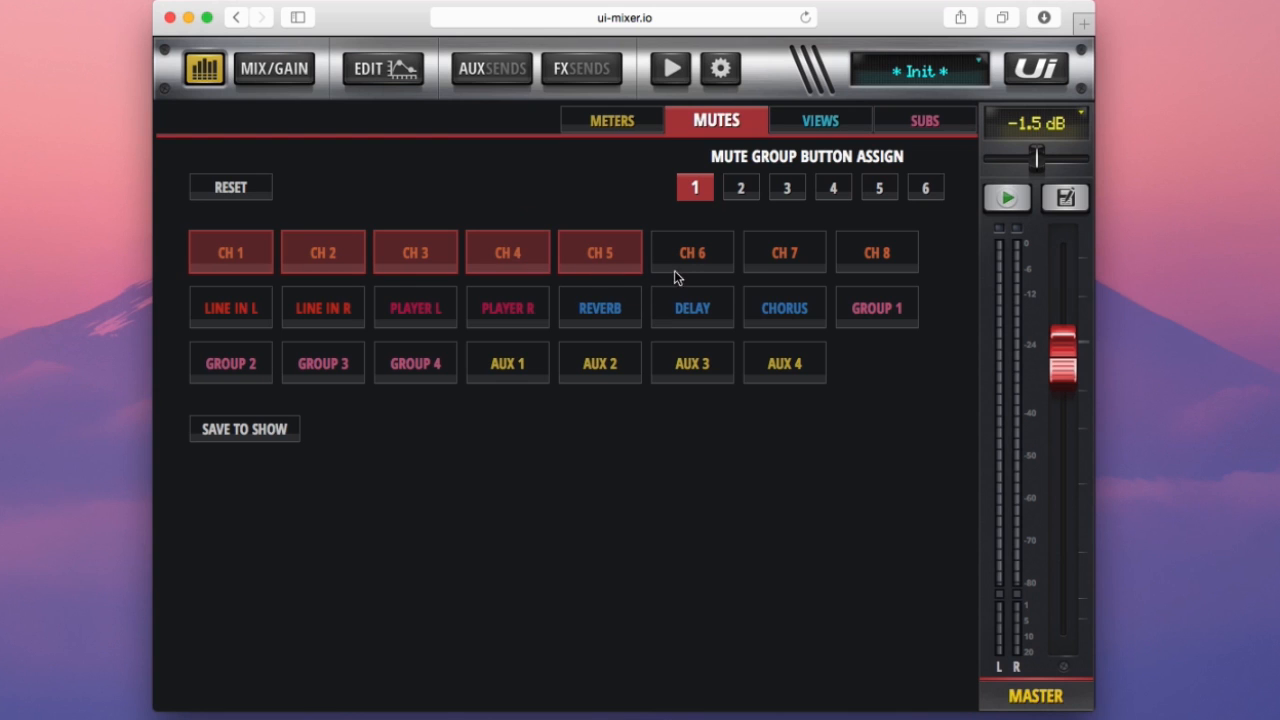
left_click(692, 252)
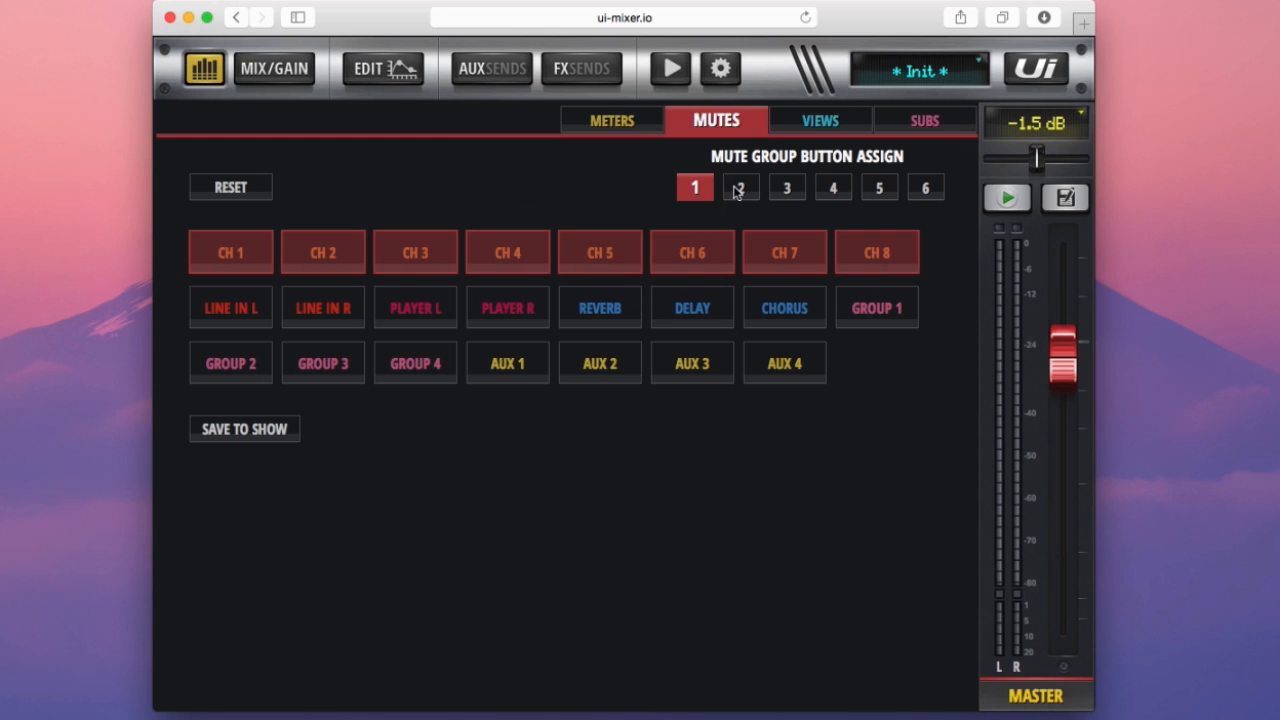
Put the line and player inputs into mute group 2 and return to the faders
left_click(740, 188)
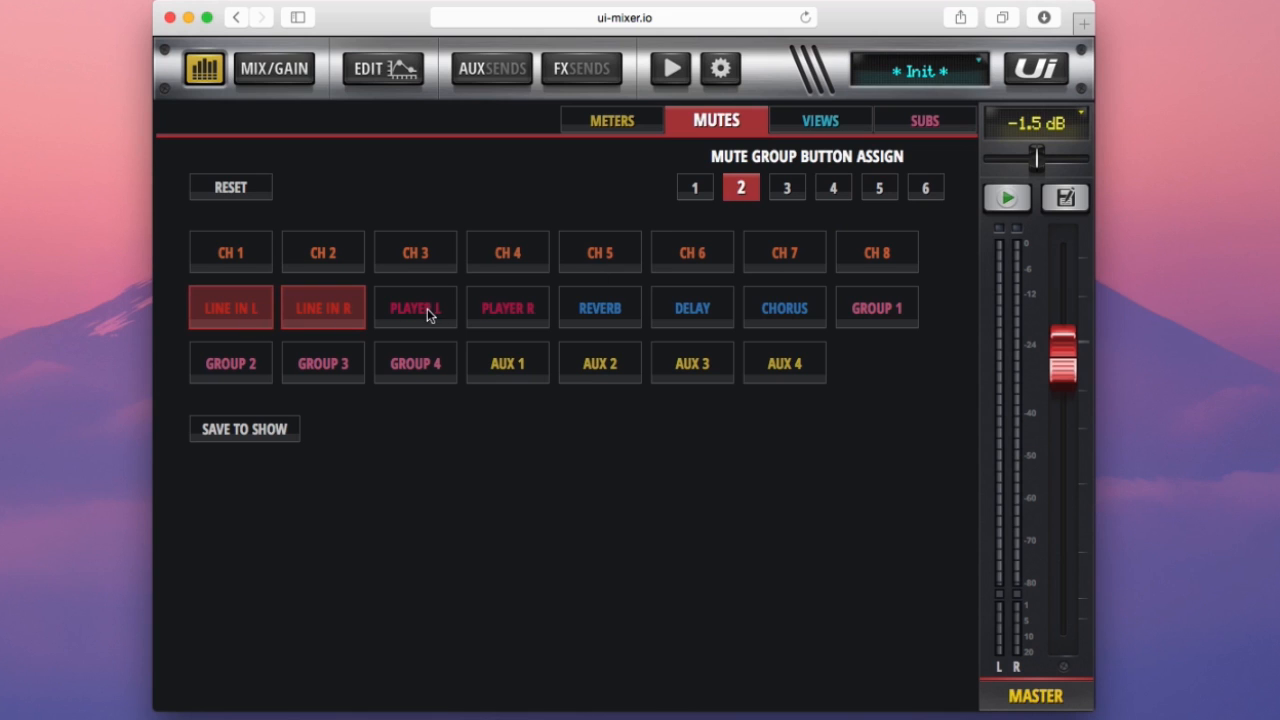
left_click(416, 308)
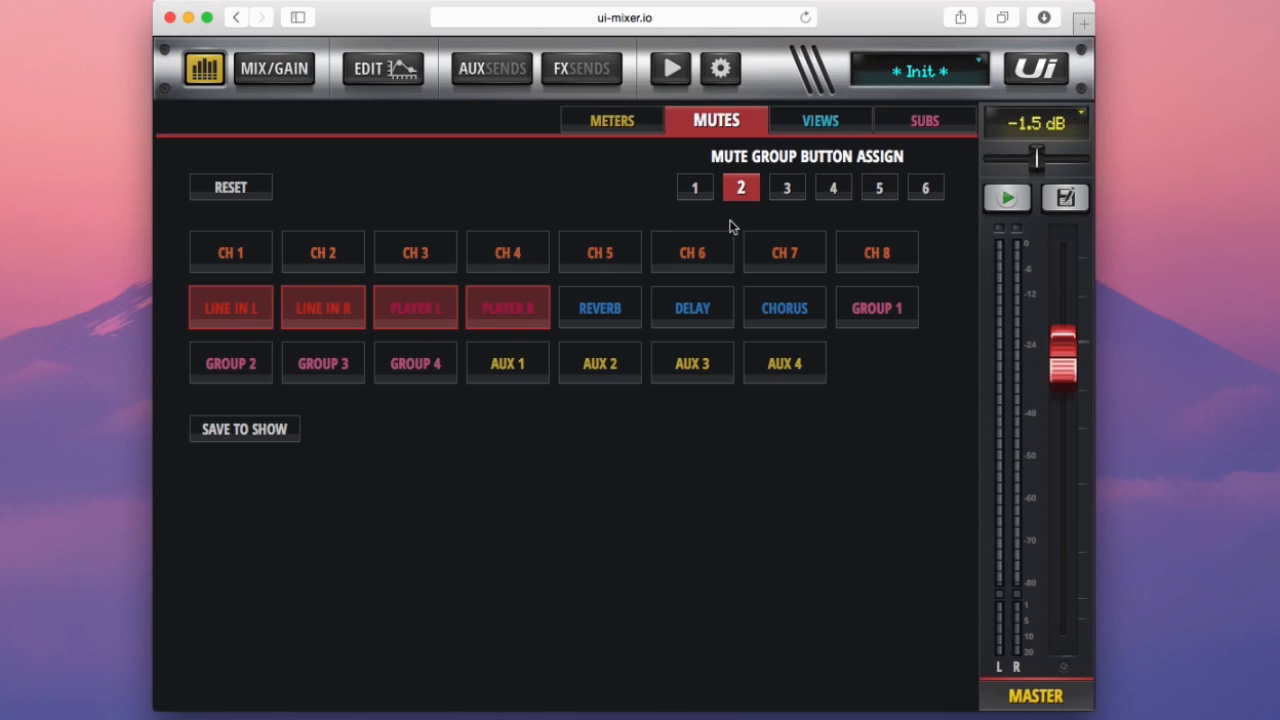
left_click(274, 68)
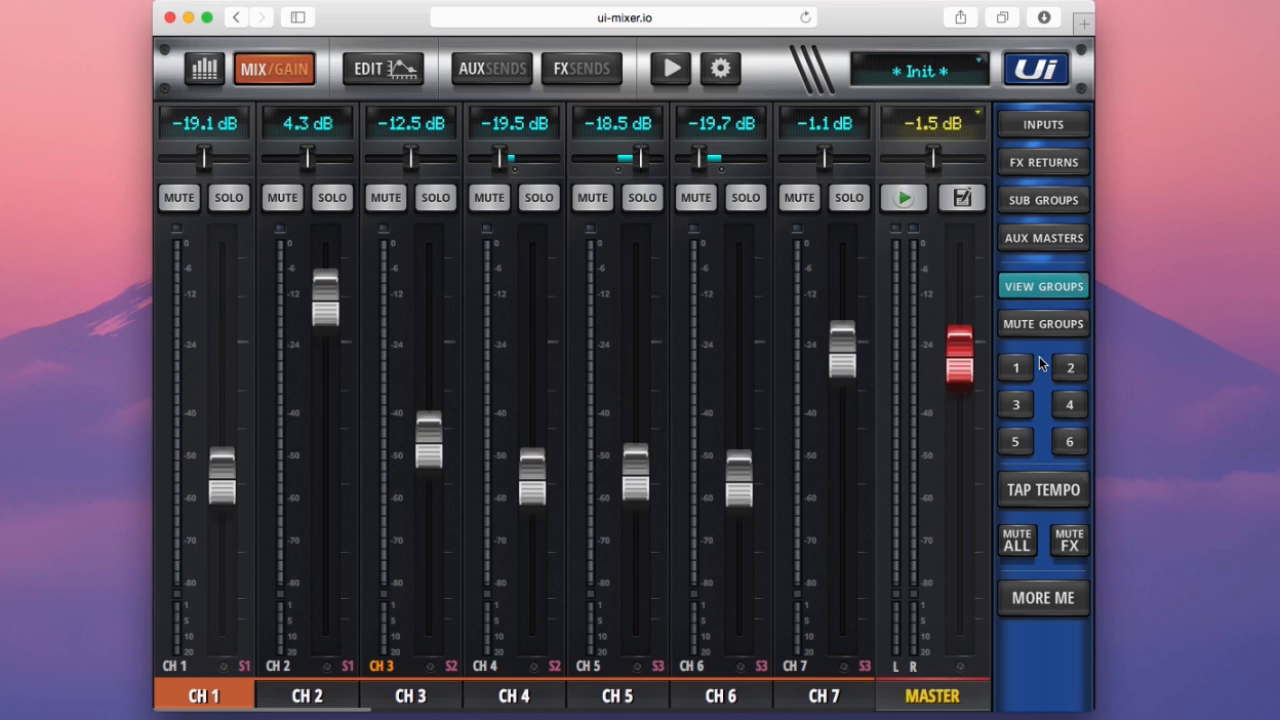
mouse_move(1038, 292)
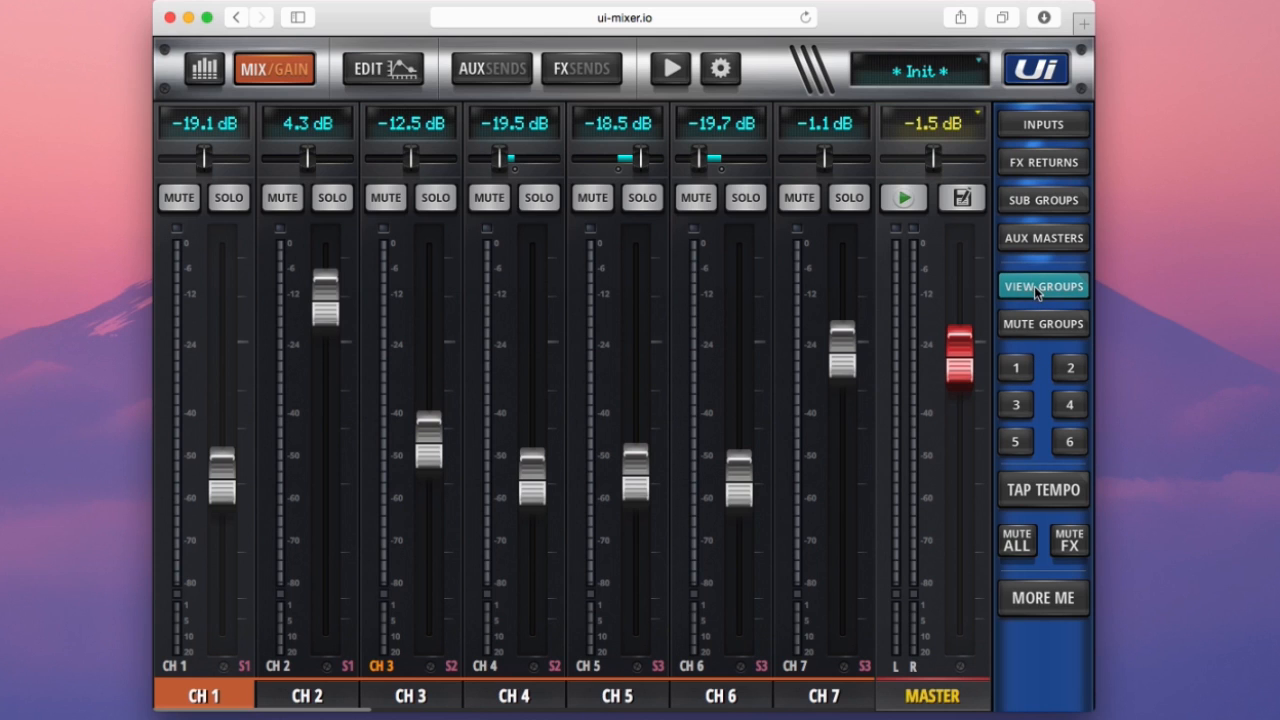
mouse_move(1036, 304)
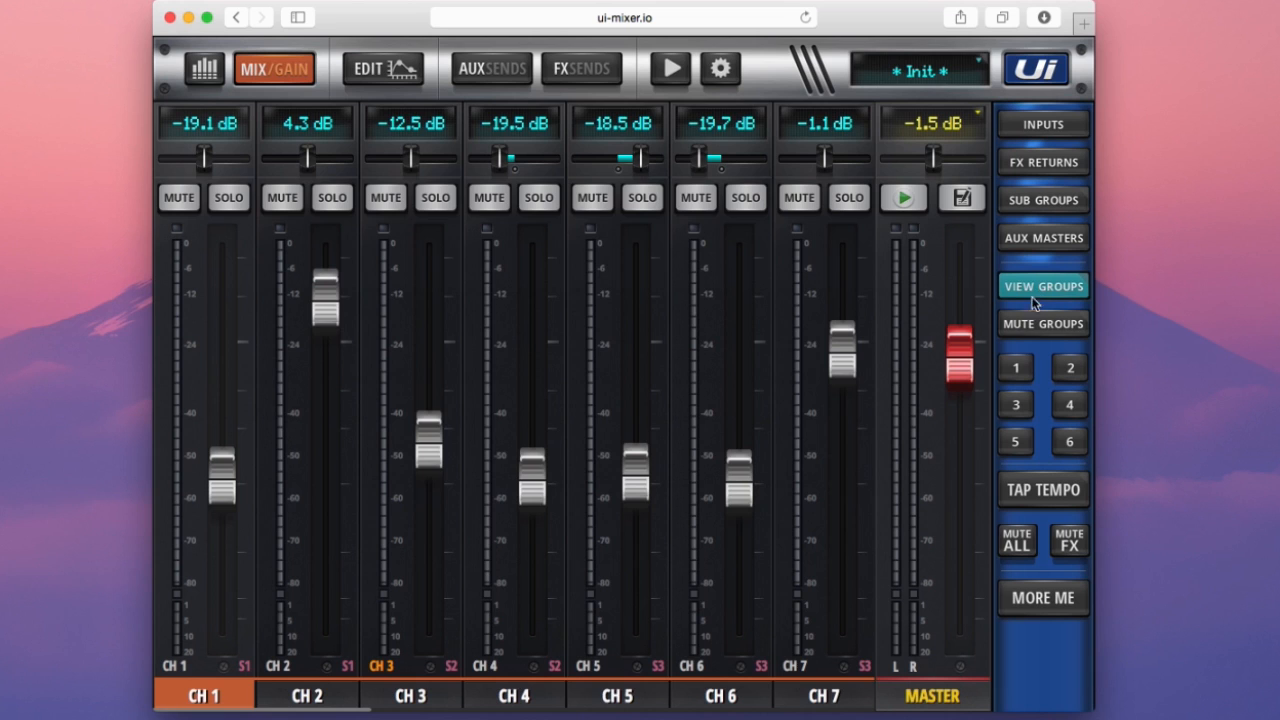
Show view group 1 (CH 1–2), group 2 (CH 3–4), then group 3 (CH 5–8)
left_click(1016, 368)
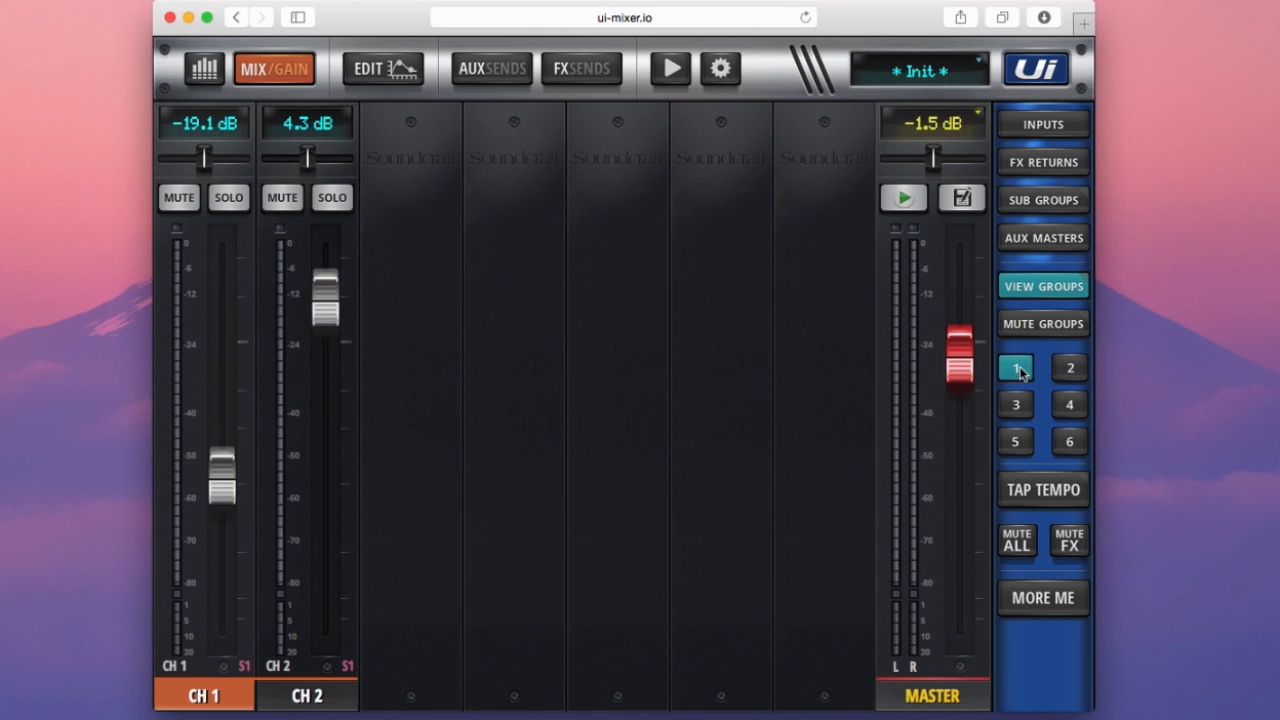
left_click(1068, 368)
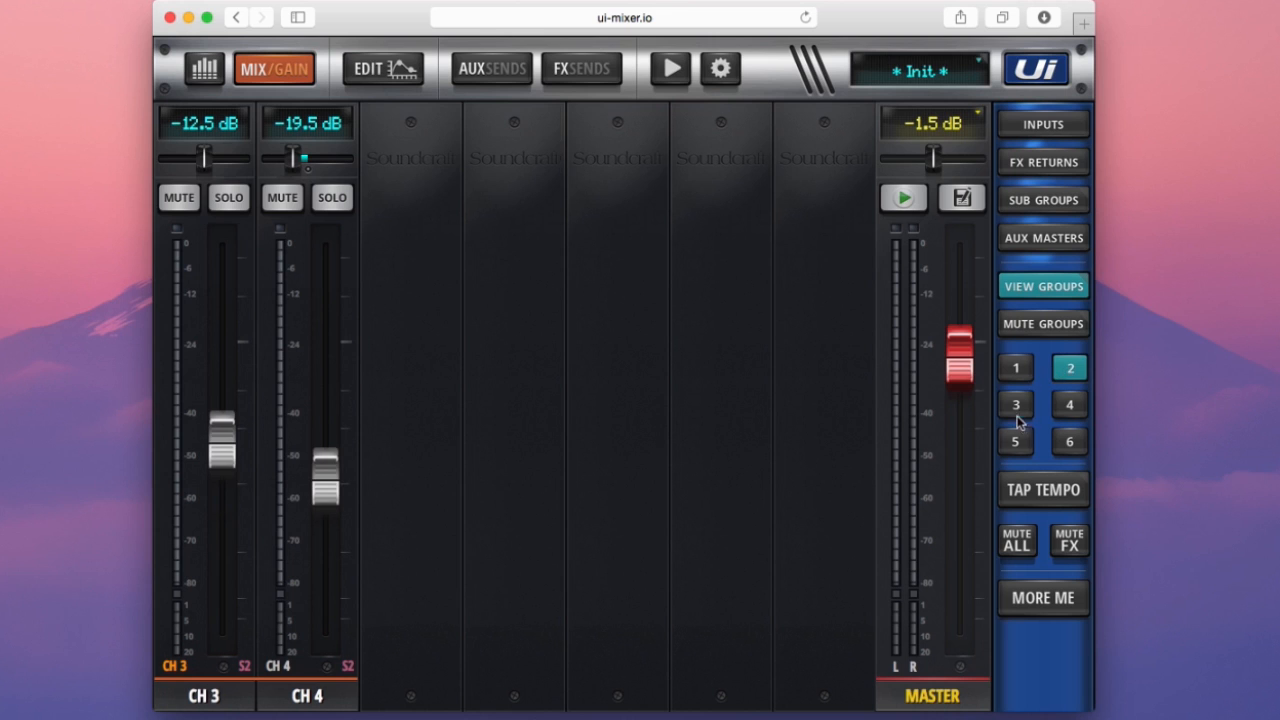
left_click(1016, 404)
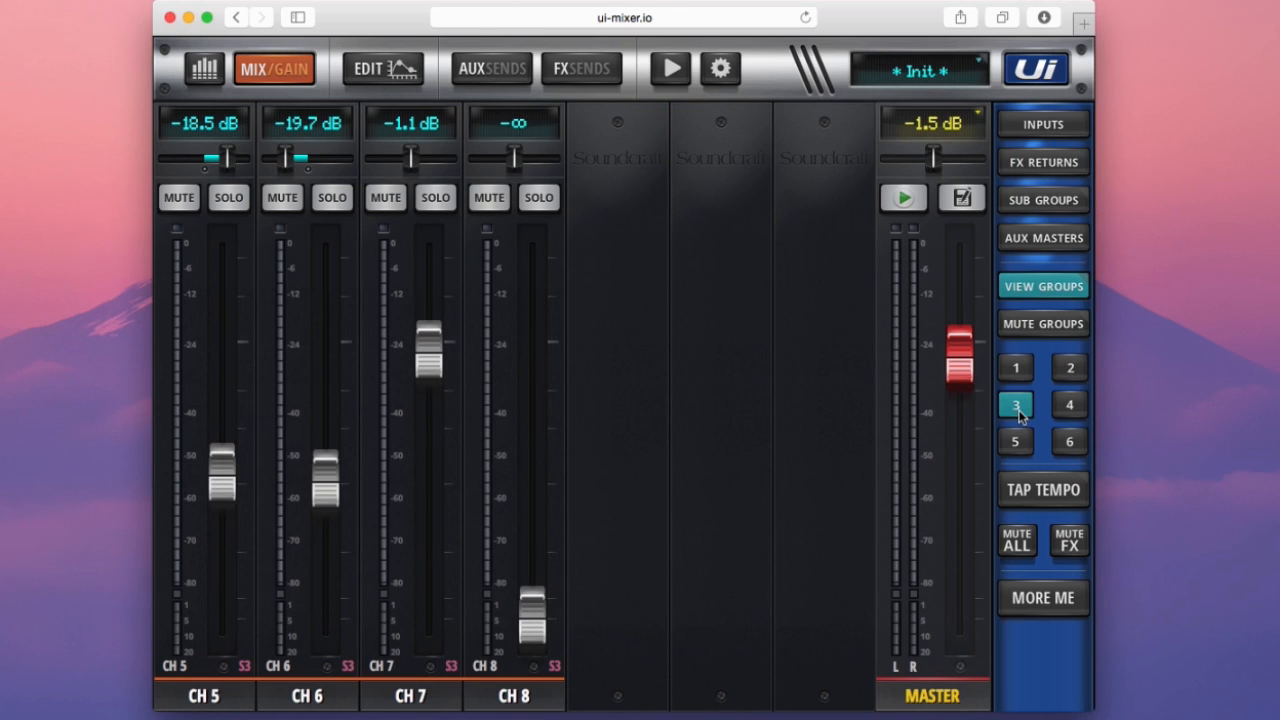
mouse_move(1036, 356)
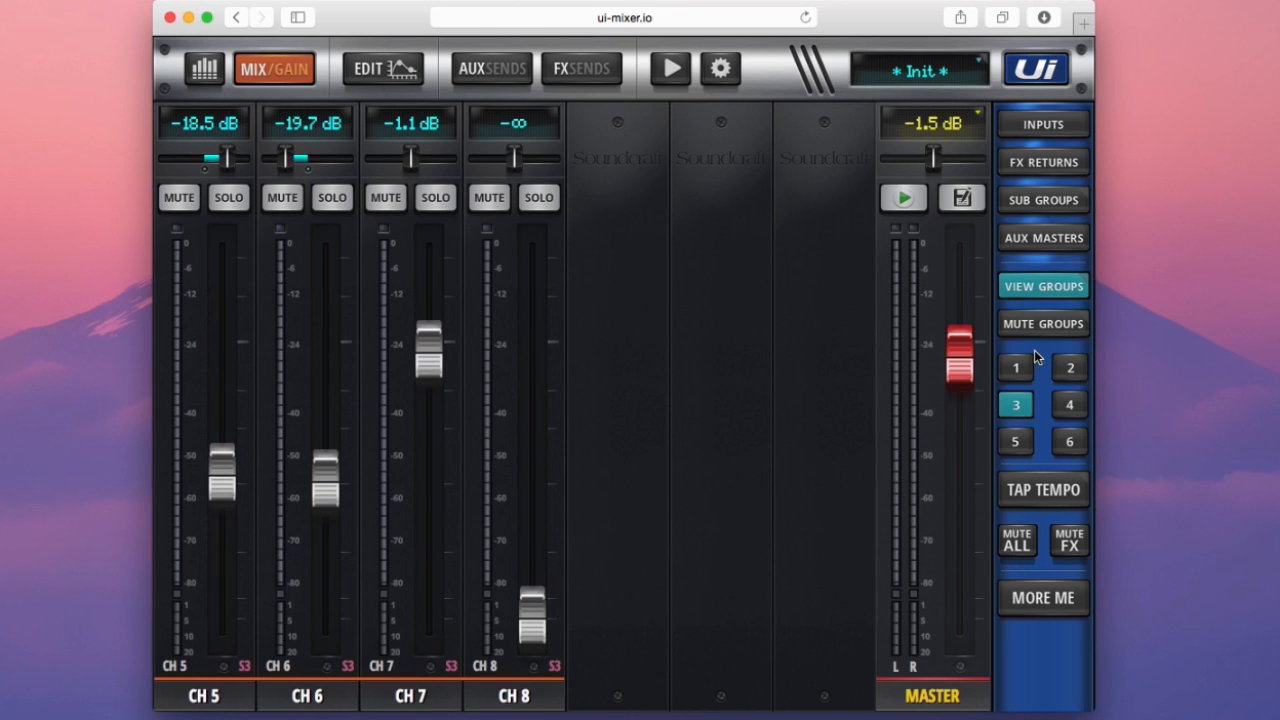
Engage mute group 1 on channels 5–8 and master, toggling CH 8's mute off and on
left_click(1016, 368)
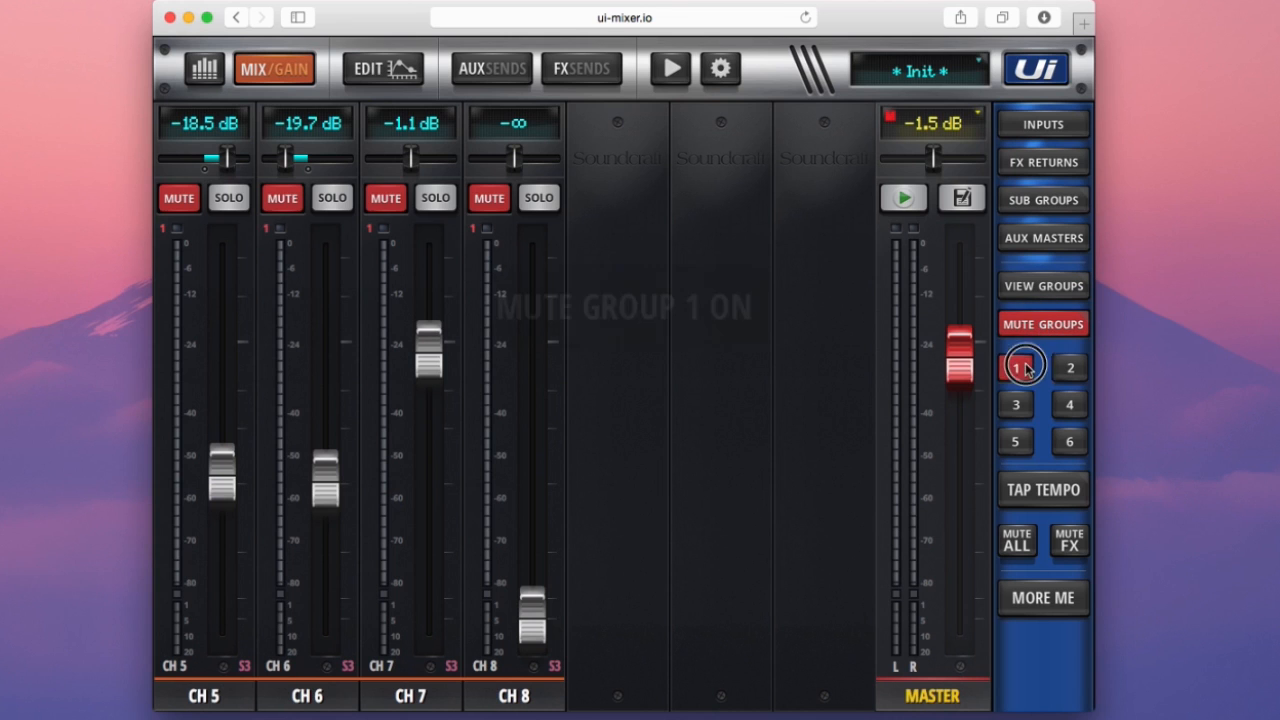
left_click(1016, 368)
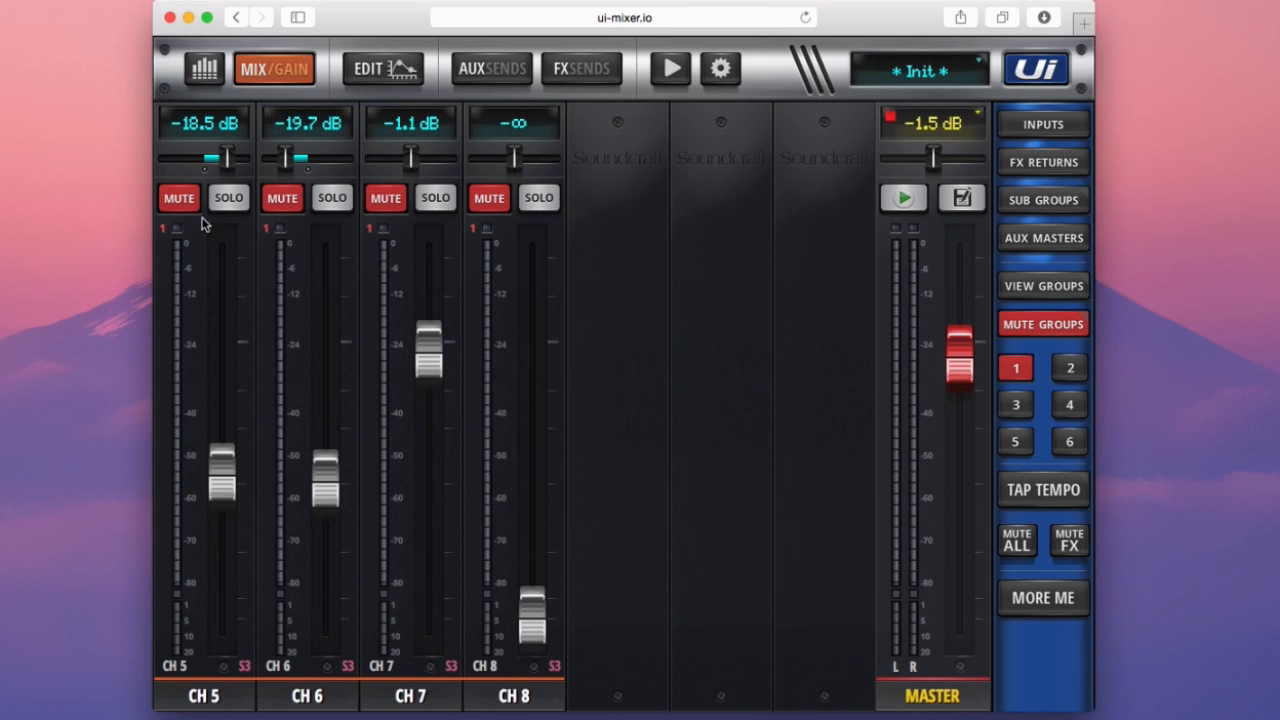
mouse_move(614, 304)
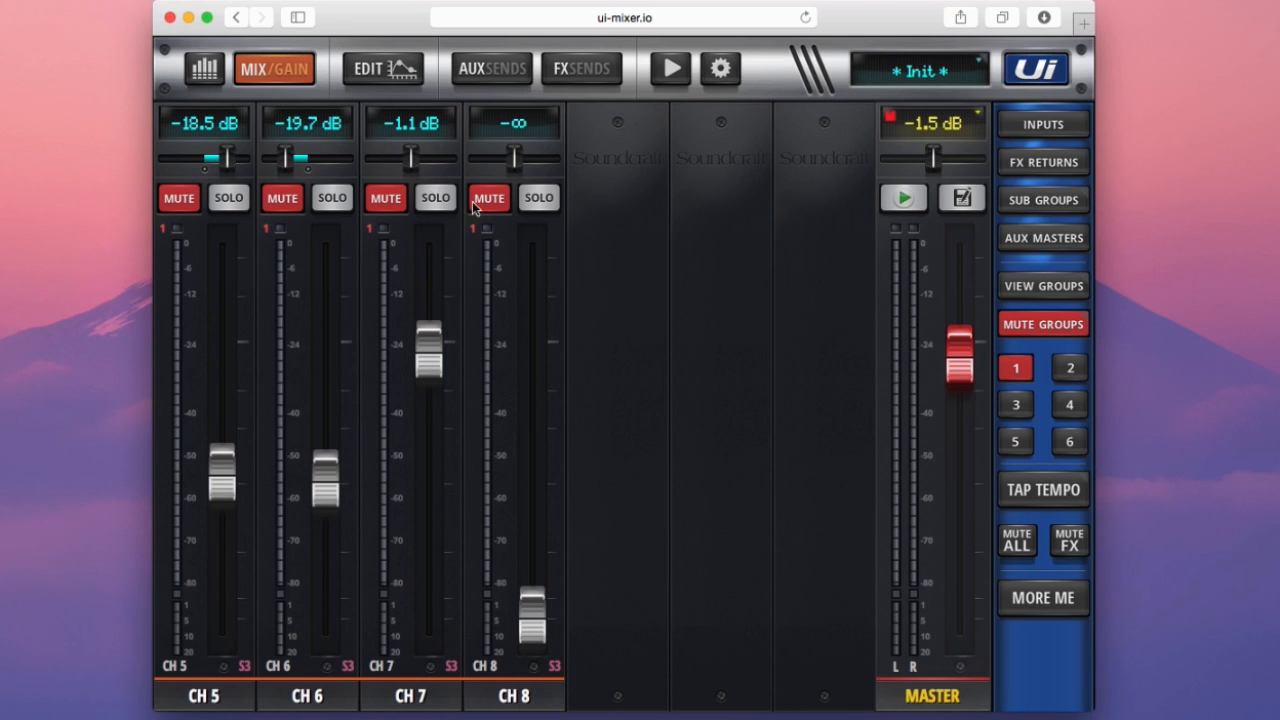
left_click(488, 198)
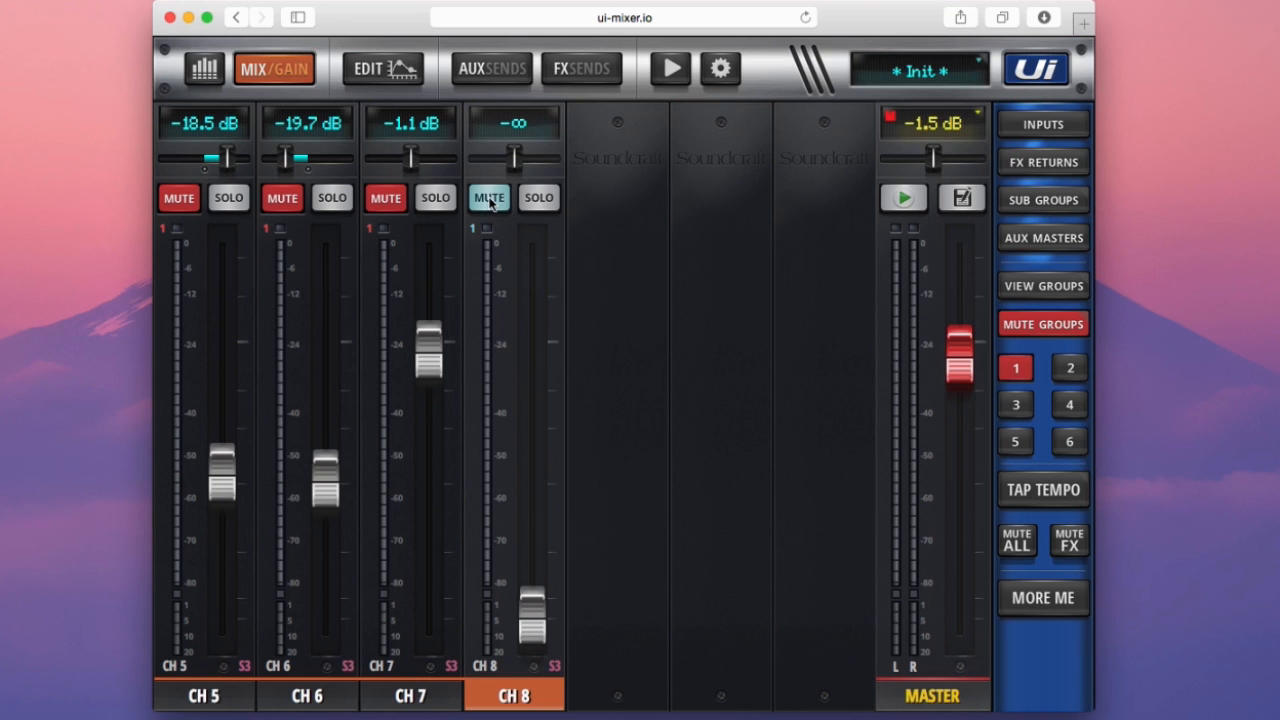
left_click(488, 198)
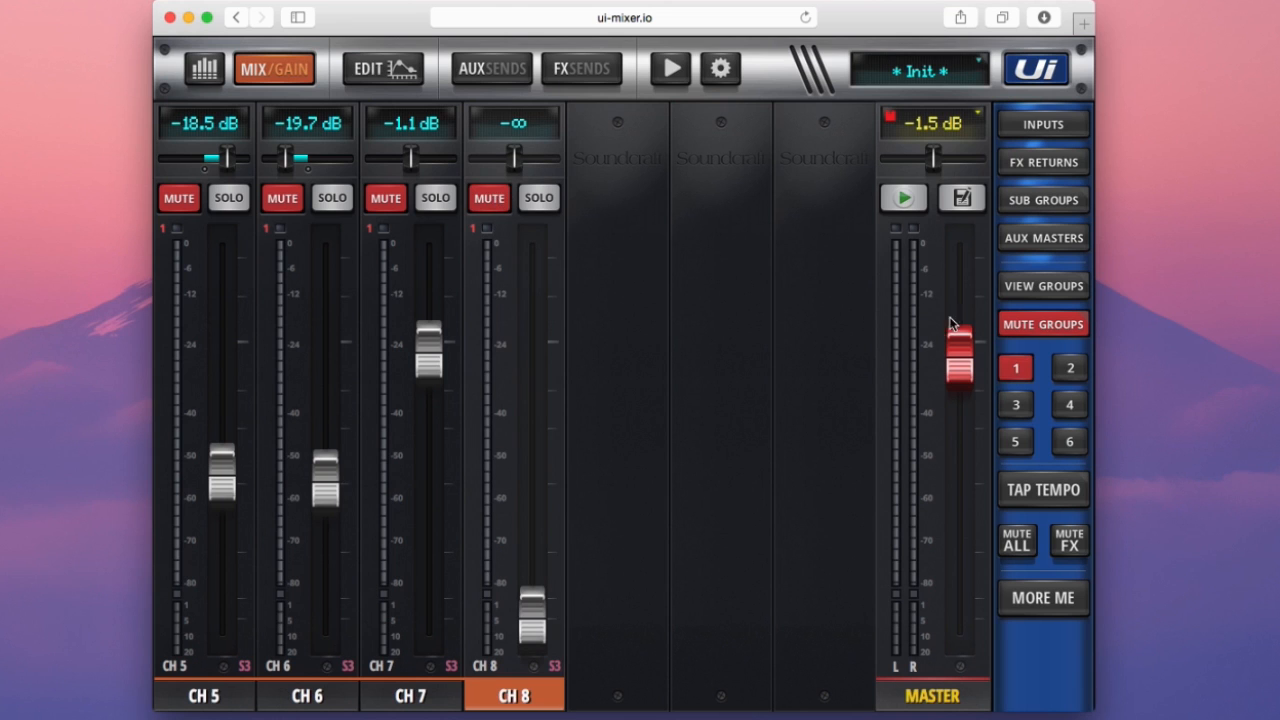
Release mute group 1 so all channels play, then switch between view and mute group modes
left_click(1016, 368)
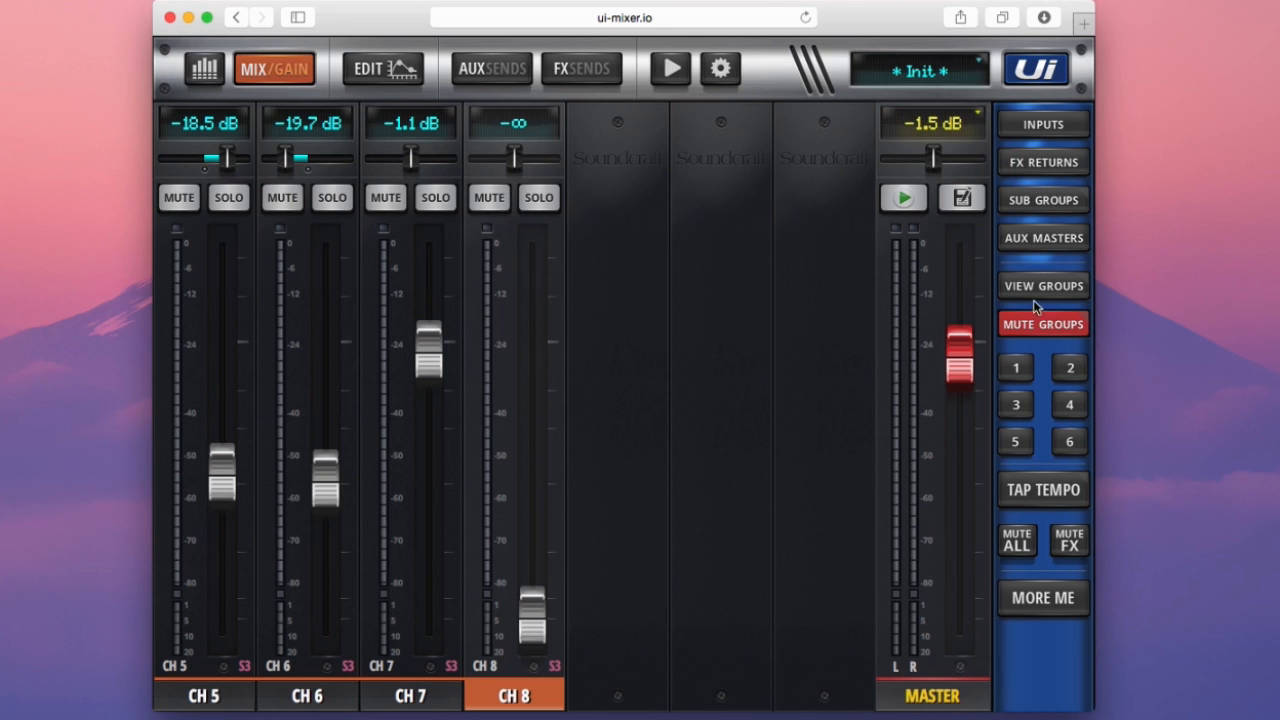
mouse_move(1080, 468)
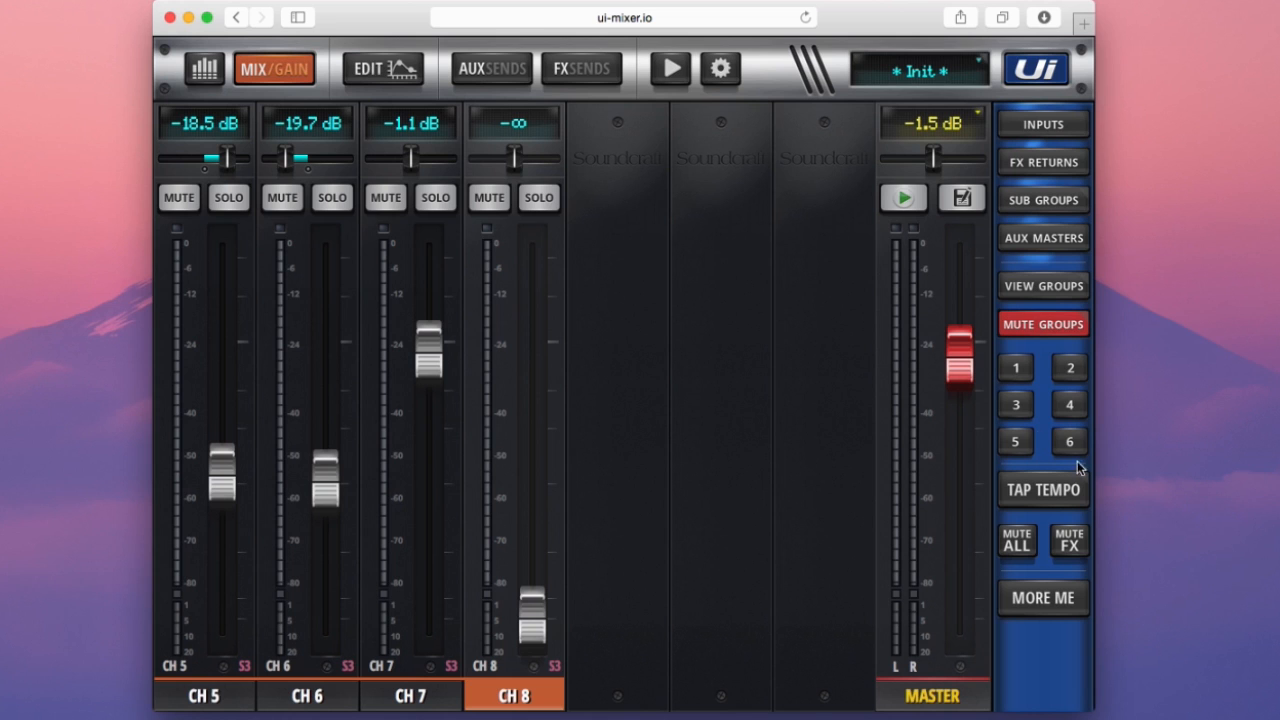
left_click(1042, 286)
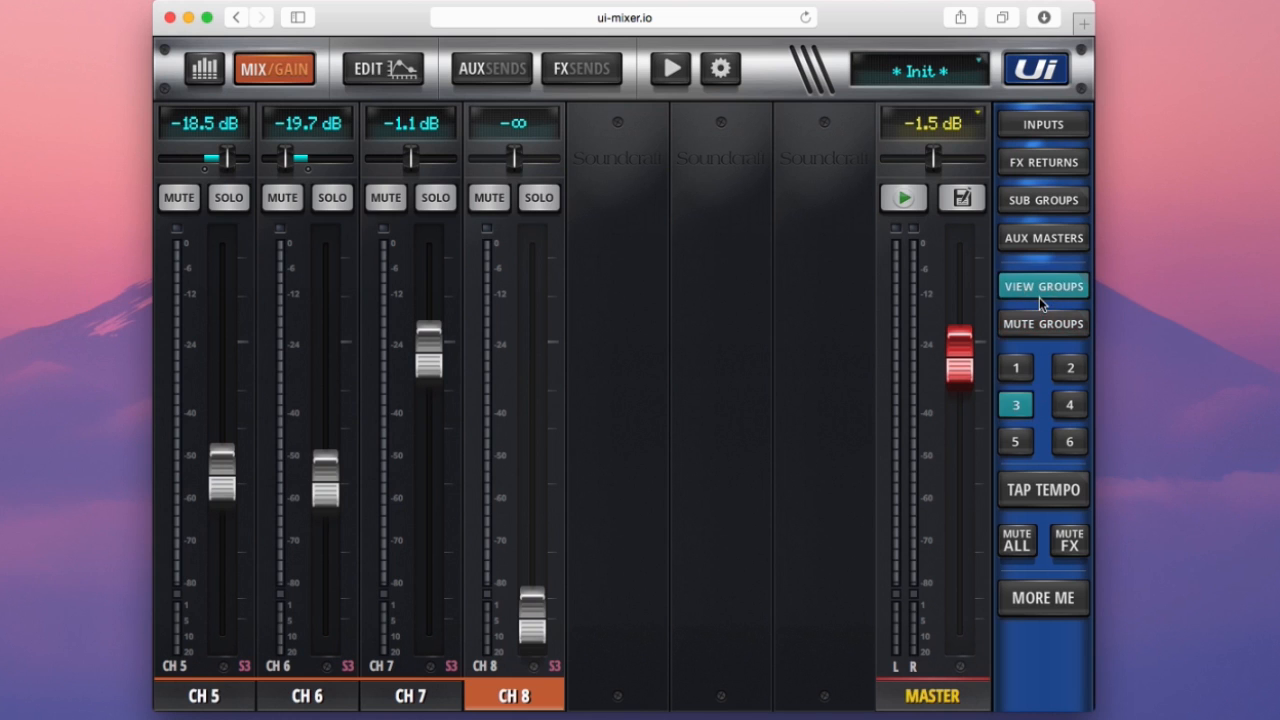
left_click(1044, 324)
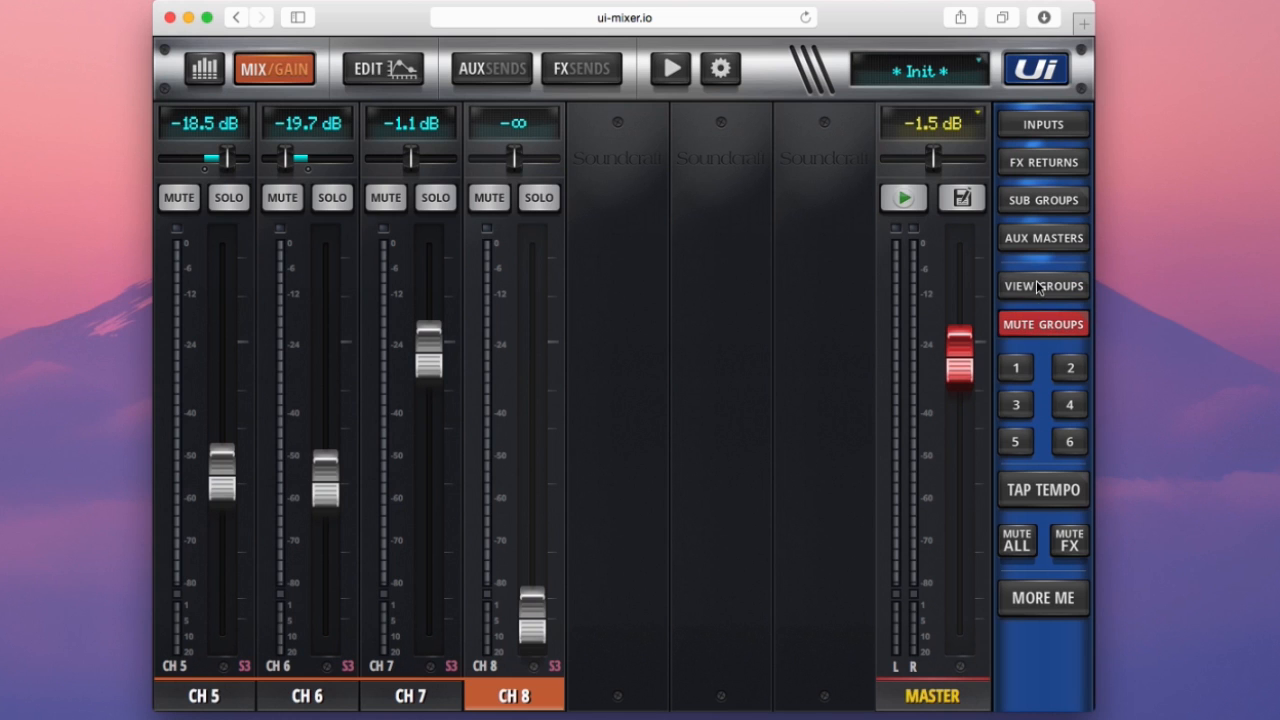
Select the Group 1 subgroup strip and open its EQ editor
left_click(1044, 286)
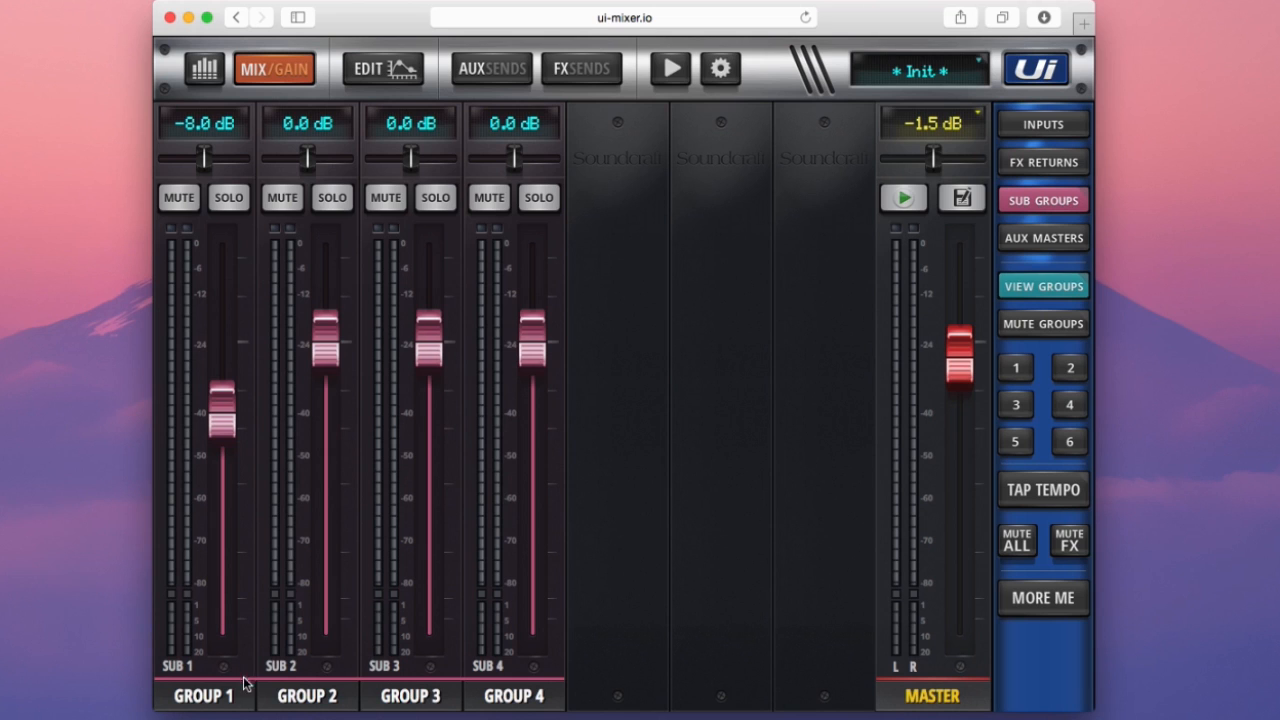
left_click(204, 696)
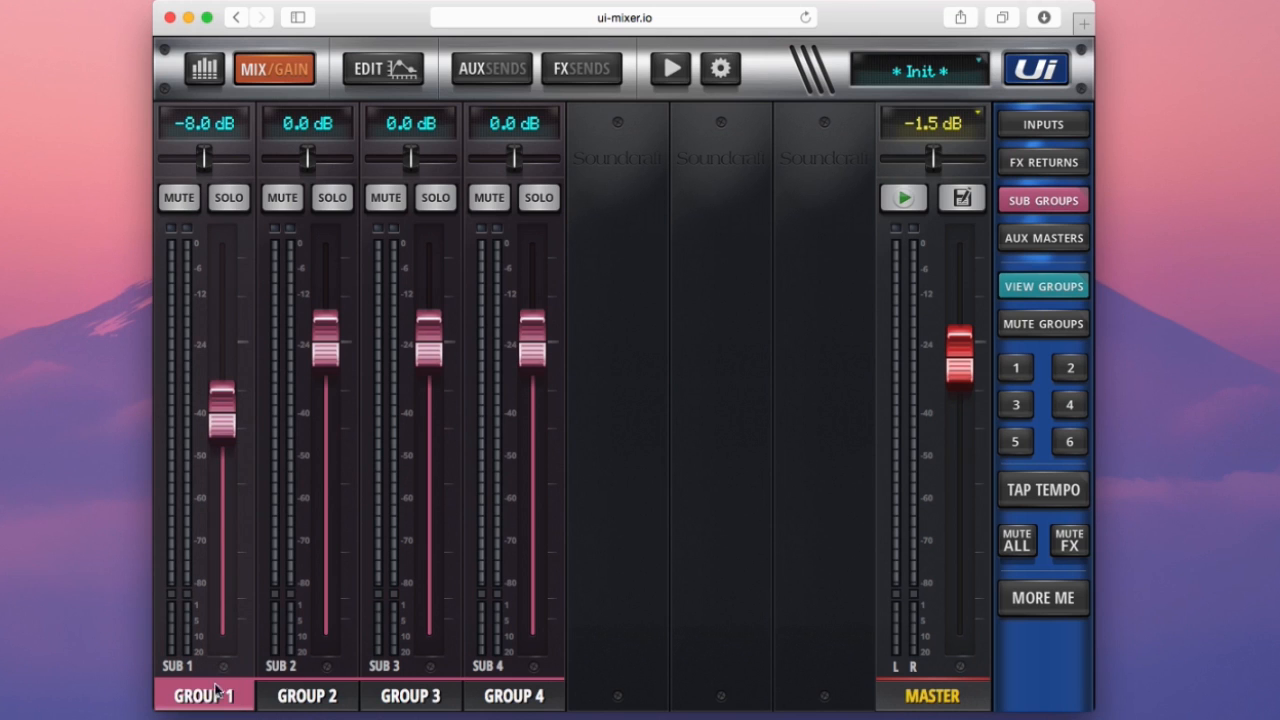
left_click(384, 68)
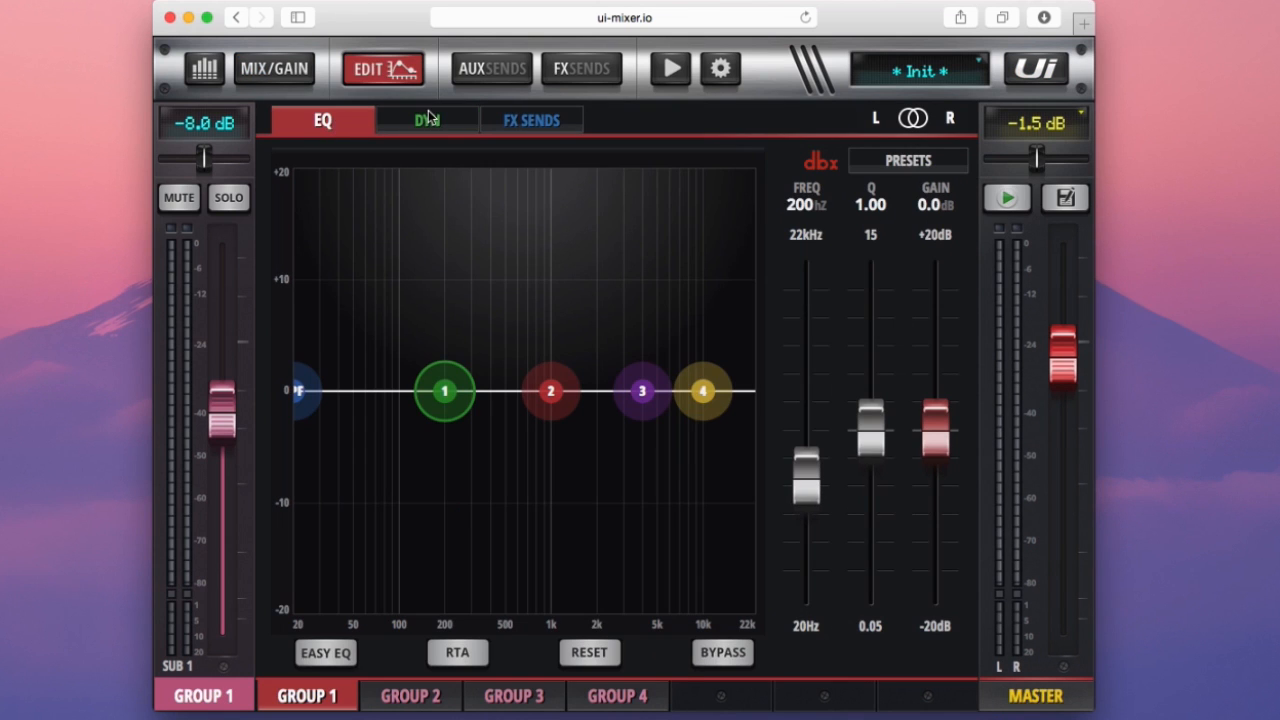
Glance at Group 1's FX sends, then boost EQ band 3 by +1.3 dB at 3.95 kHz
left_click(532, 120)
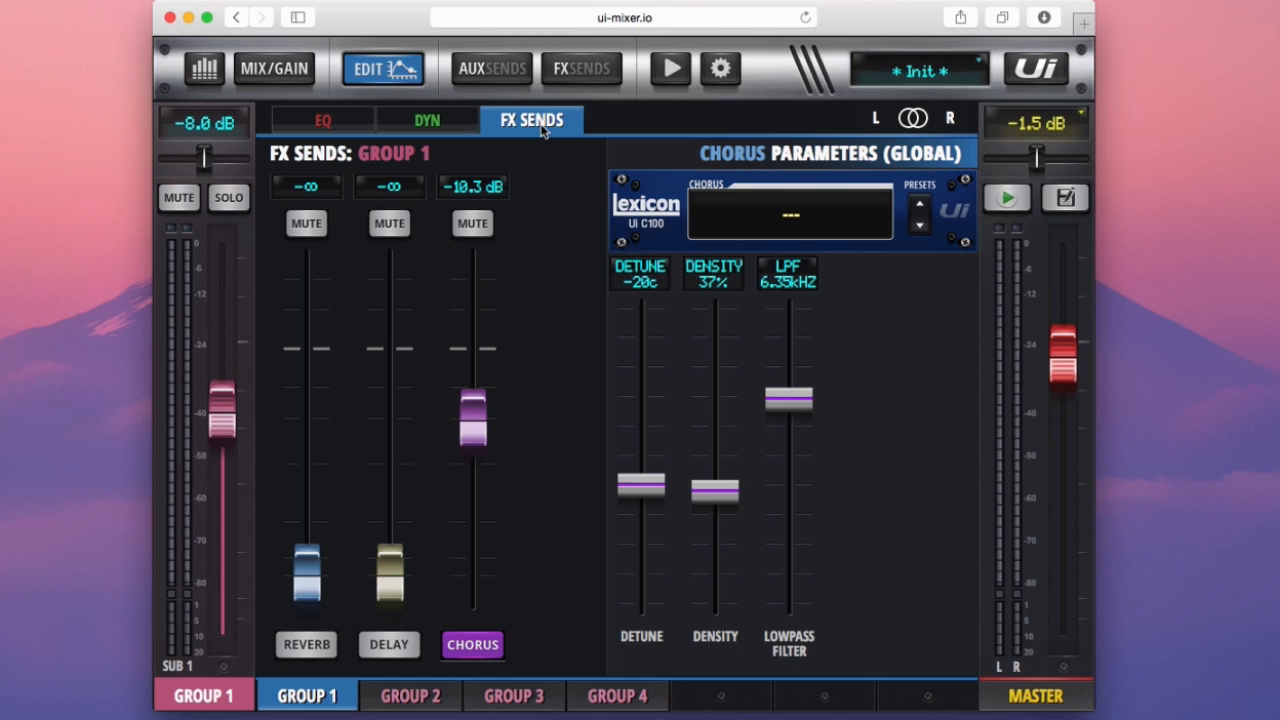
mouse_move(348, 148)
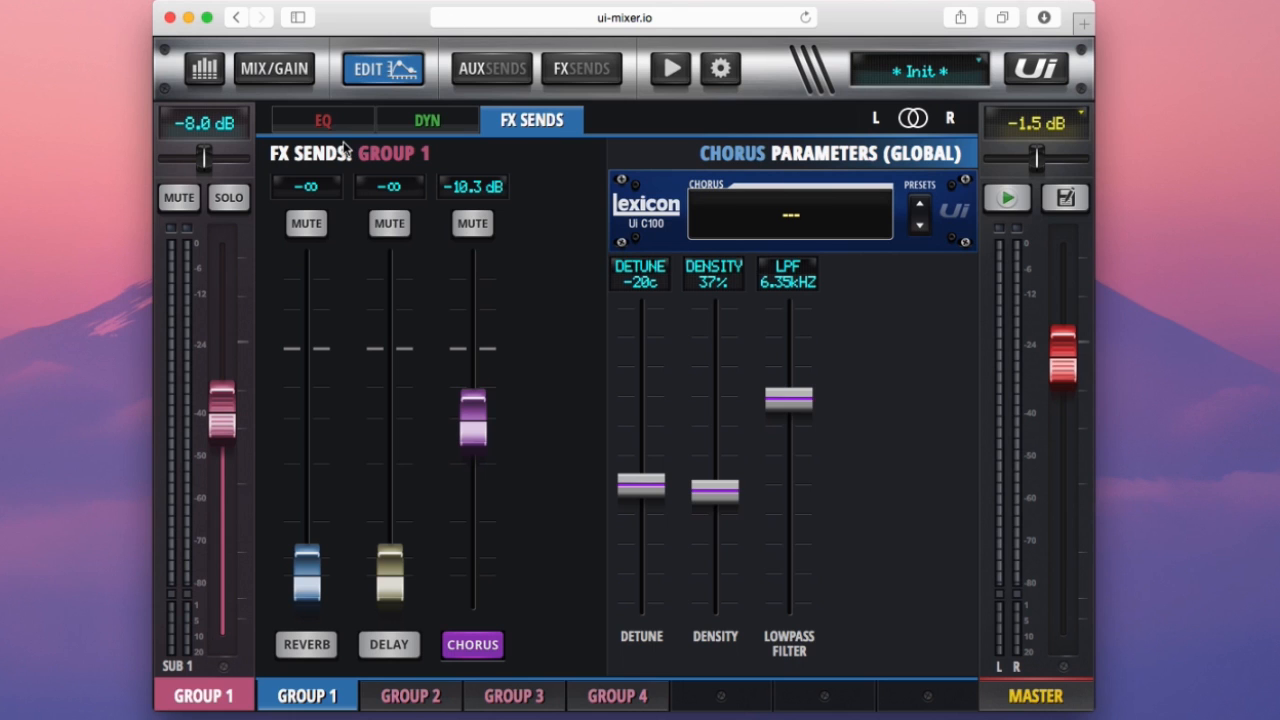
left_click(320, 120)
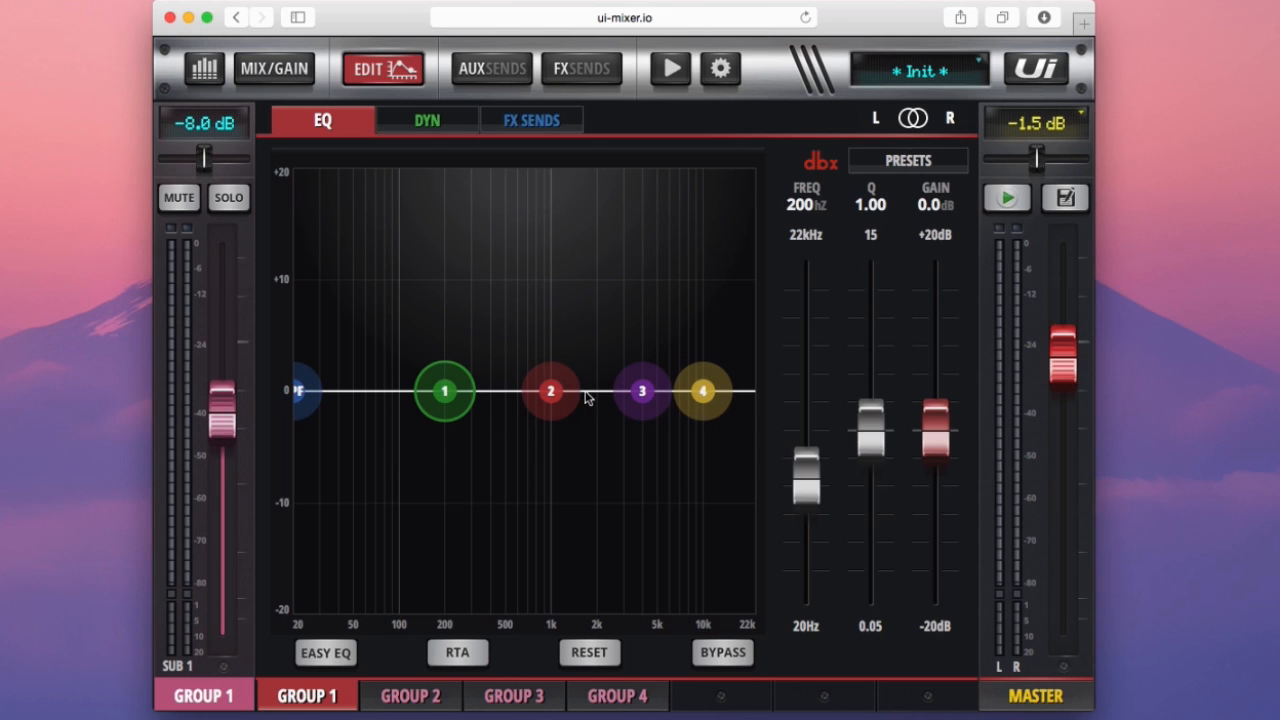
left_click_drag(640, 390, 640, 376)
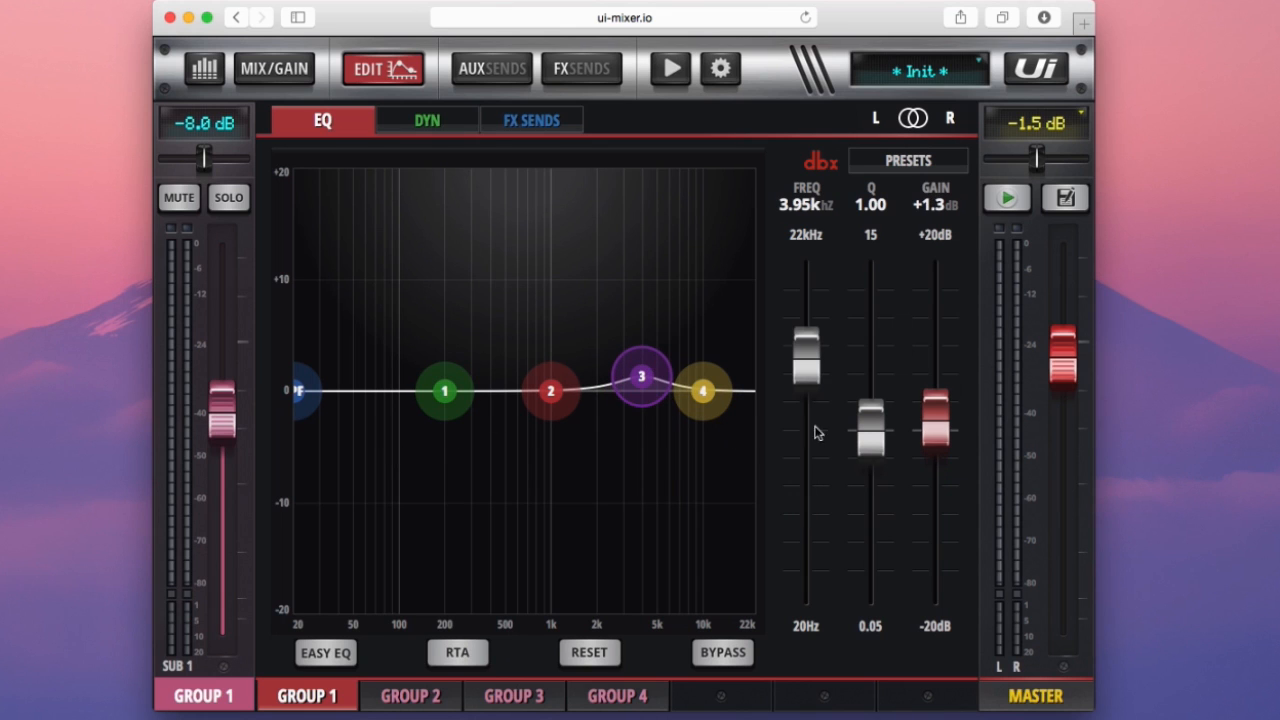
Widen band 3 to a low Q of 0.23
left_click_drag(868, 430, 872, 544)
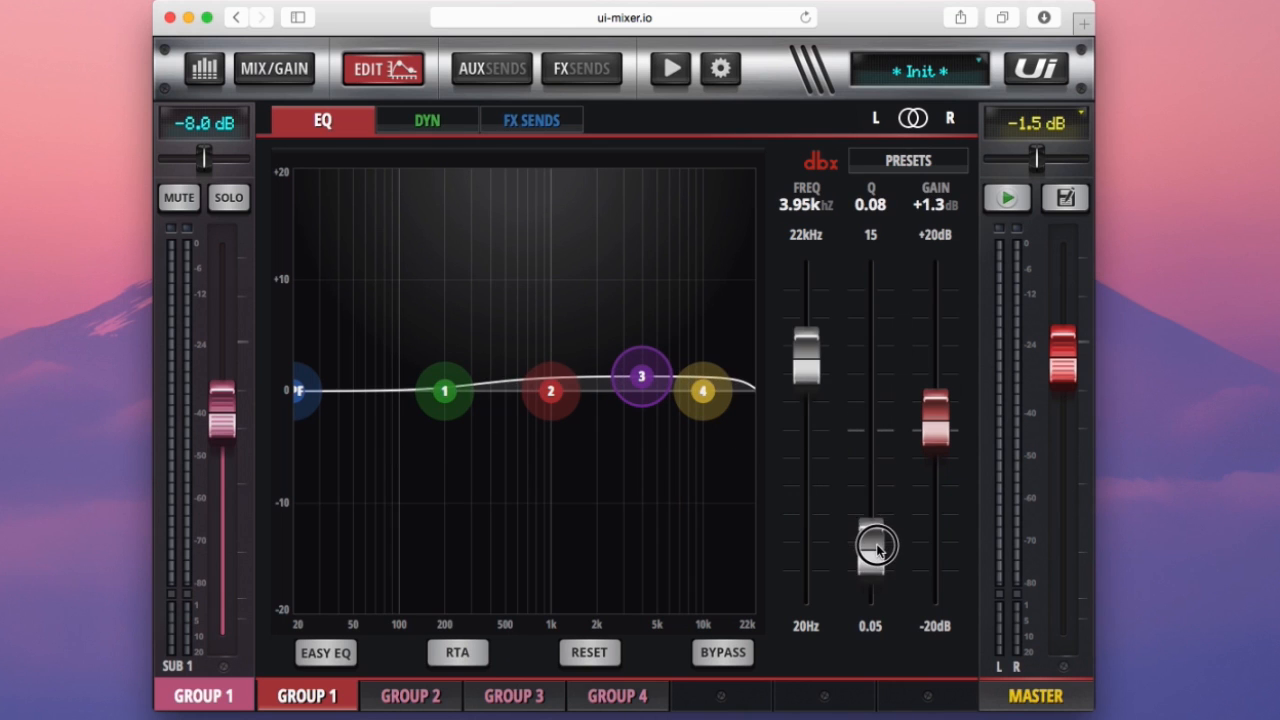
left_click_drag(870, 548, 870, 496)
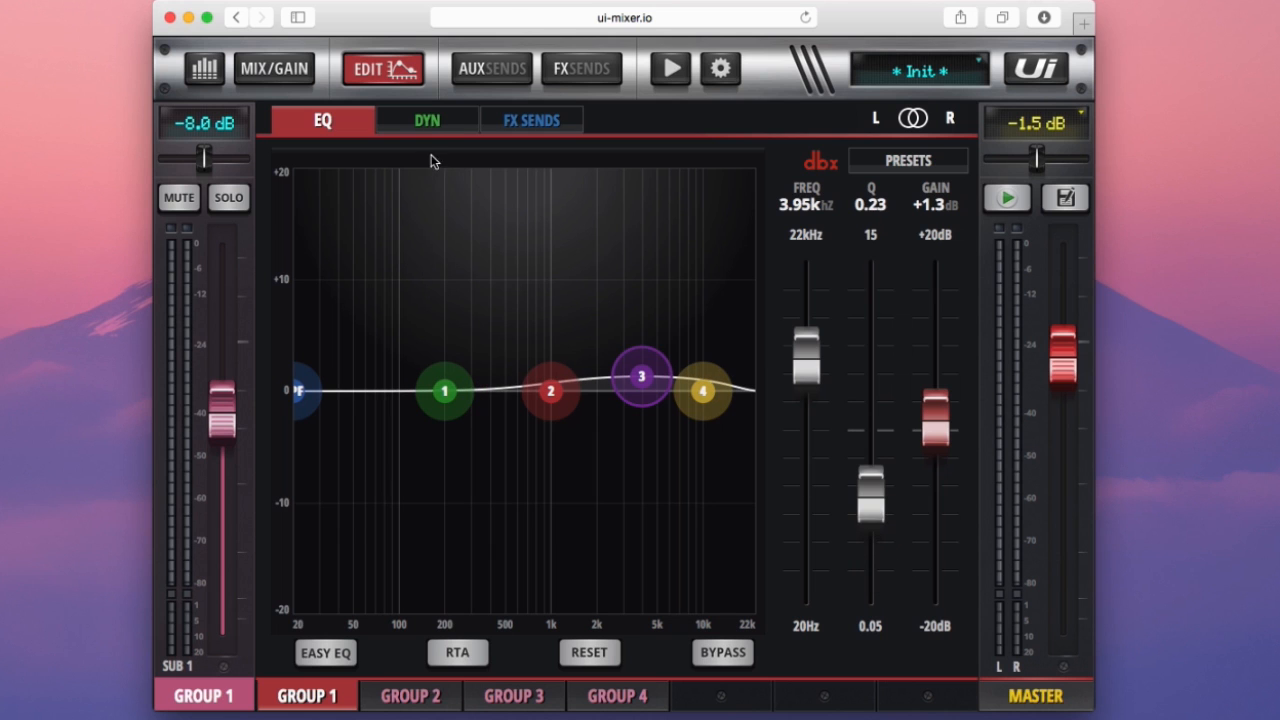
left_click(426, 120)
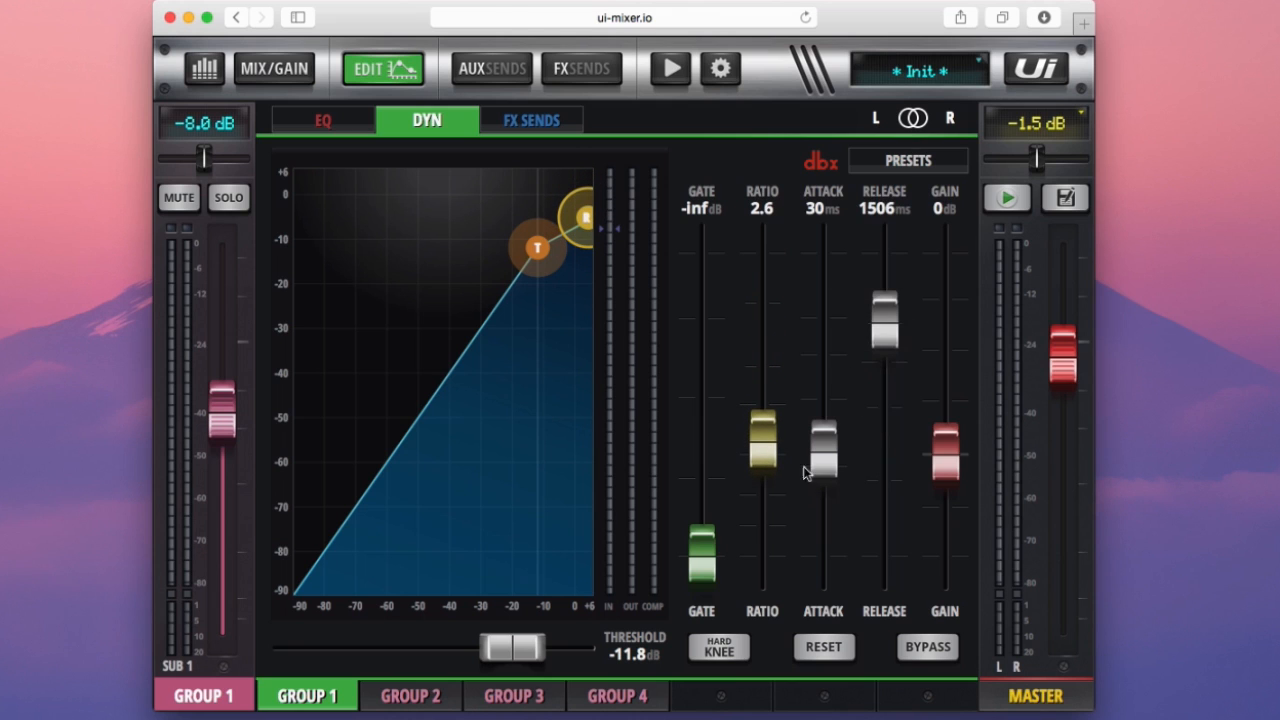
Raise Group 1's compressor attack from 30 to 82 ms and return to the input faders
left_click_drag(822, 452, 822, 404)
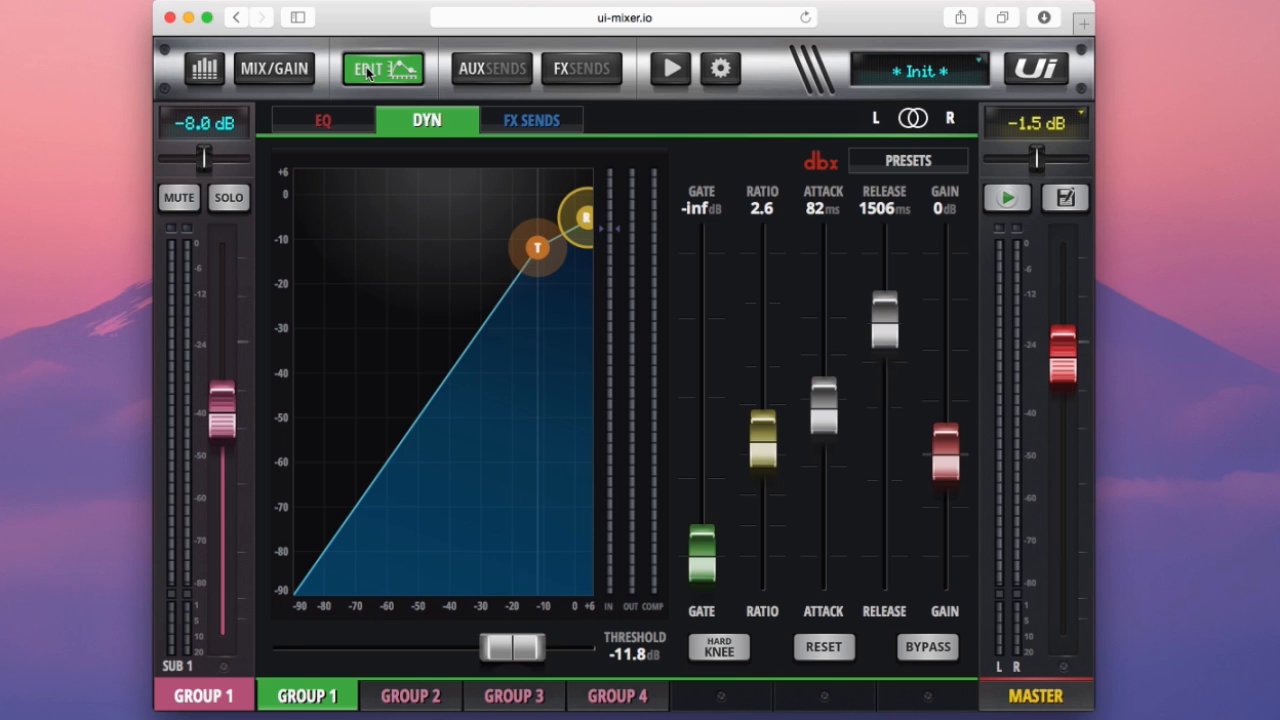
left_click(274, 68)
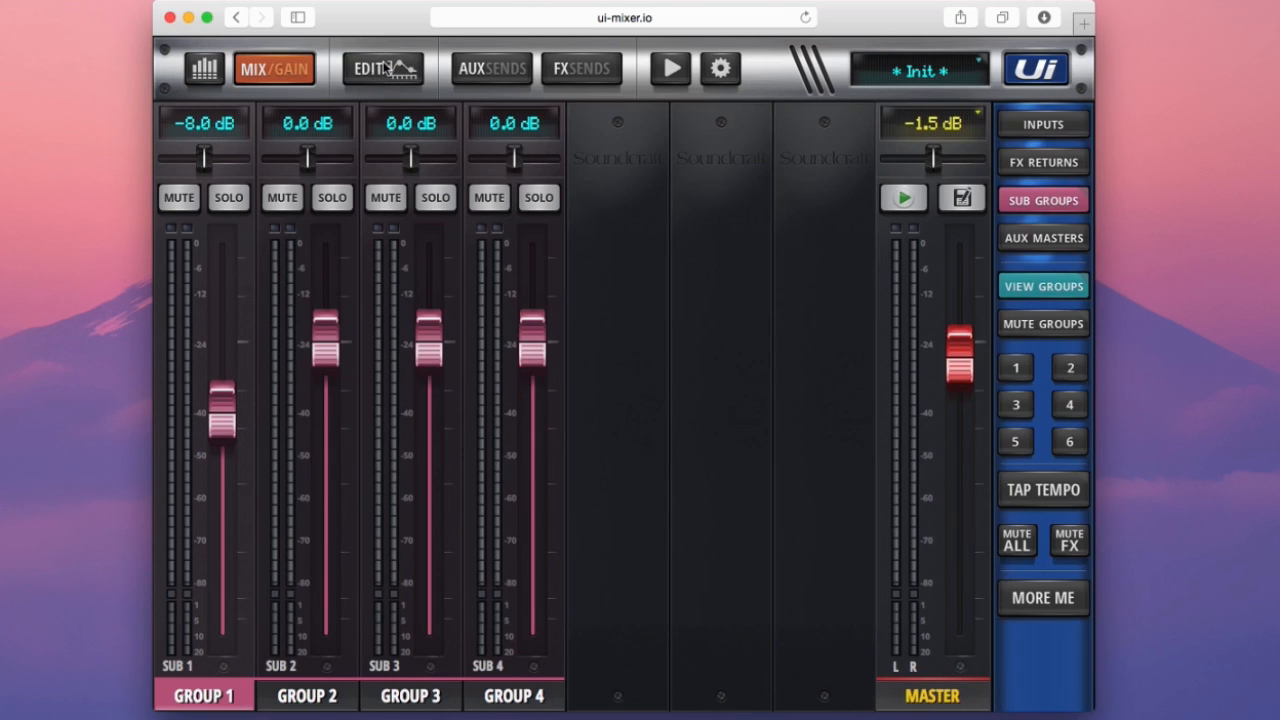
left_click(1042, 124)
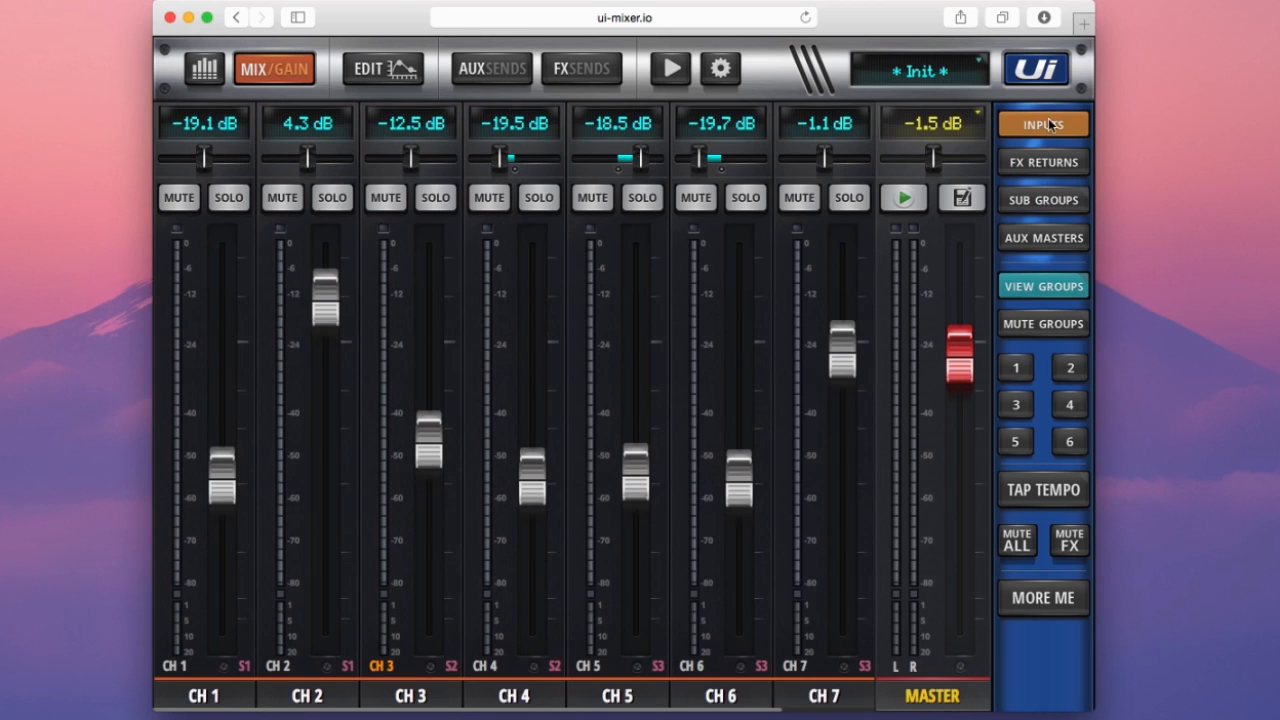